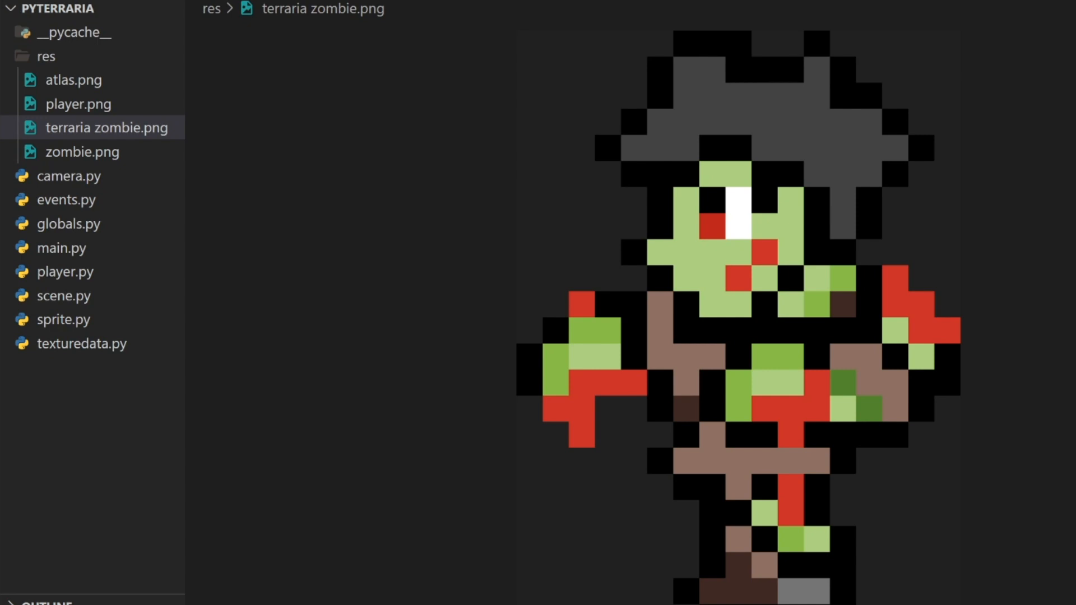
# Step: Preview the zombie.png sprite, then the atlas.png texture sheet
pyautogui.click(82, 152)
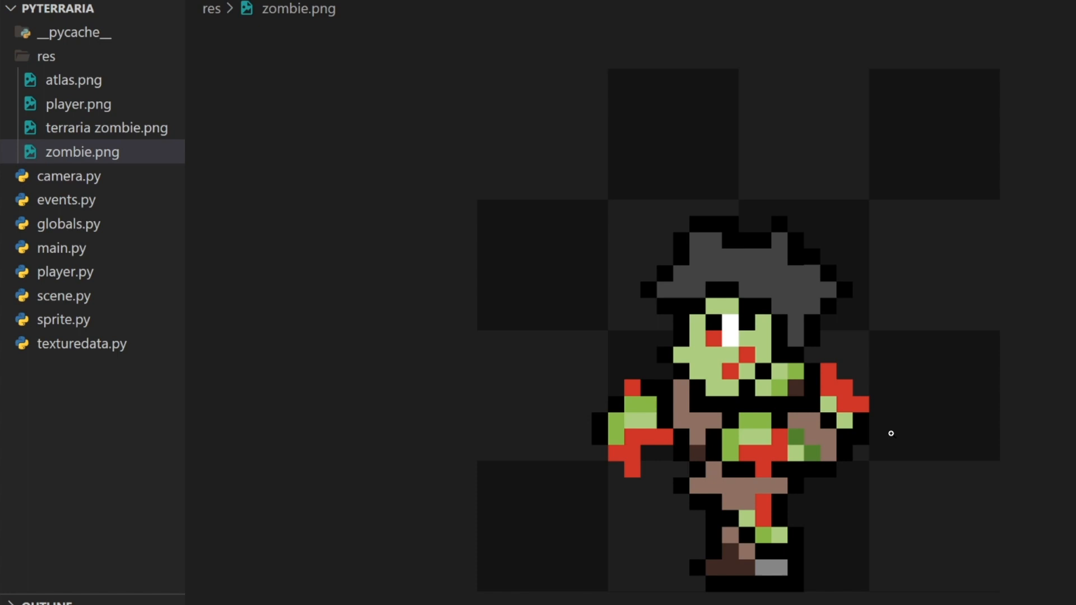
pyautogui.moveTo(492, 419)
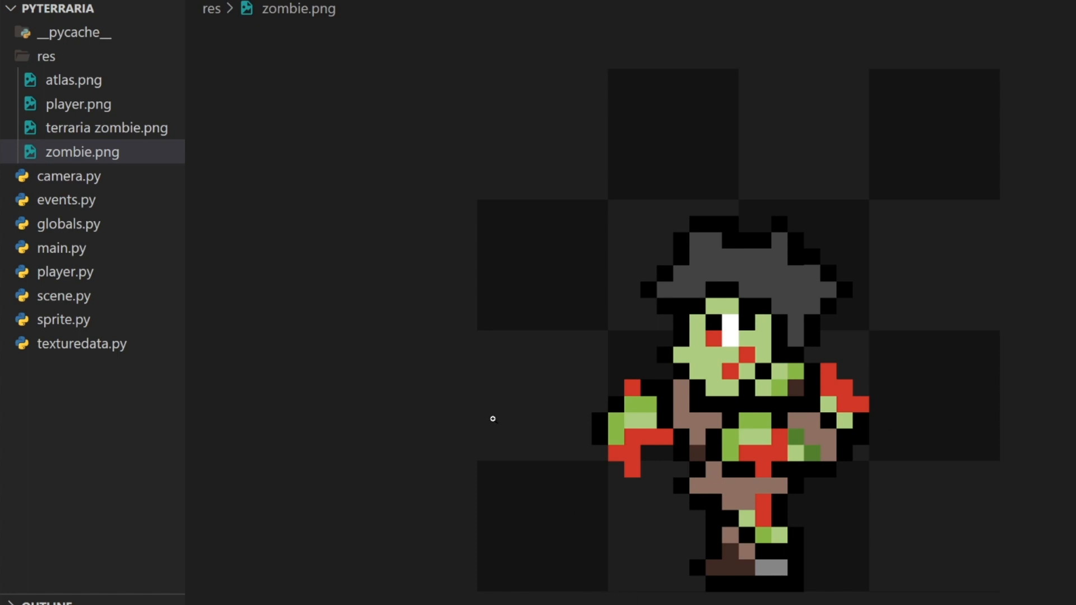
pyautogui.moveTo(76, 88)
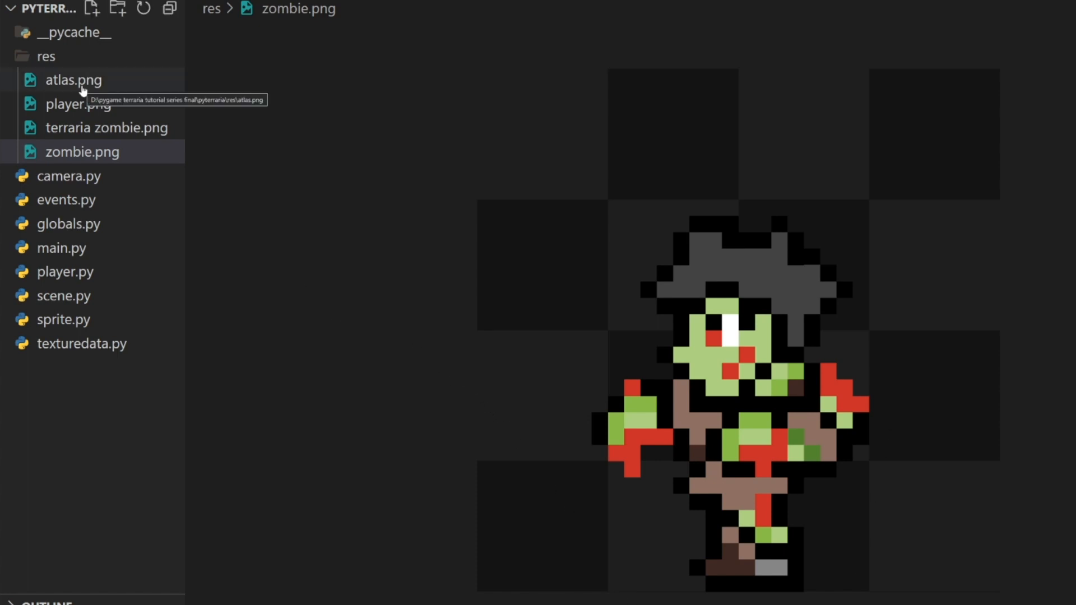
pyautogui.click(74, 80)
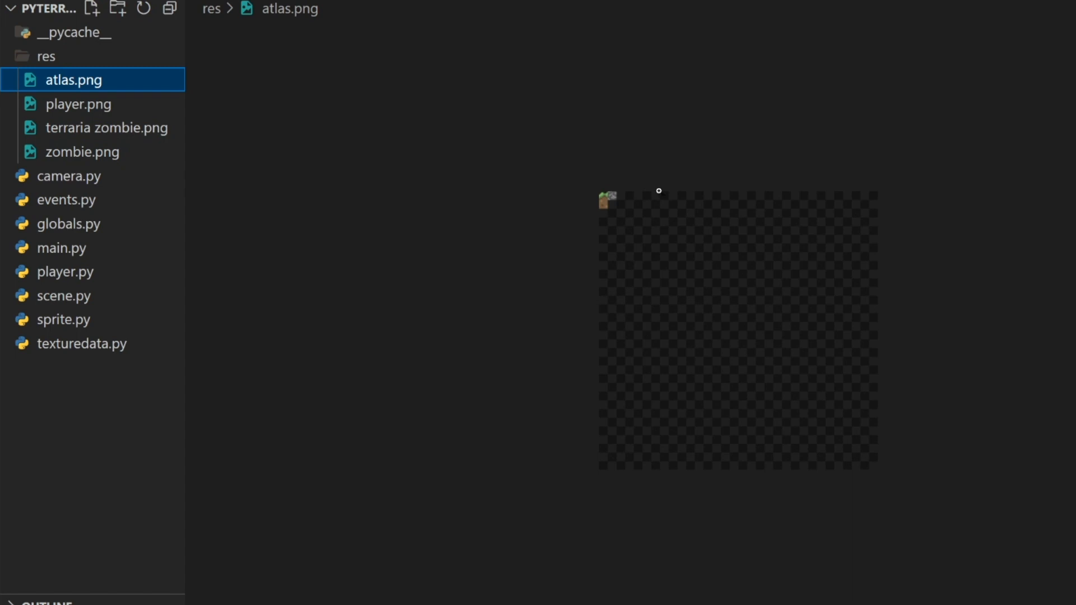
pyautogui.moveTo(616, 202)
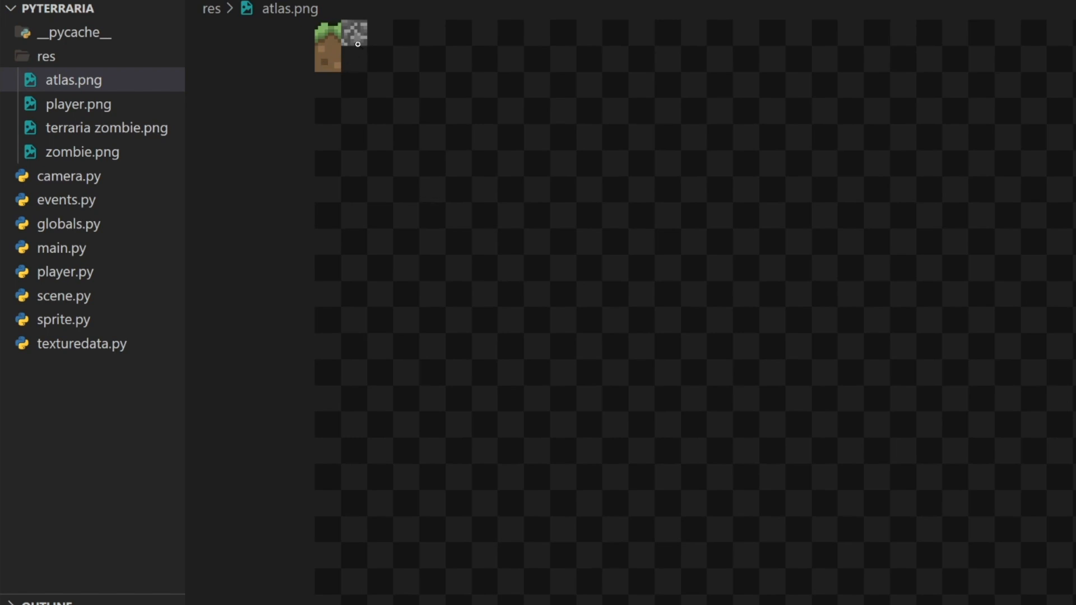
pyautogui.moveTo(326, 53)
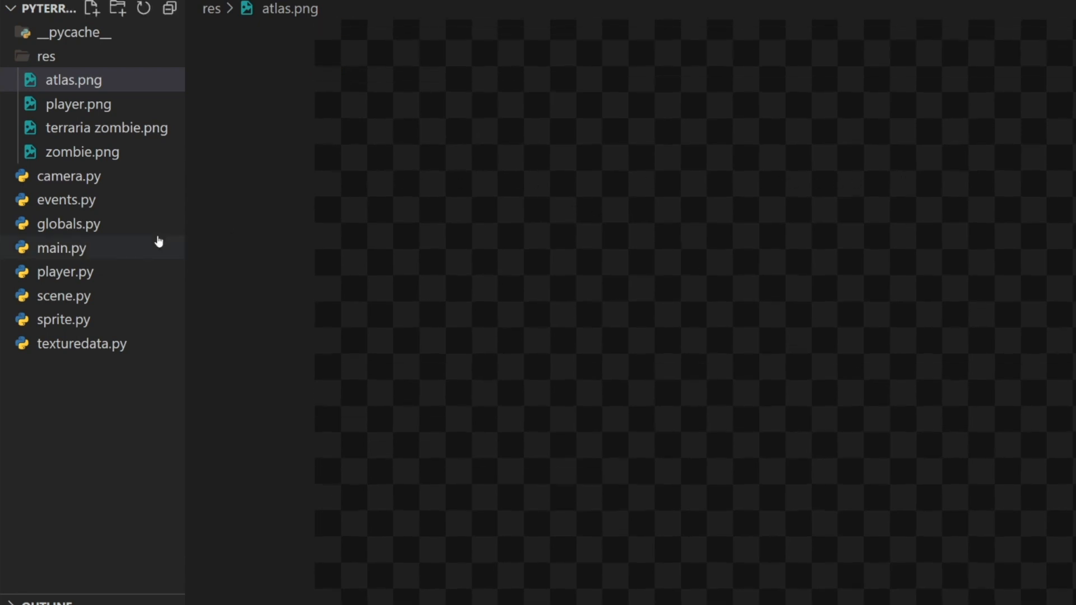
# Step: Show scene.py's gen_atlas_textures function in the editor
pyautogui.click(66, 295)
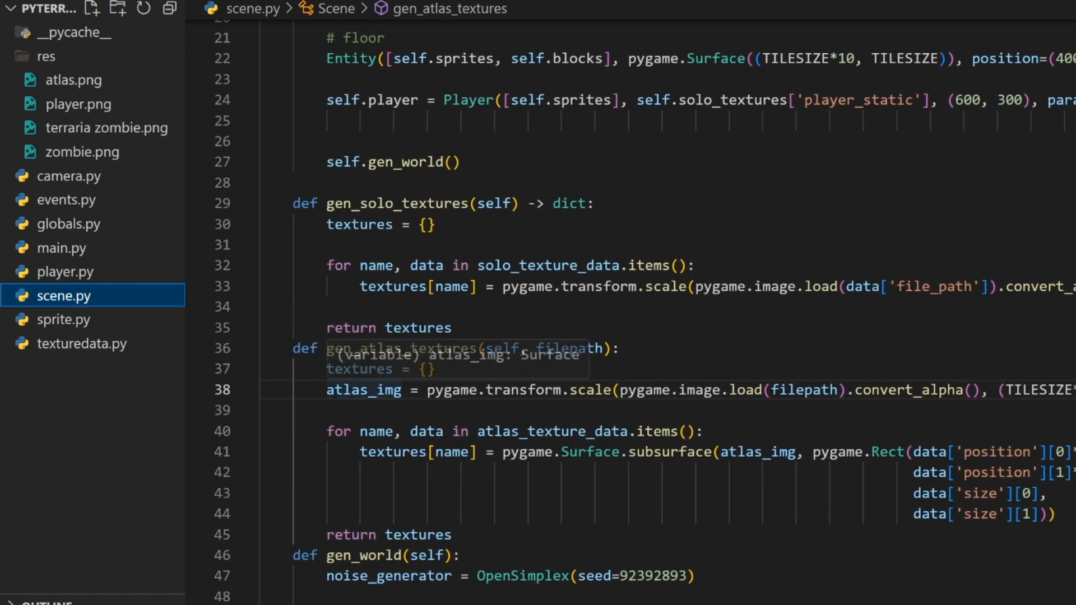
pyautogui.hscroll(3)
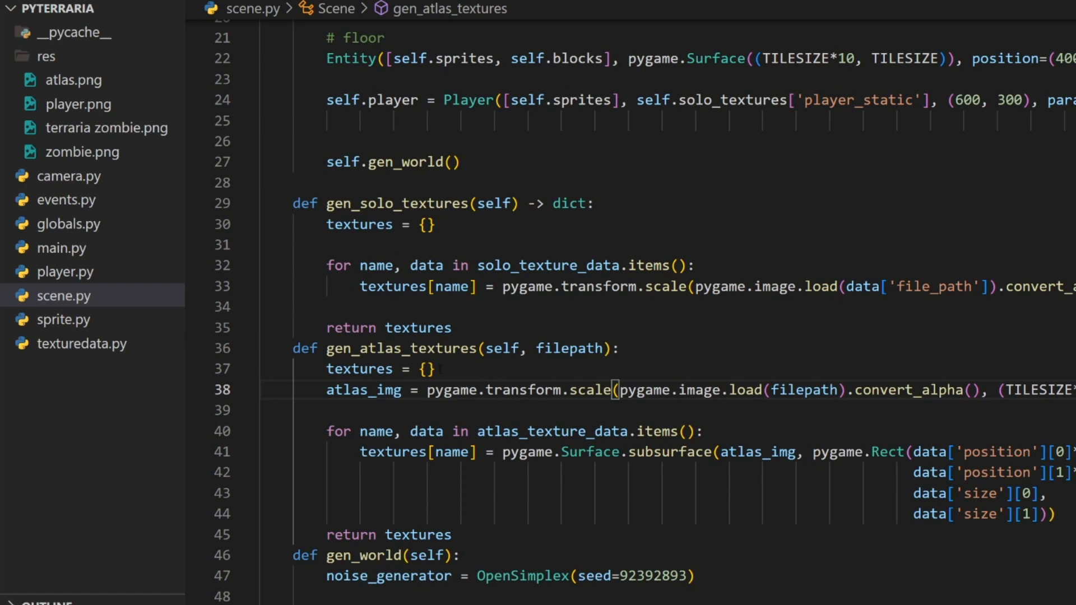
# Step: Set TILESIZE in globals.py from 64 to 32, then view texturedata.py
pyautogui.click(68, 224)
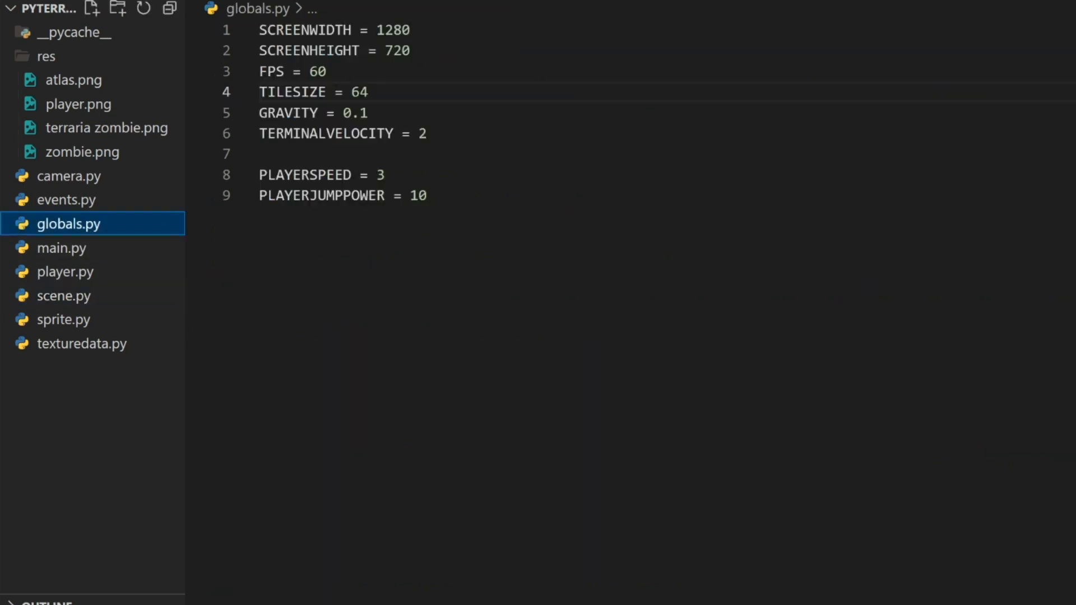
pyautogui.doubleClick(359, 92)
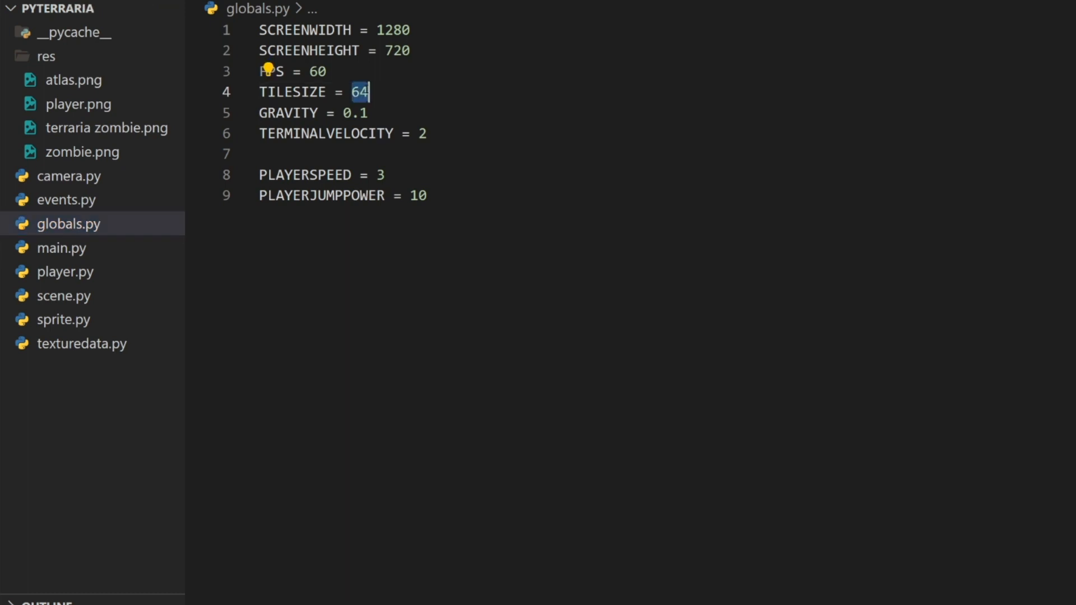
pyautogui.write('32')
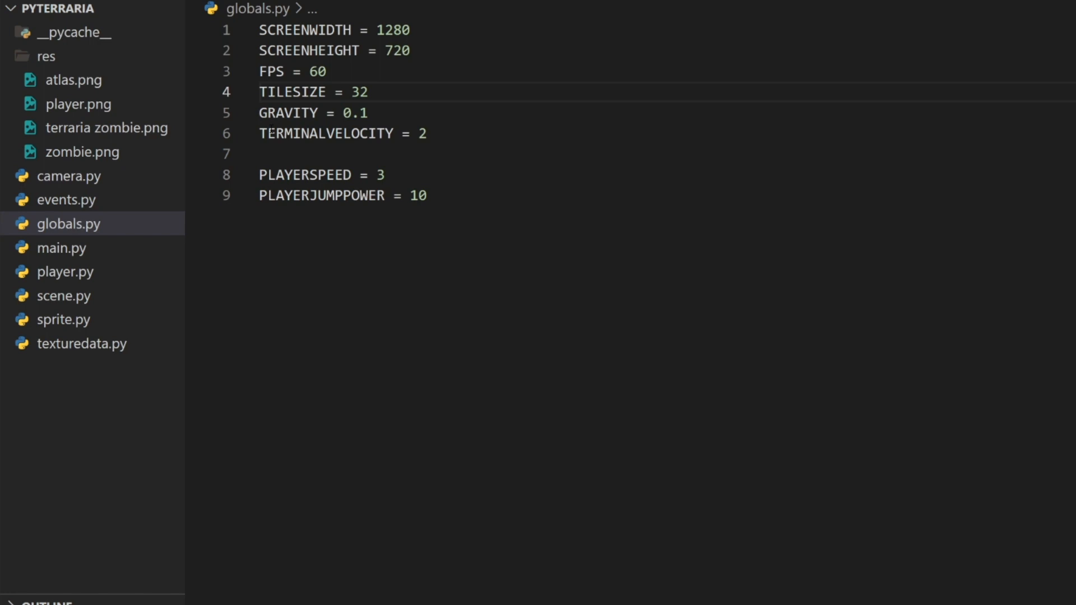
pyautogui.click(82, 343)
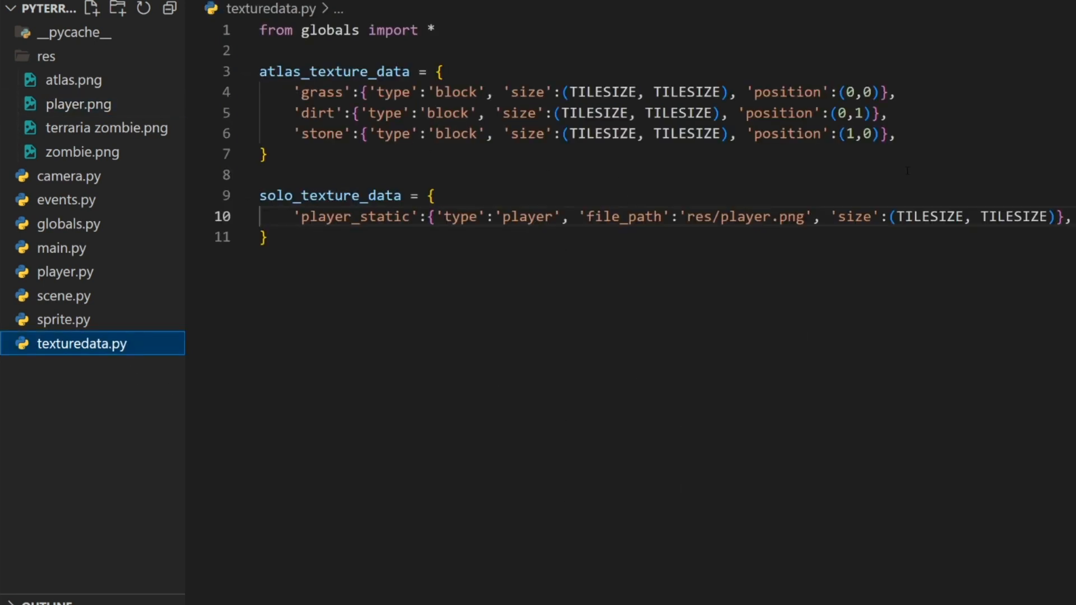
# Step: Set player_static texture width to TILESIZE*4 and run main.py to check
pyautogui.doubleClick(926, 217)
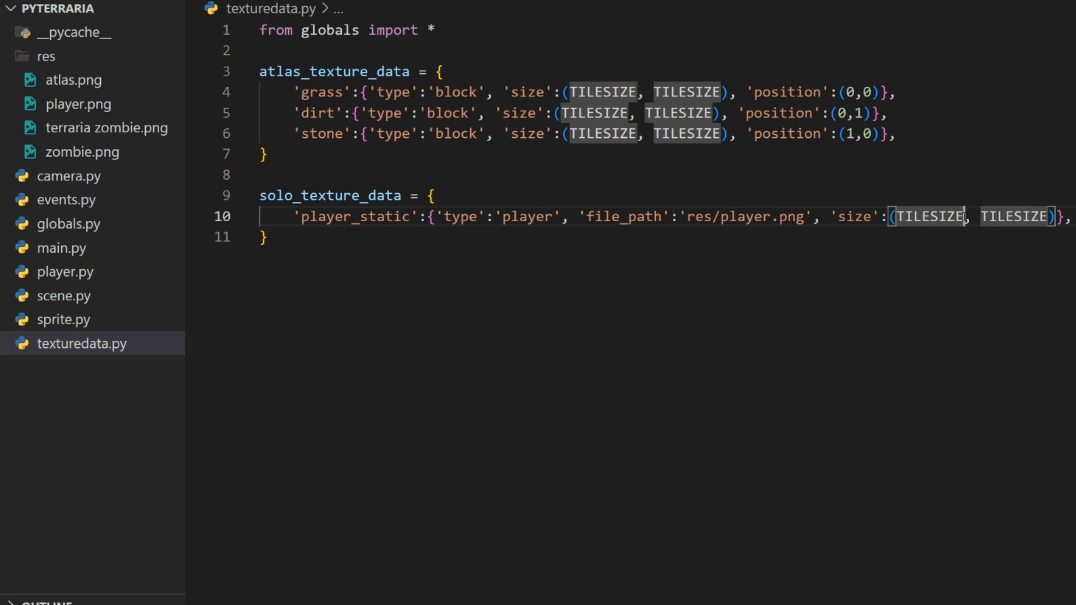
pyautogui.write('*4')
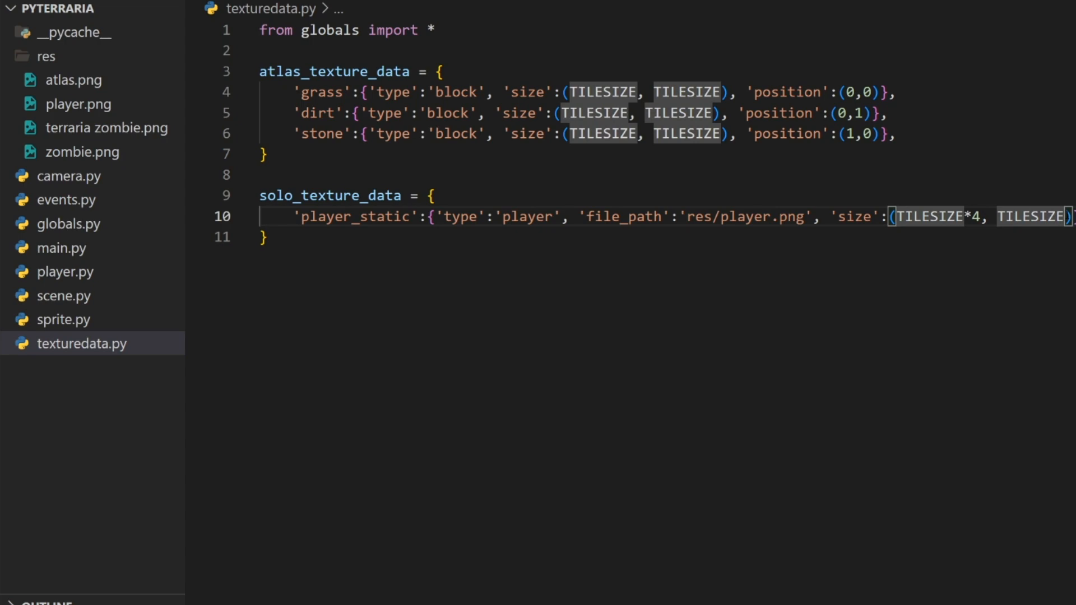
pyautogui.click(68, 247)
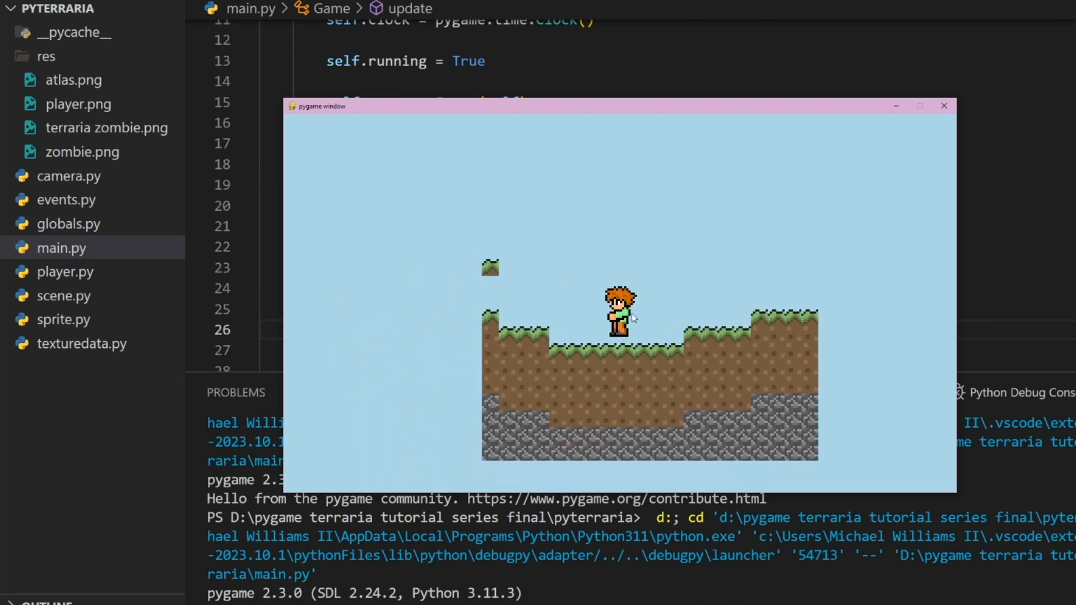
# Step: Close the pygame window and view sprite.py's Entity class
pyautogui.click(944, 106)
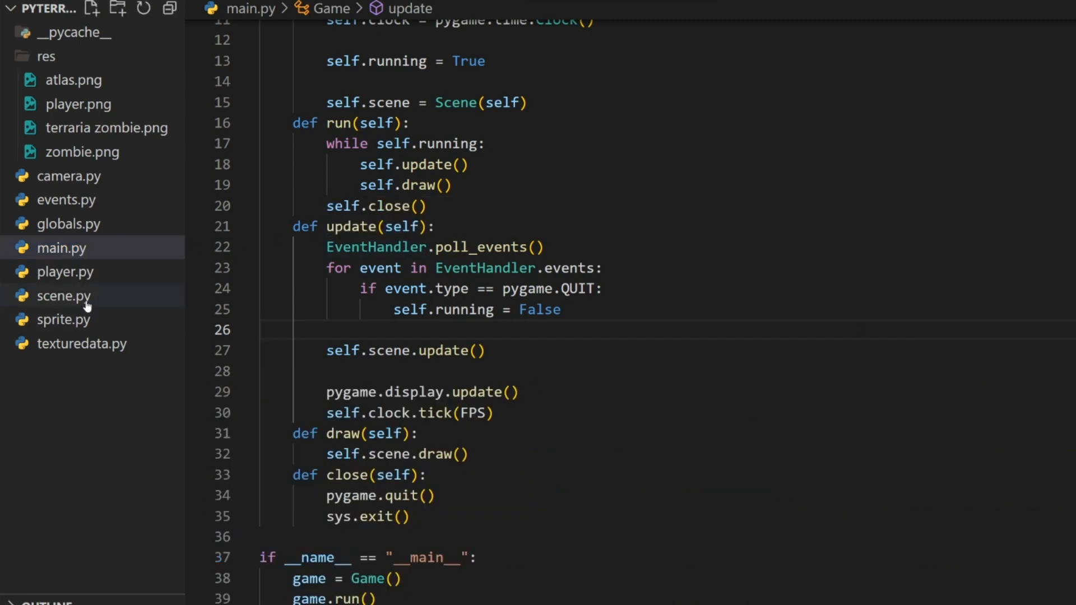
pyautogui.click(65, 319)
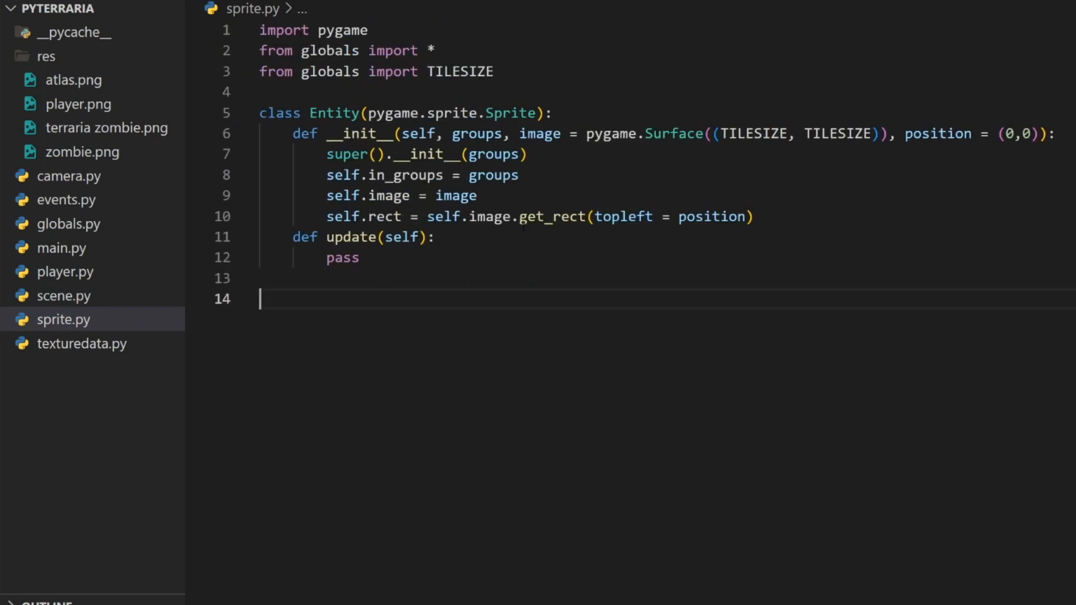
# Step: Declare class Mob(Entity) with an __init__ taking parameters and calling super
pyautogui.write('class')
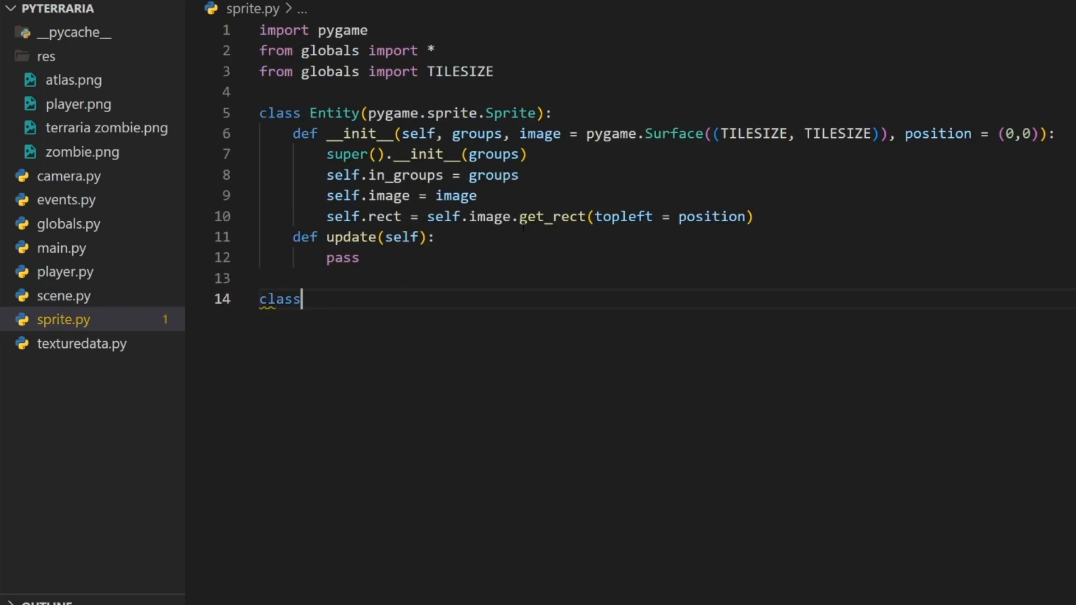
pyautogui.write('Mob()')
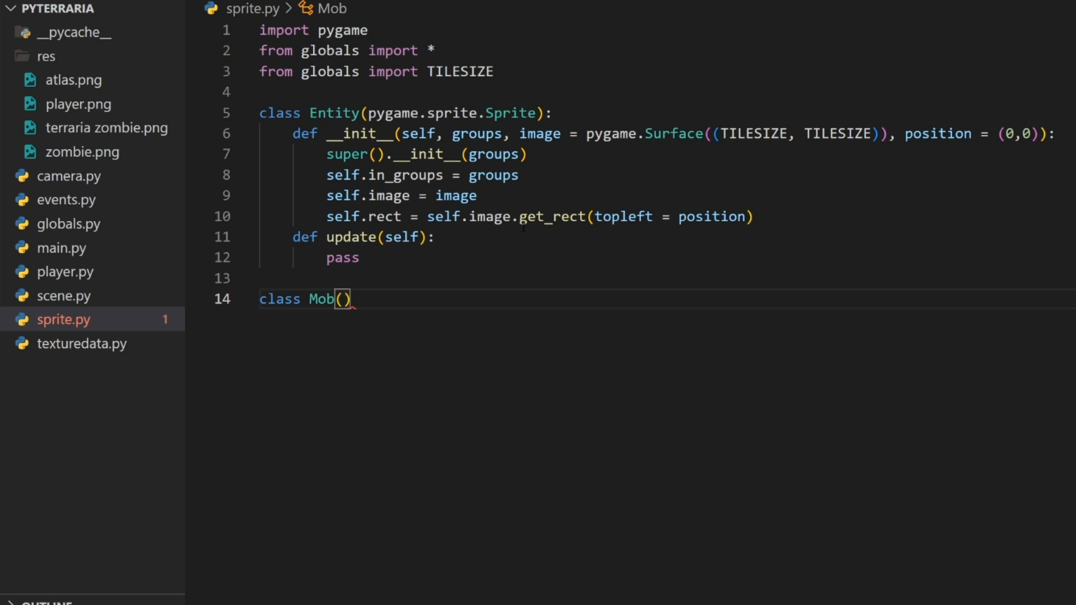
pyautogui.write('Entity')
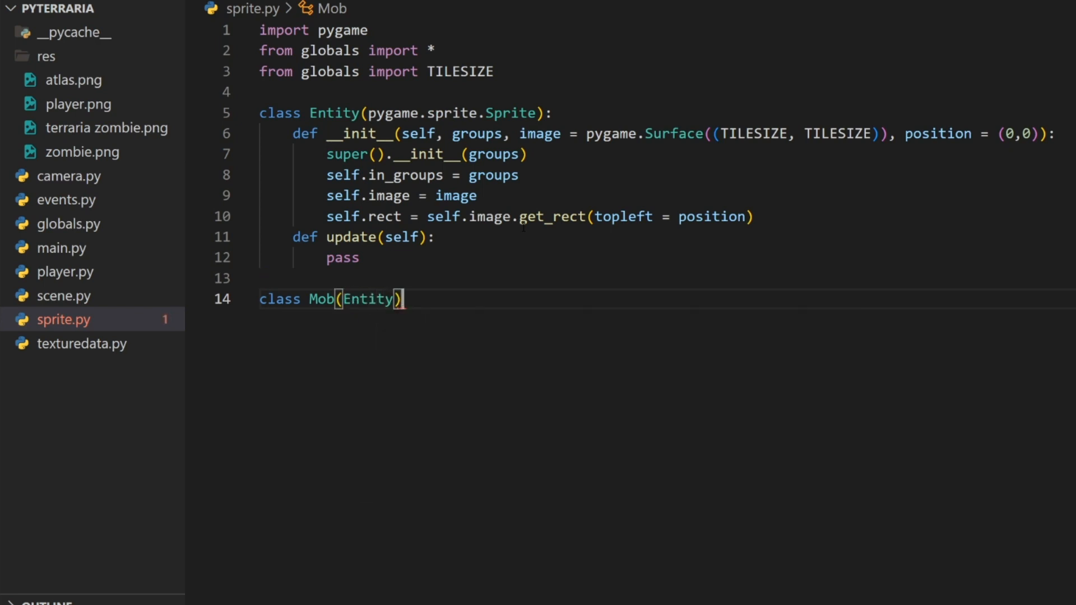
pyautogui.write(':')
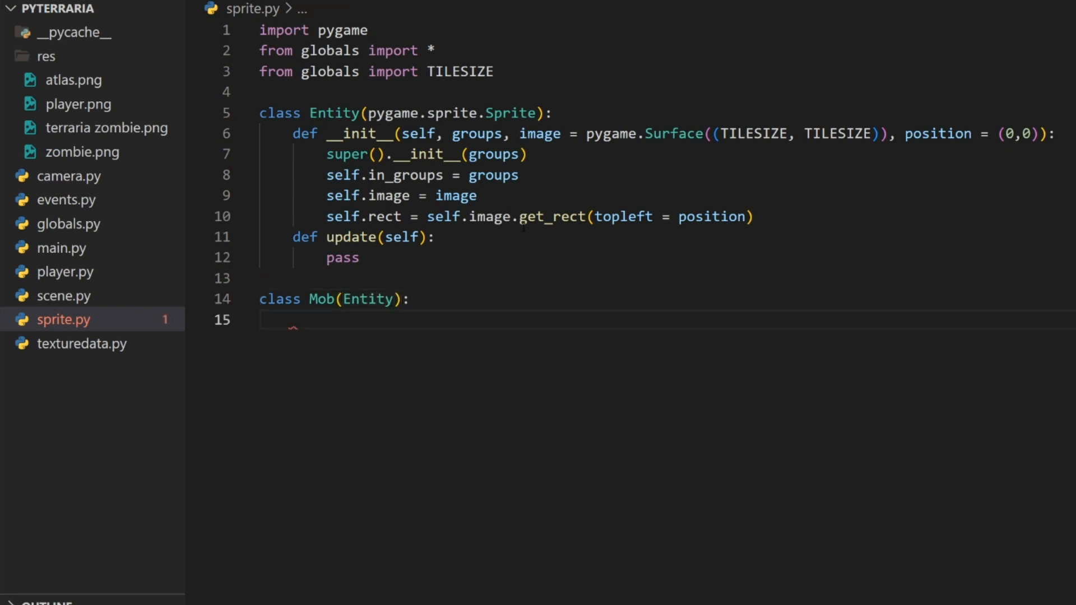
pyautogui.write('def ini')
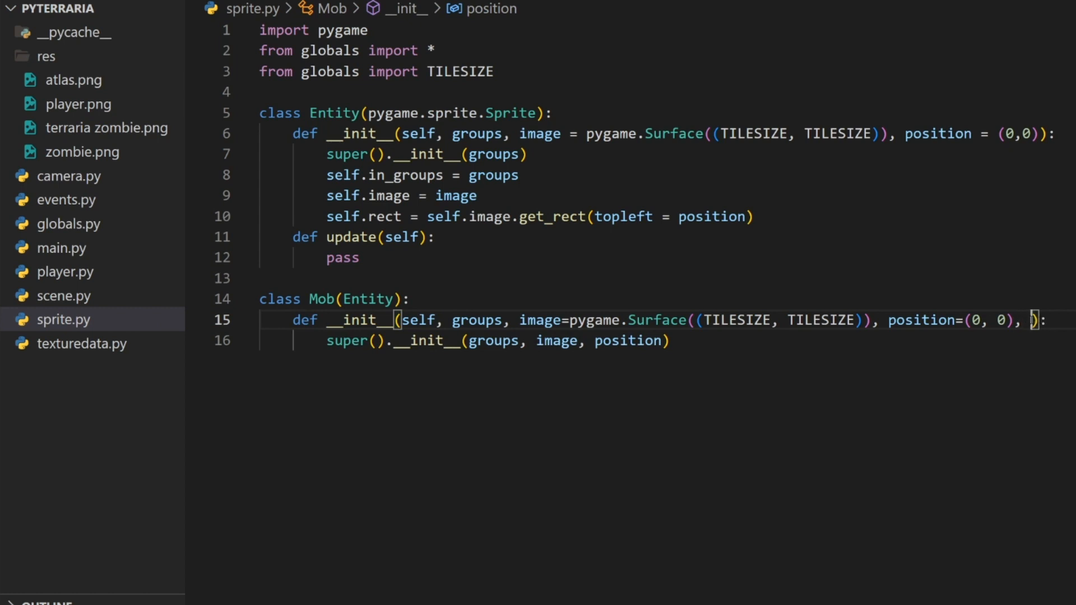
pyautogui.write('paramet')
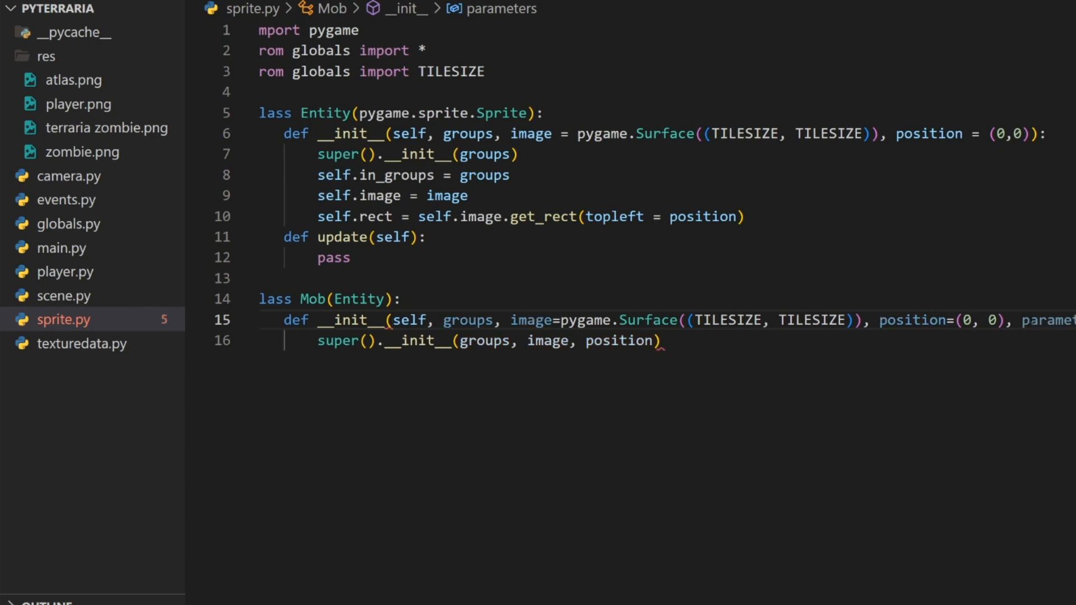
pyautogui.press('enter')
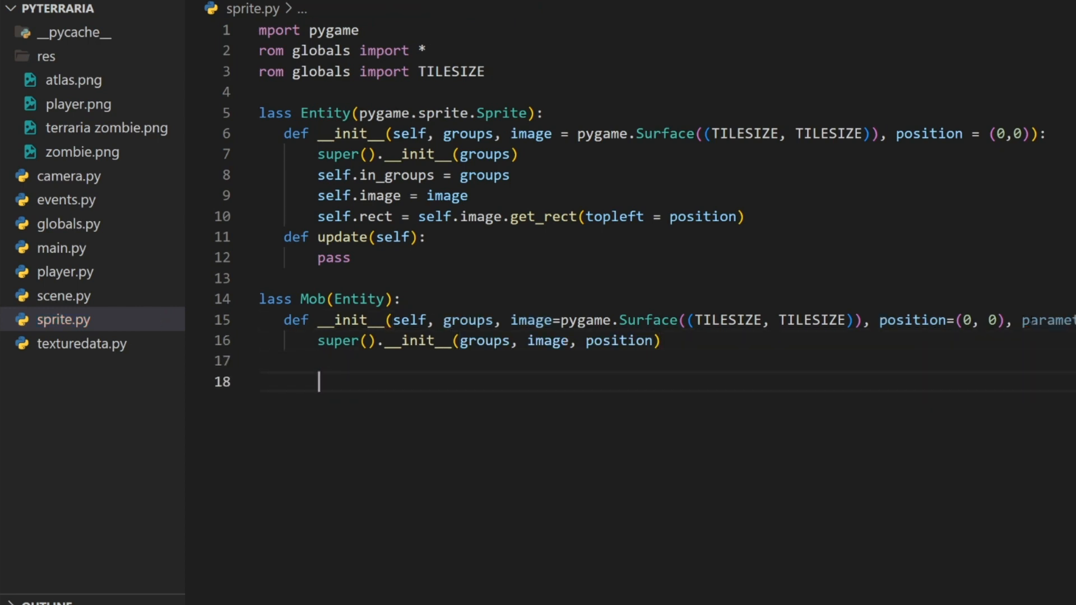
# Step: Store parameters['block_group'], a pygame Vector2 velocity and mass 5 on the Mob
pyautogui.write('if parameters')
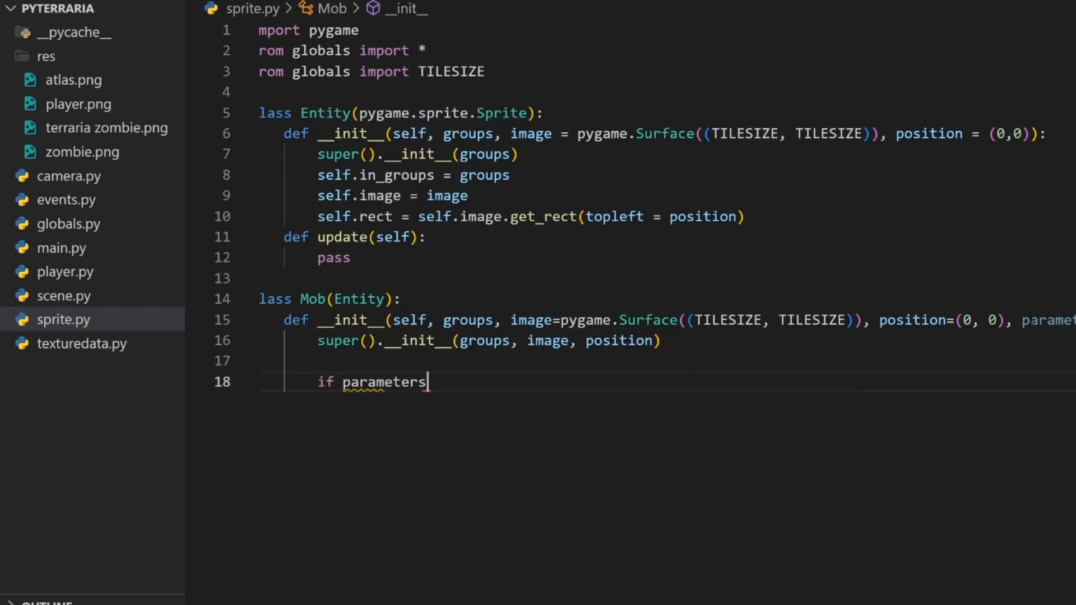
pyautogui.write(':')
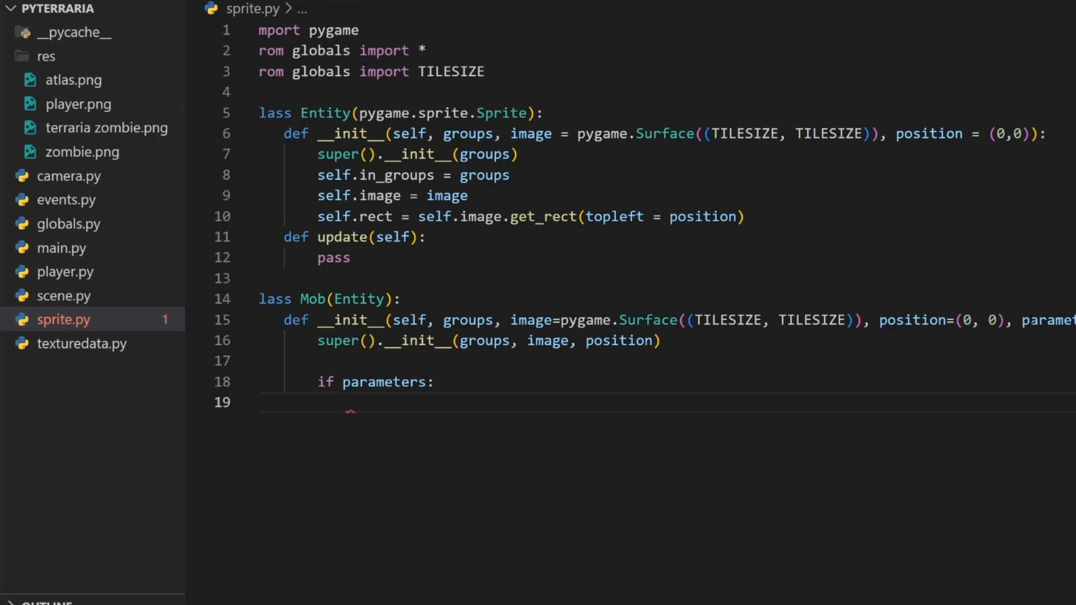
pyautogui.write("self.block_group = parameters['")
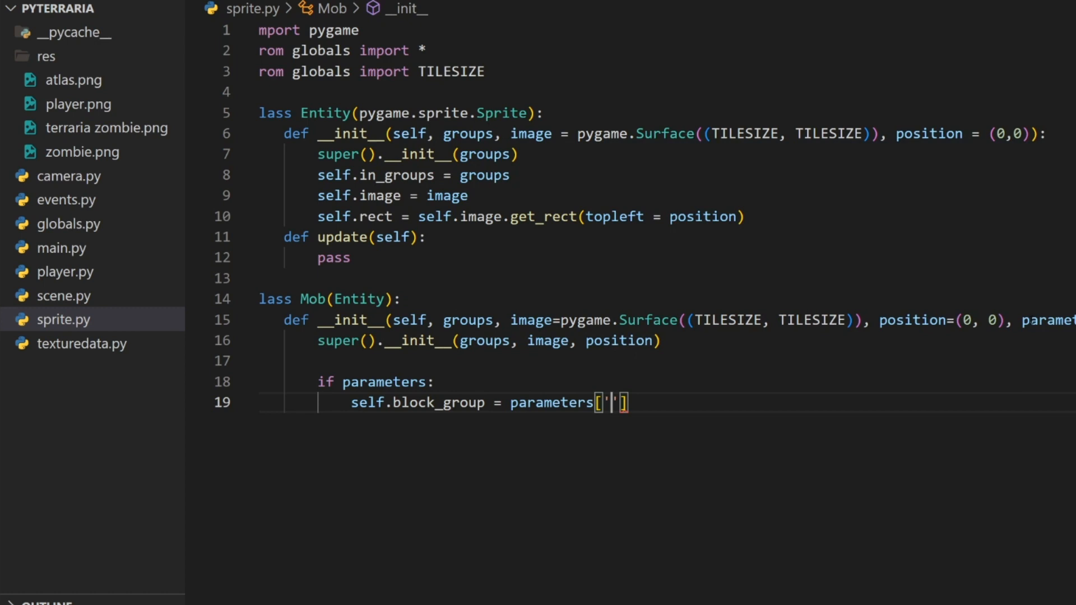
pyautogui.write('block_group')
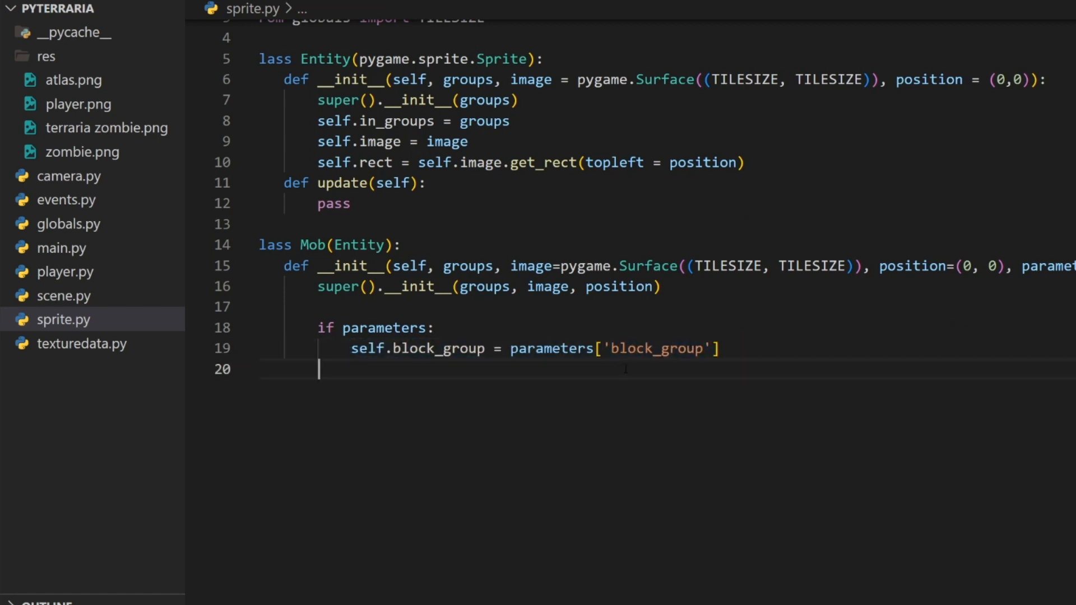
pyautogui.press('enter')
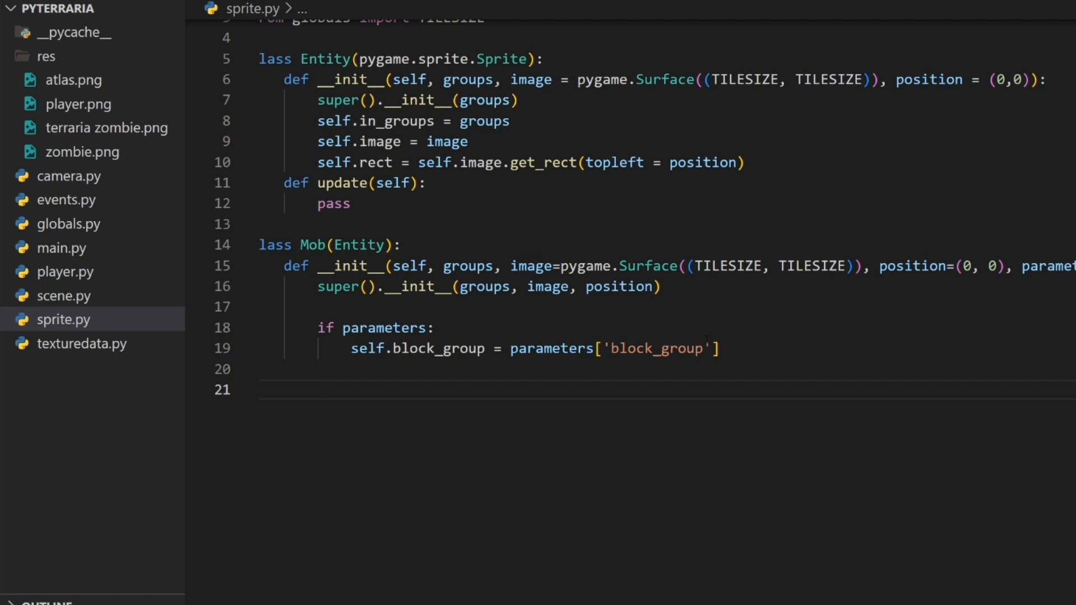
pyautogui.write('self.vel')
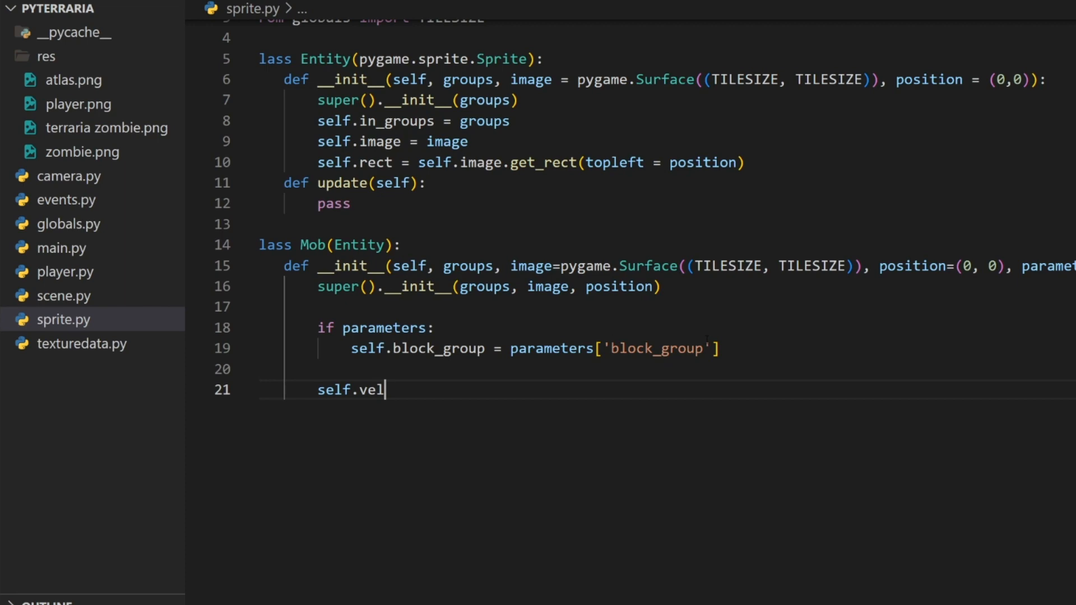
pyautogui.write('ocity = pygame.math.Vector2(')
pyautogui.write('self.mass =')
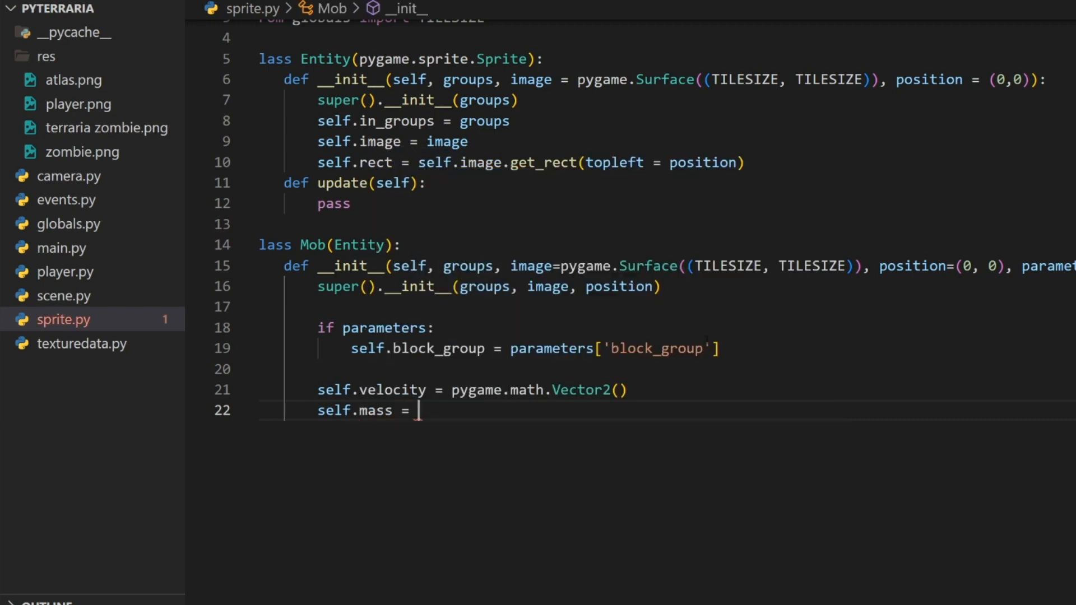
pyautogui.write('5')
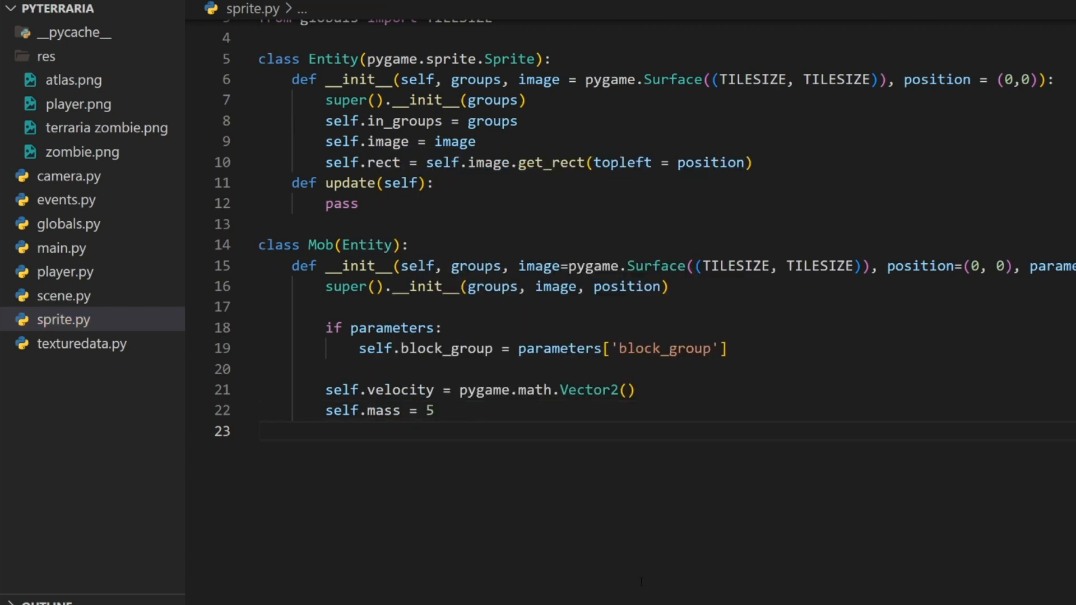
pyautogui.scroll(-3)
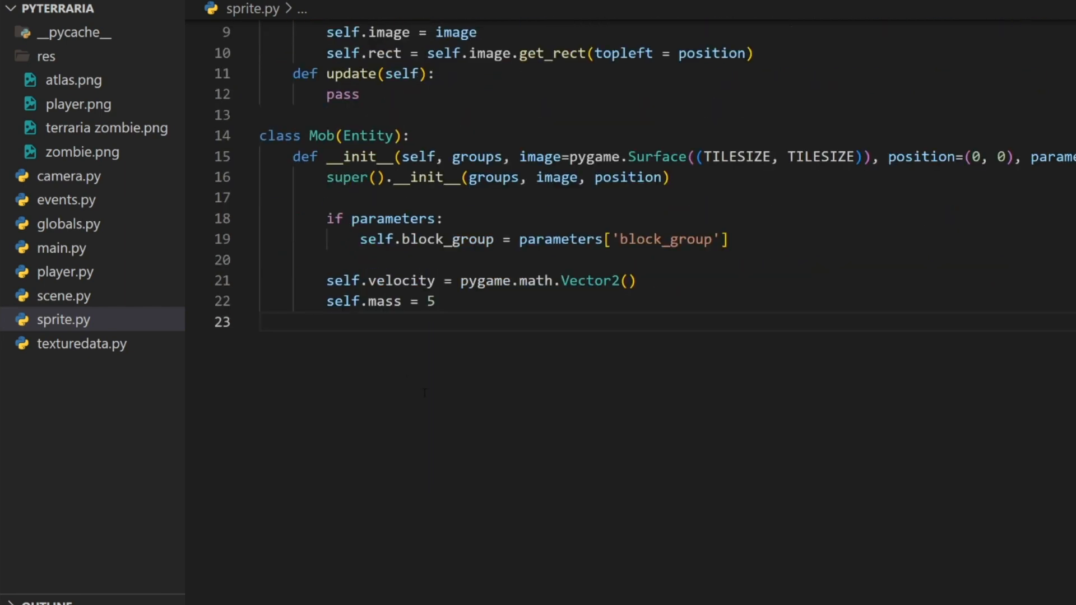
# Step: Copy move() and check_collisions() from player.py into the Mob class
pyautogui.click(66, 271)
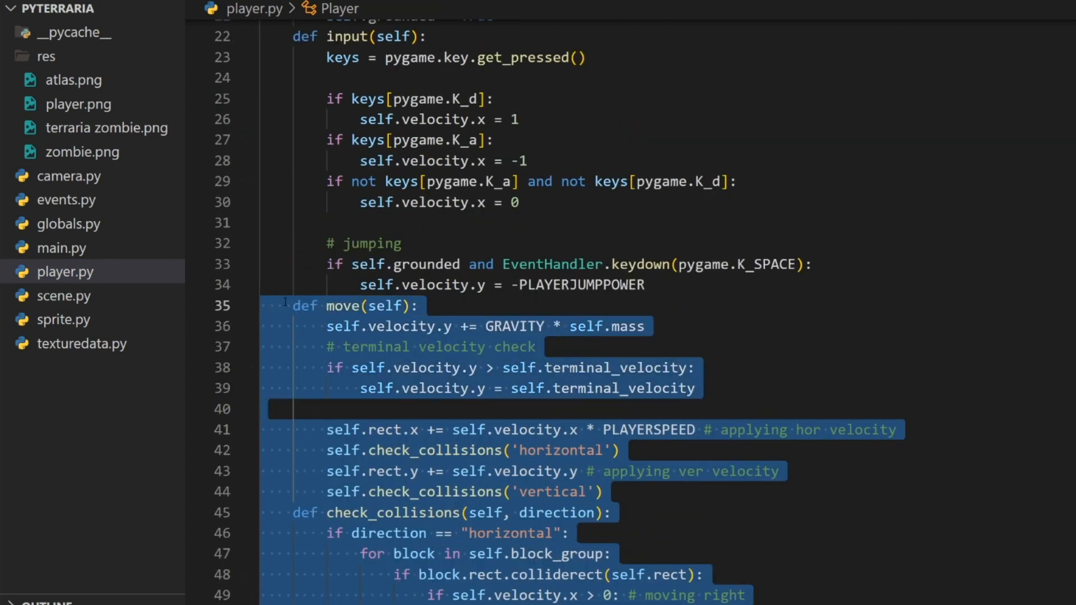
pyautogui.click(62, 319)
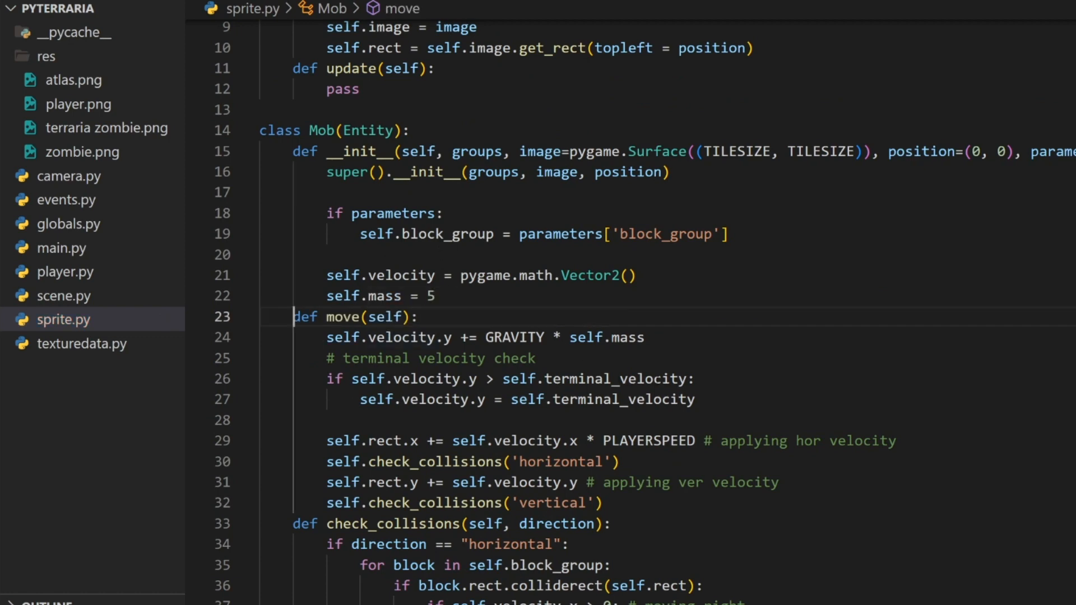
pyautogui.scroll(-3)
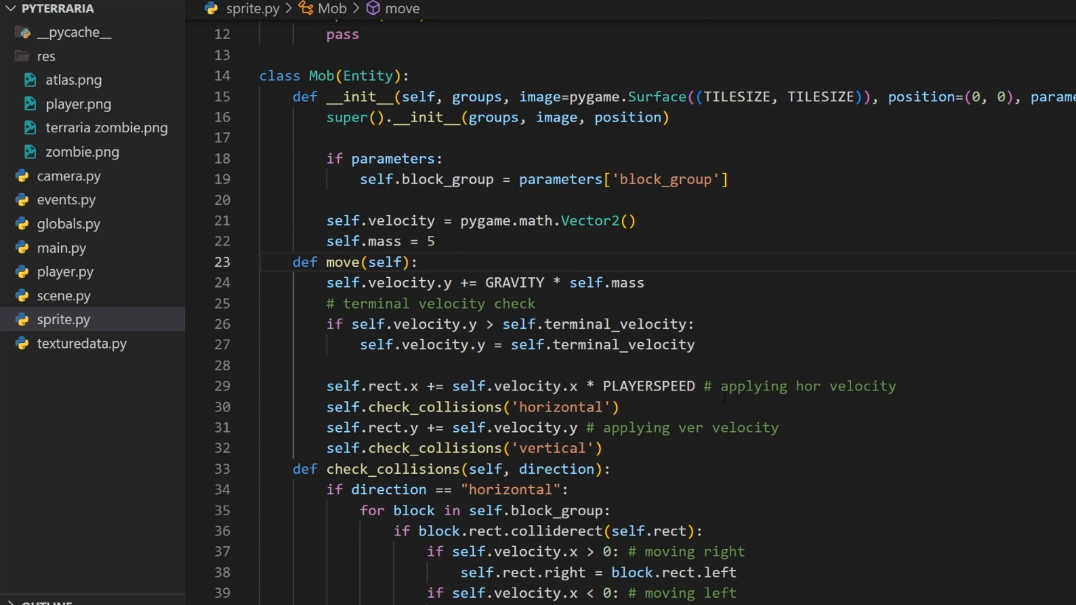
# Step: Add terminal_velocity = TERMINALVELOCITY * self.mass and an update() returning super().update()
pyautogui.doubleClick(593, 324)
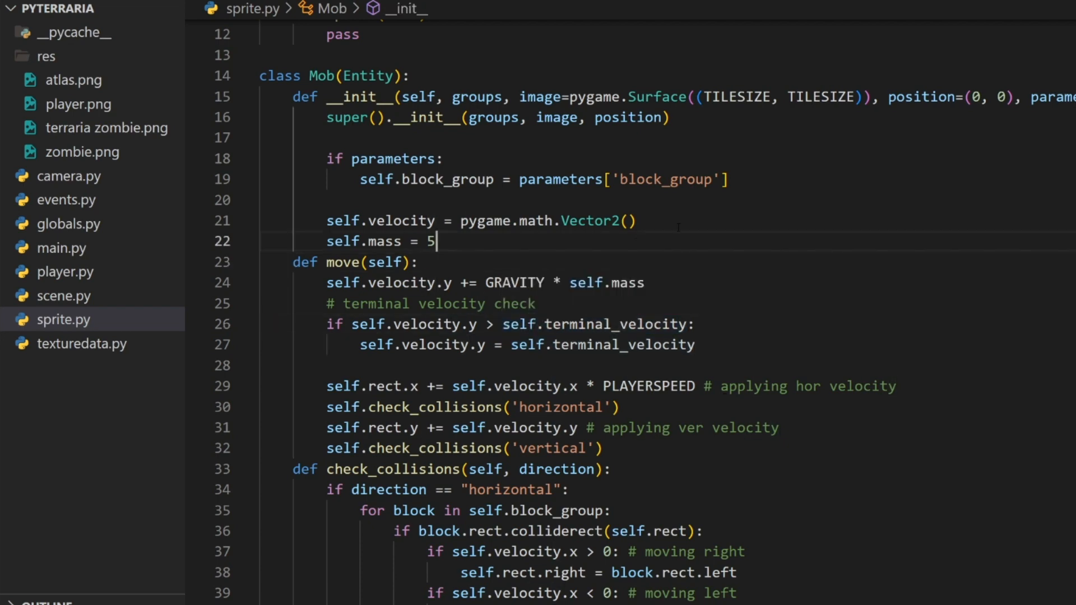
pyautogui.write('self.termin')
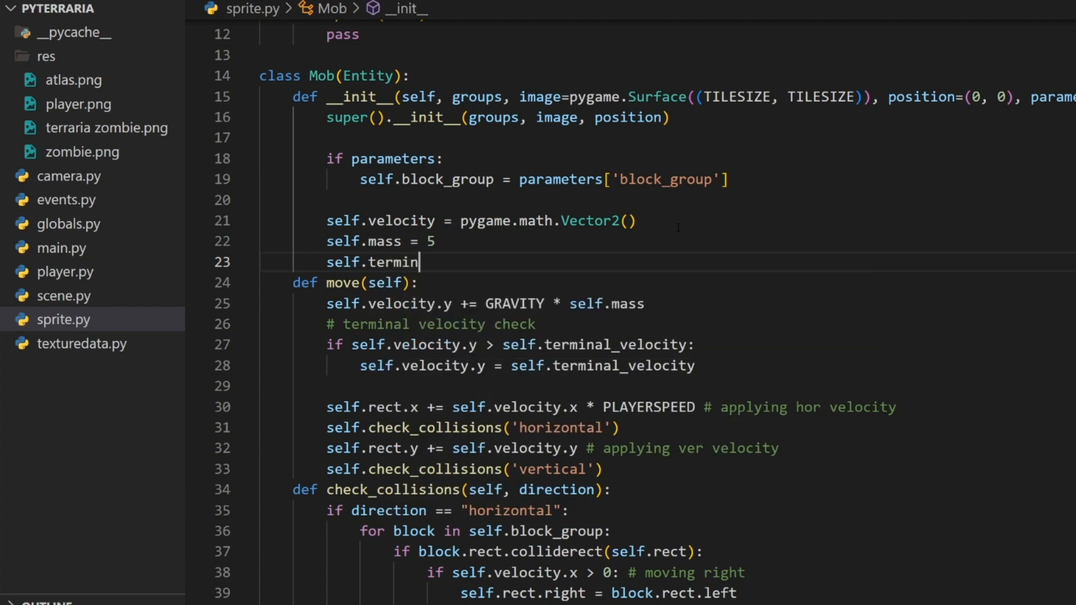
pyautogui.write('al_velocity = TERMINALVELOCITY')
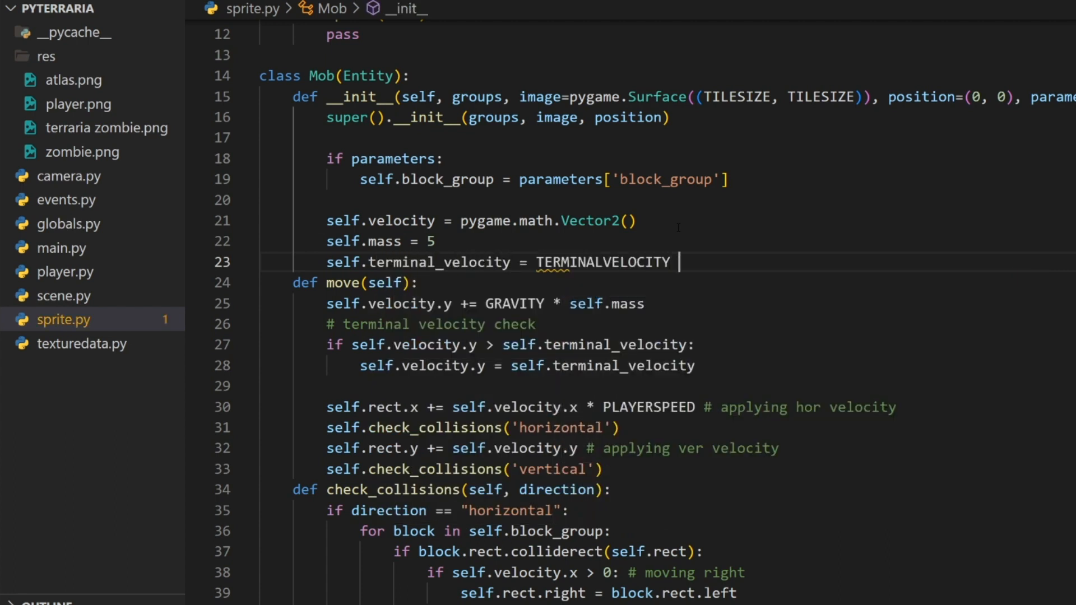
pyautogui.write('* self.mass')
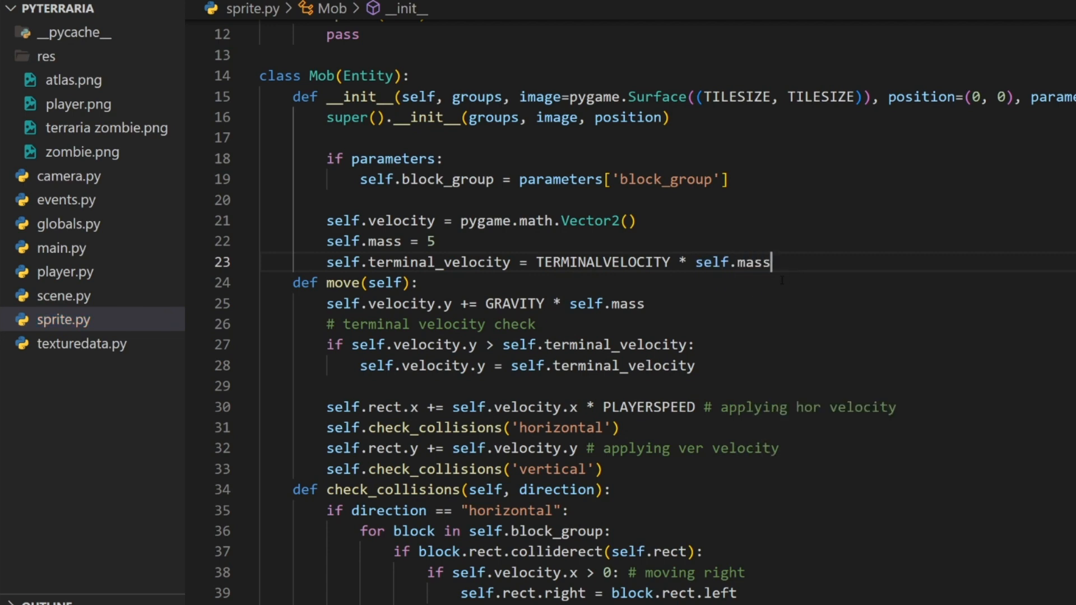
pyautogui.scroll(-3)
pyautogui.write('return super().update(')
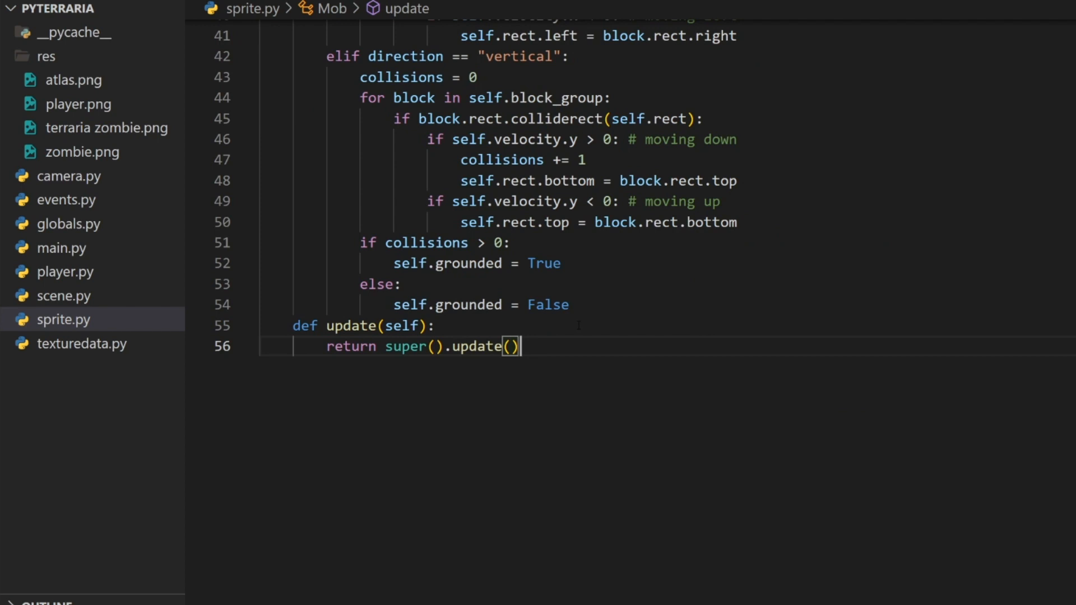
pyautogui.write("self.entity = Entity([self.sprites], image=self.atlas_textures['grass")
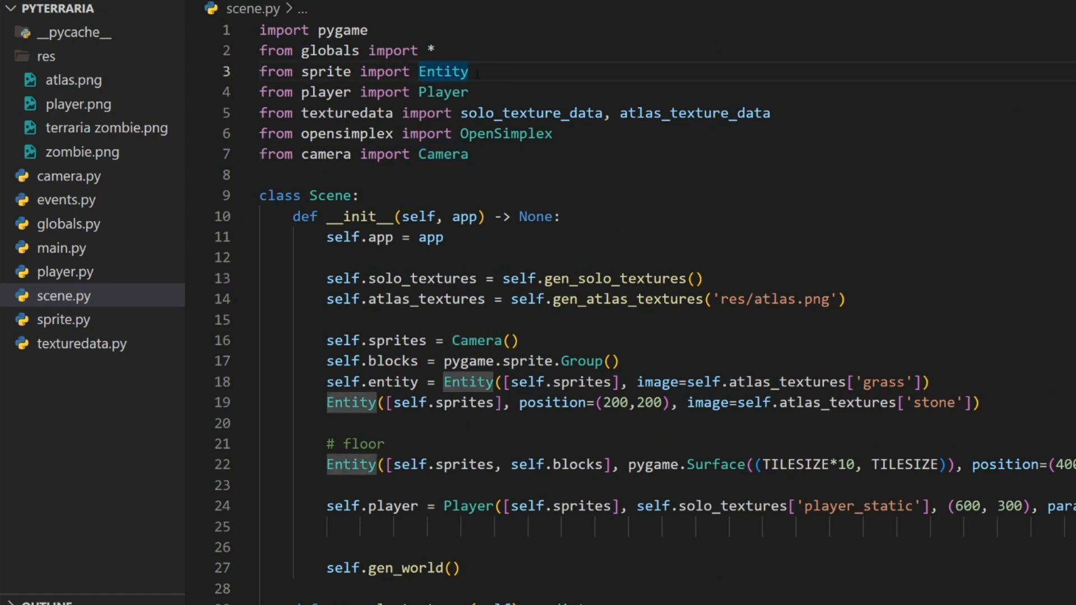
# Step: Import Mob in scene.py and start Mob([self.sprites], ) in __init__
pyautogui.write(', Mob')
pyautogui.click(698, 549)
pyautogui.write('Mob(')
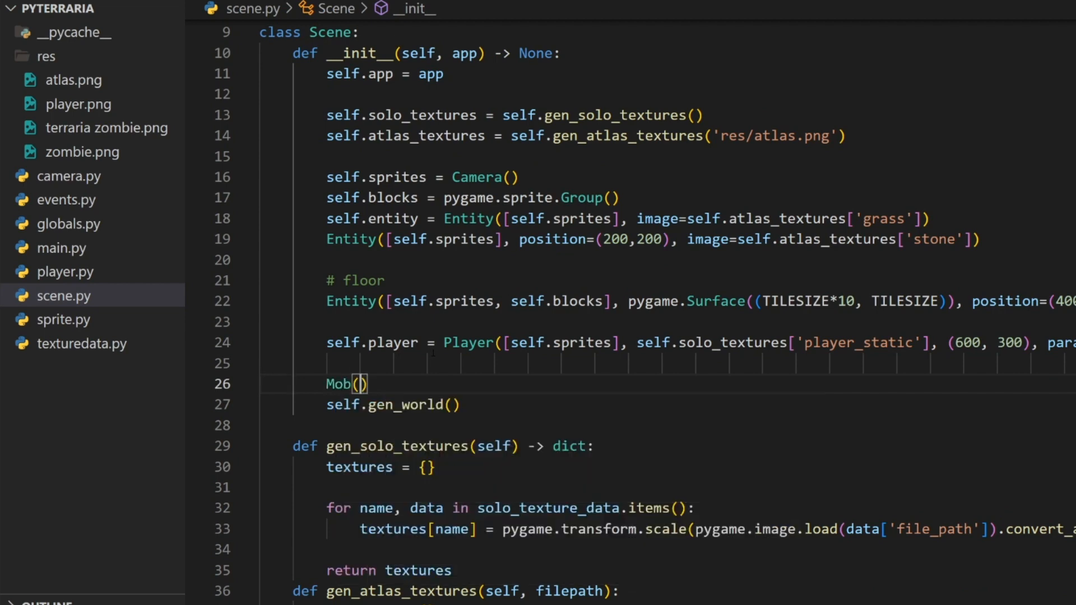
pyautogui.write('[self.sprites],')
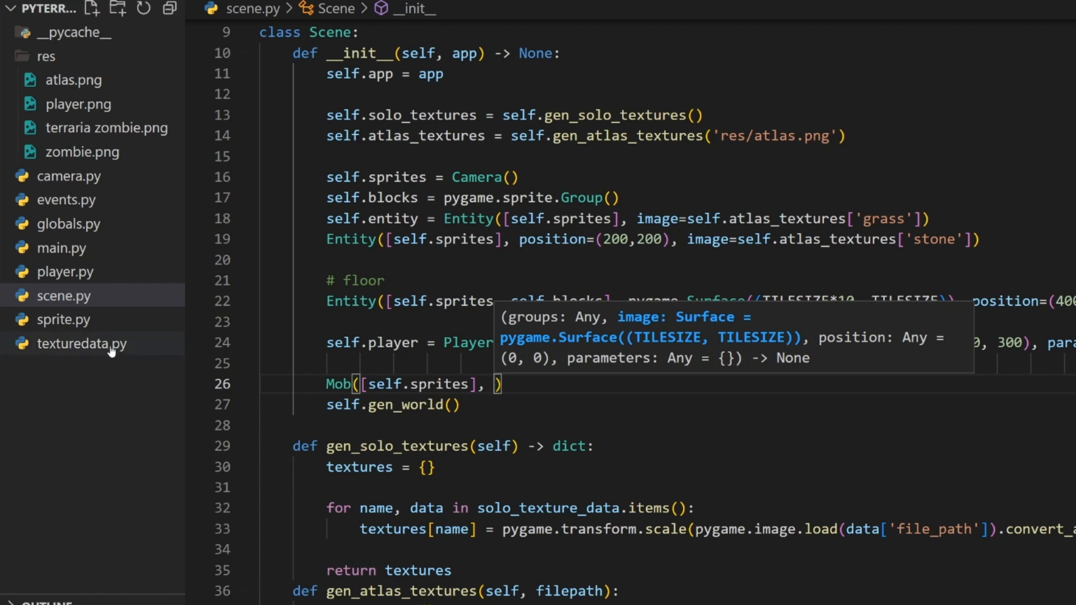
pyautogui.click(85, 344)
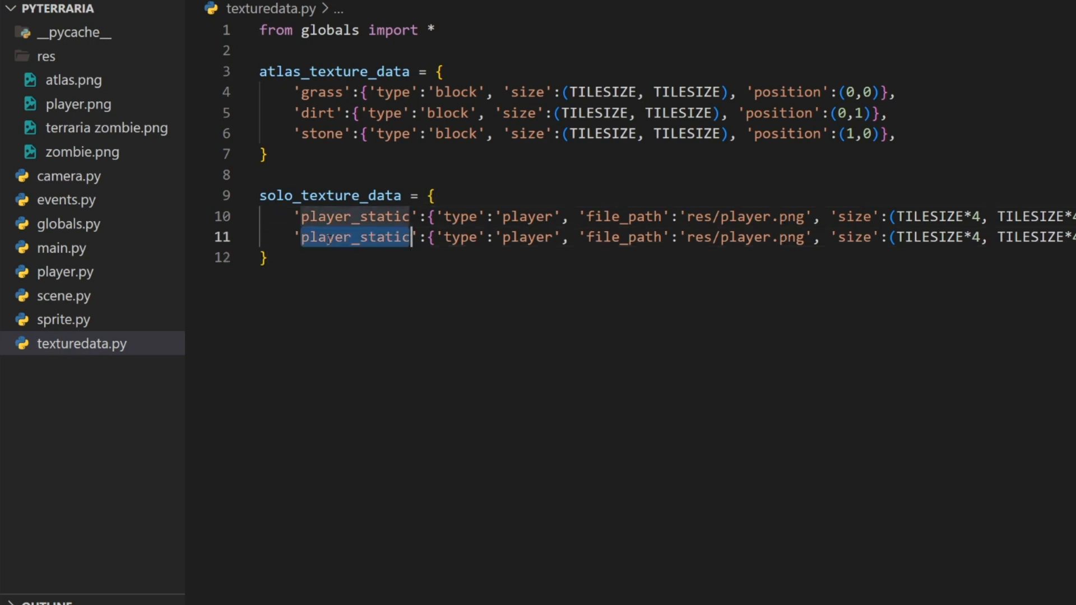
# Step: Turn the duplicated entry into zombie_static, type 'enemy', file 'res/zombie.png'
pyautogui.write('zombie_static')
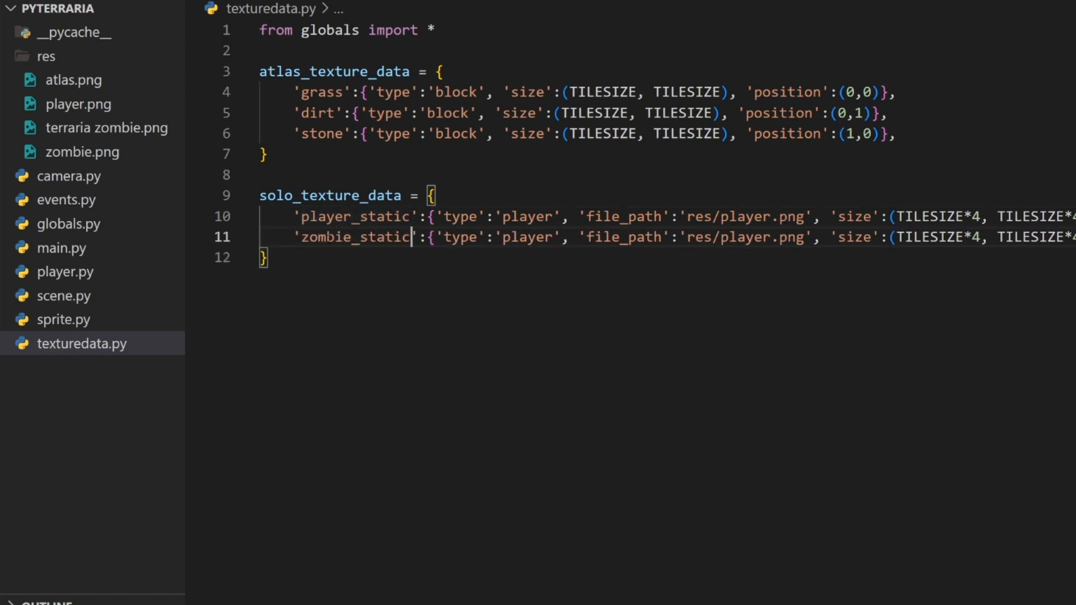
pyautogui.write('enemy')
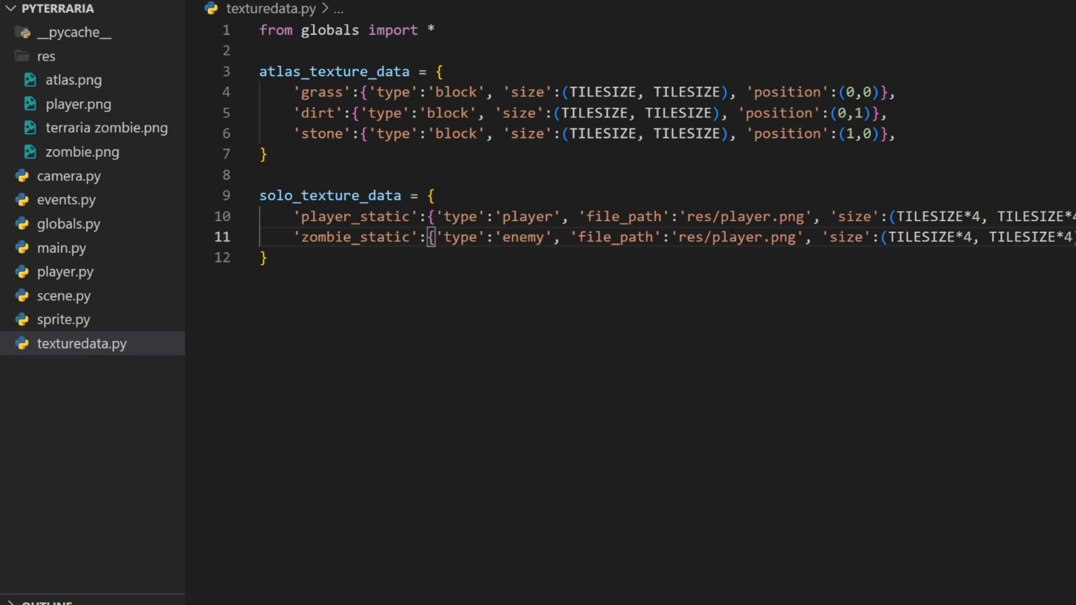
pyautogui.write('zombie')
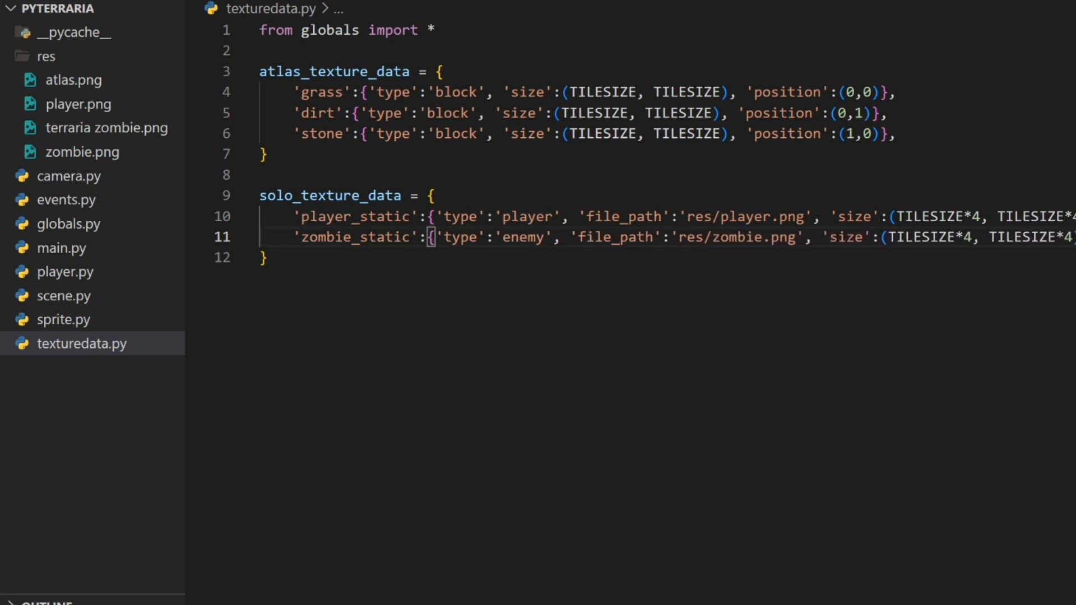
pyautogui.moveTo(88, 280)
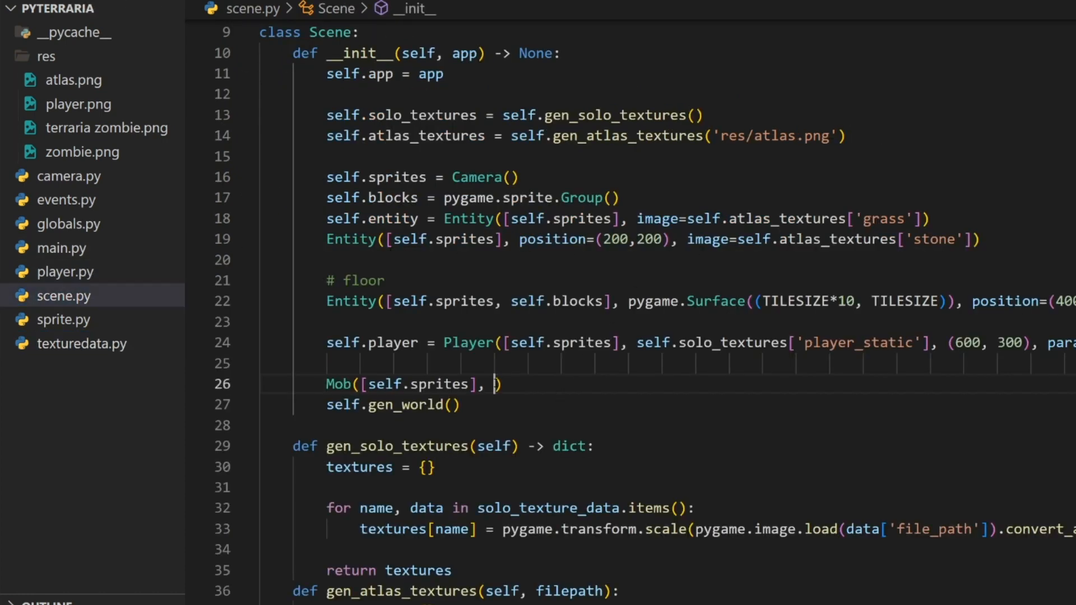
# Step: Create a zombie_static Mob at (800, -500) passing {'block_group': self.blocks} as parameters
pyautogui.write('self.so')
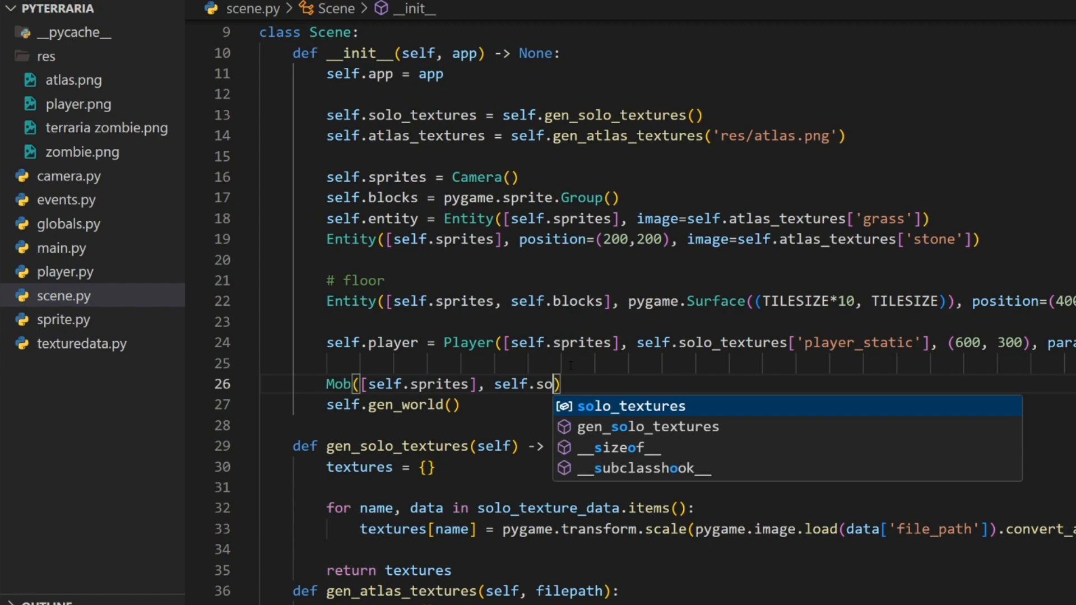
pyautogui.write("solo_textures['zo'")
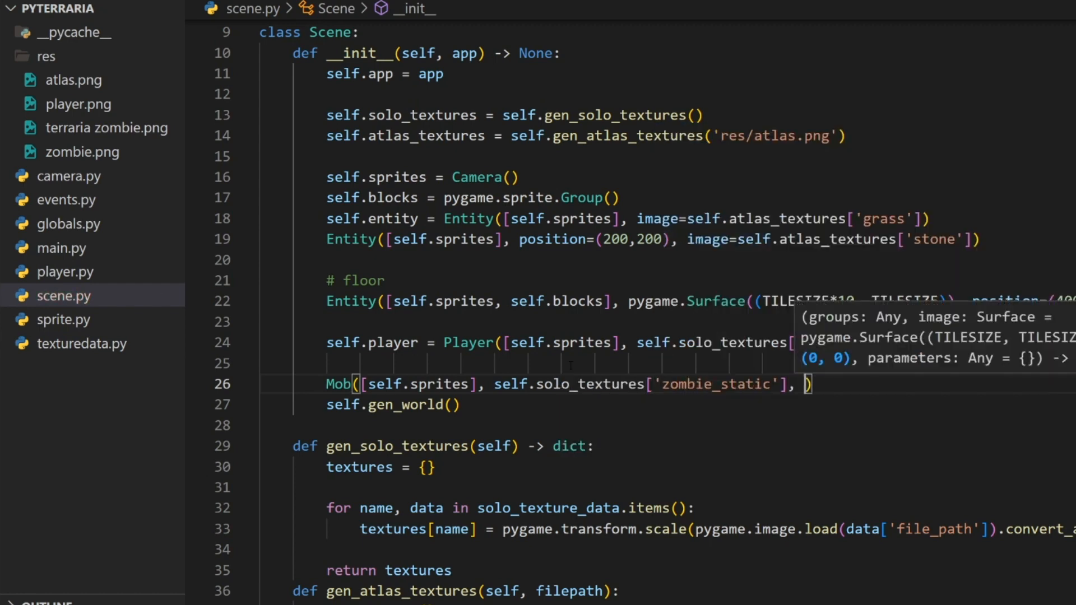
pyautogui.write('()')
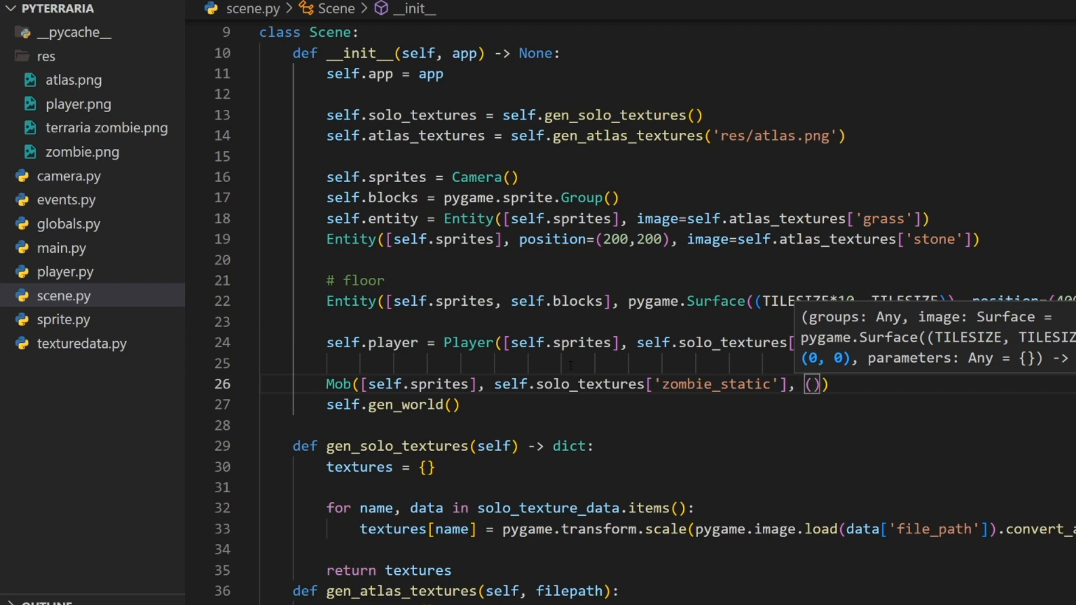
pyautogui.write('800,')
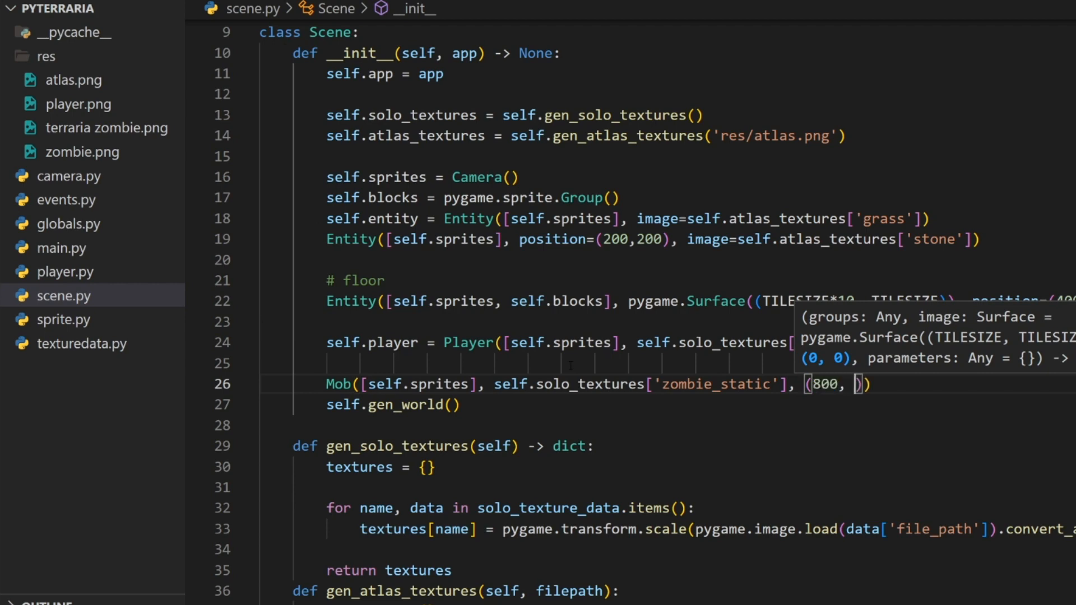
pyautogui.write('-500),')
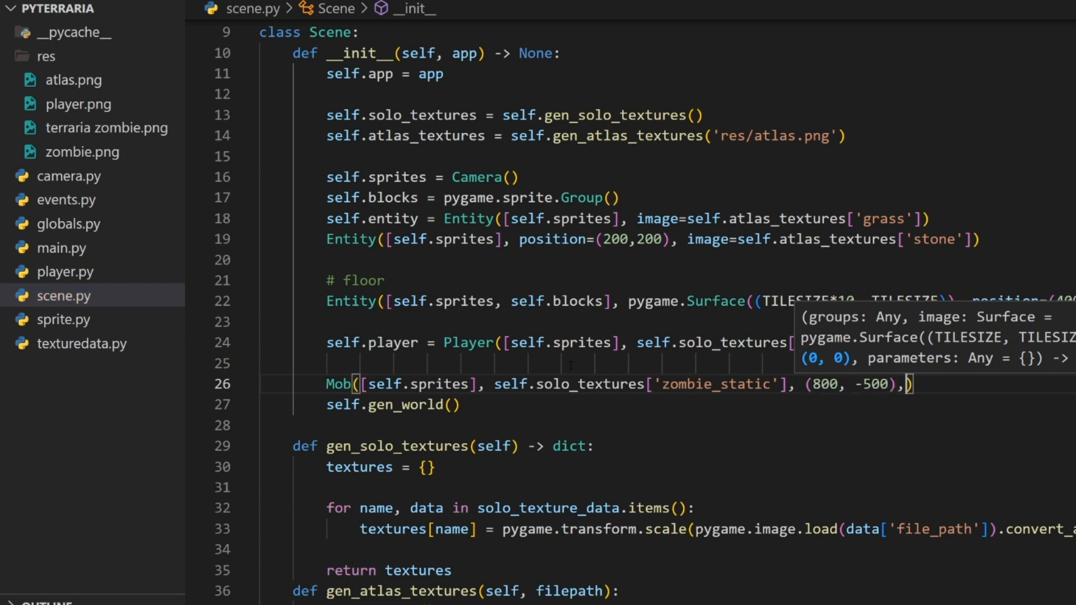
pyautogui.write('parameters=')
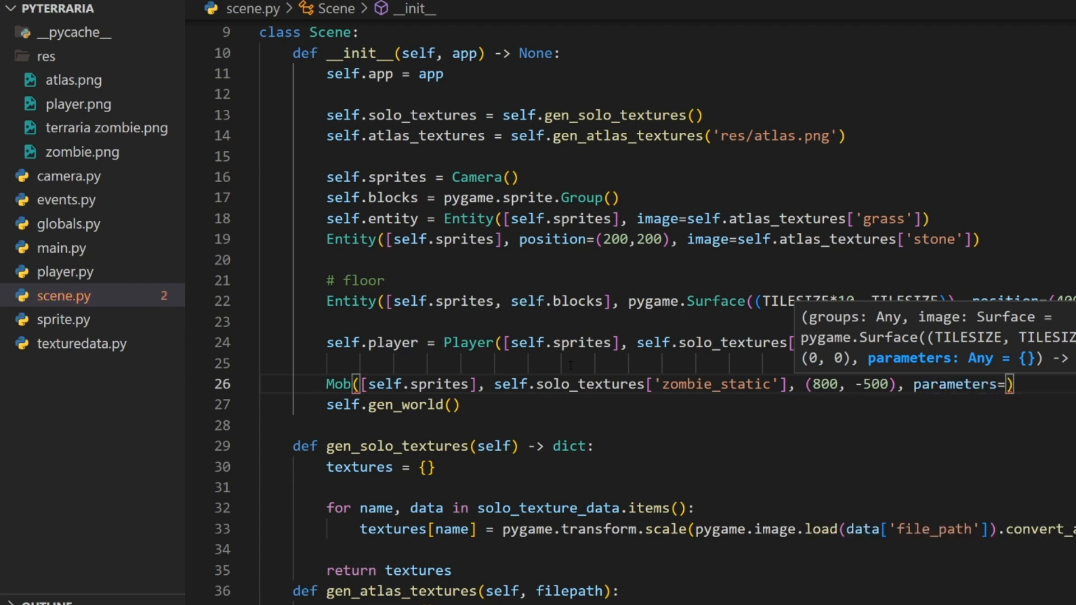
pyautogui.write("{''}")
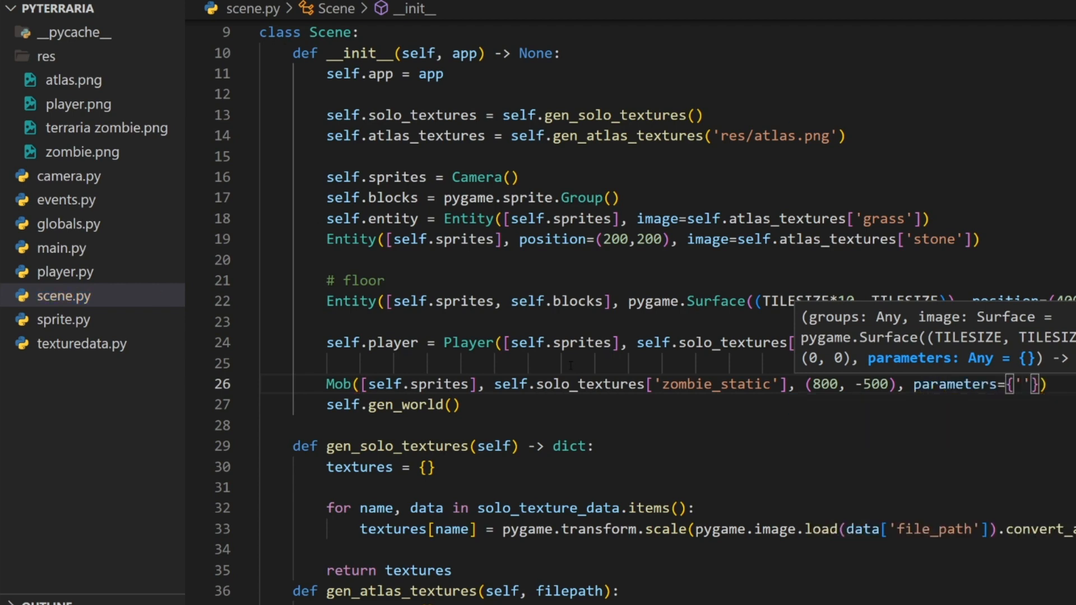
pyautogui.write('block_')
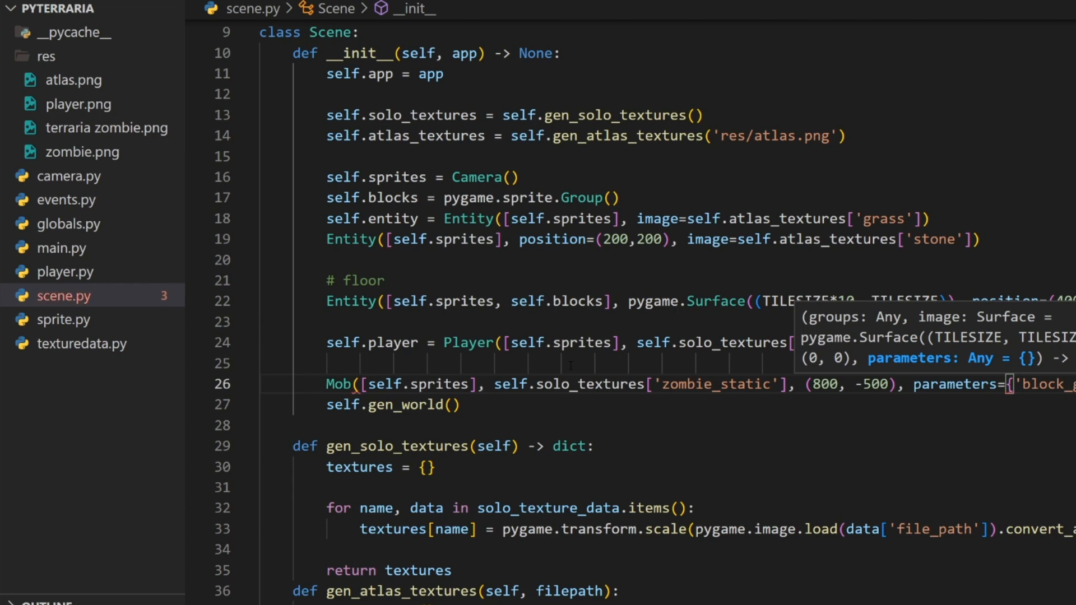
pyautogui.hscroll(3)
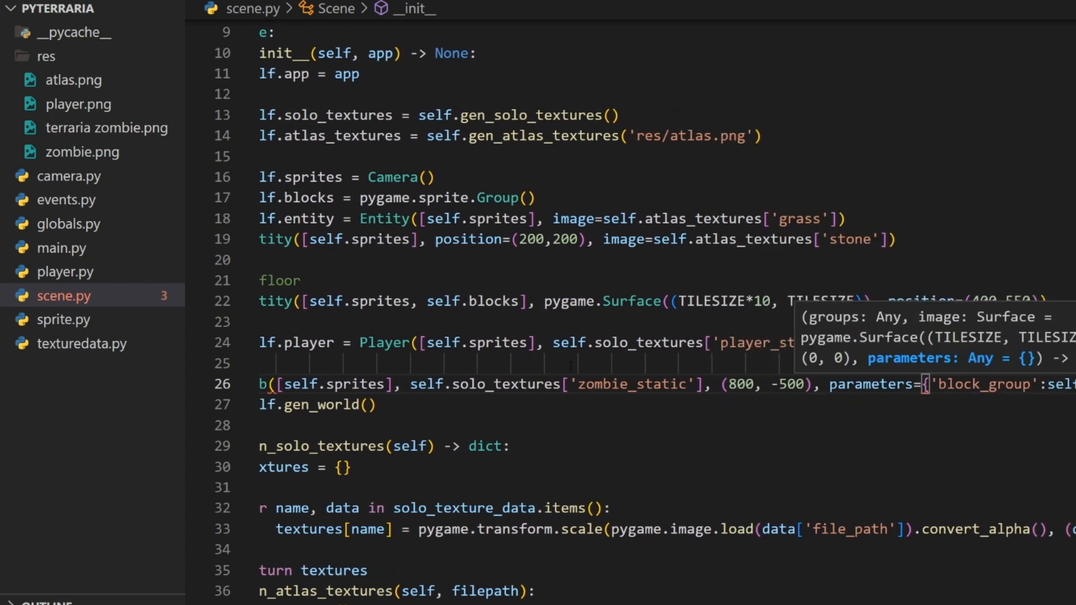
pyautogui.scroll(-3)
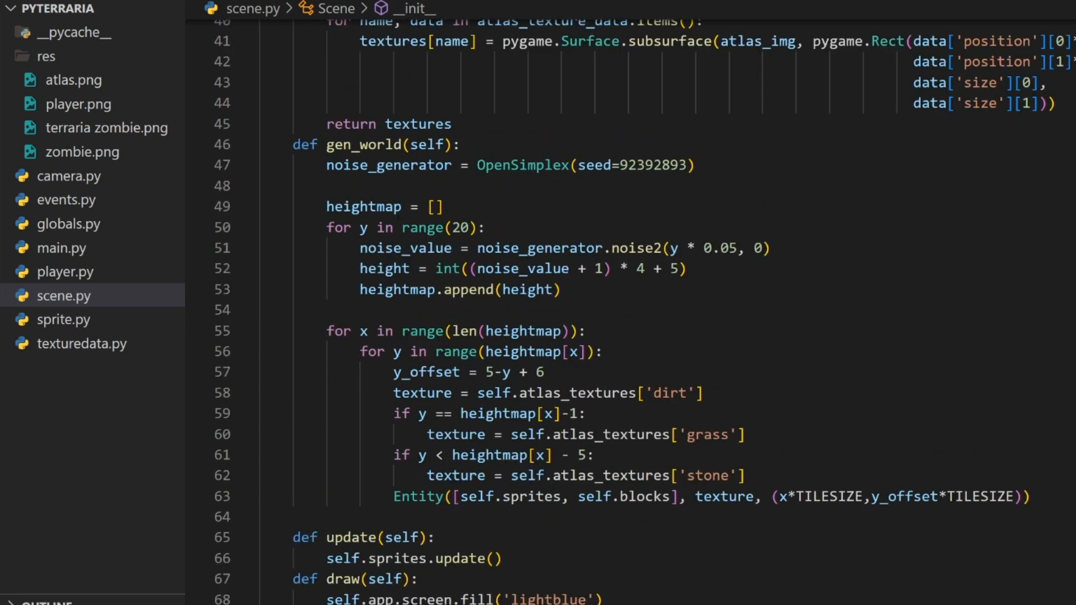
# Step: Change the gen_world heightmap loop from range(20) to range(60)
pyautogui.doubleClick(459, 227)
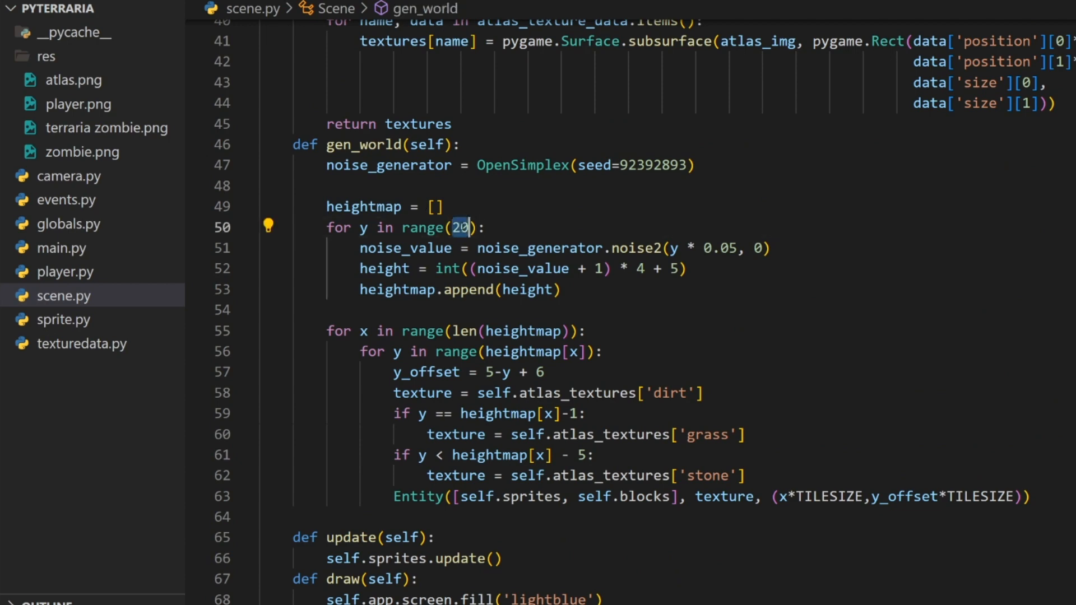
pyautogui.write('60')
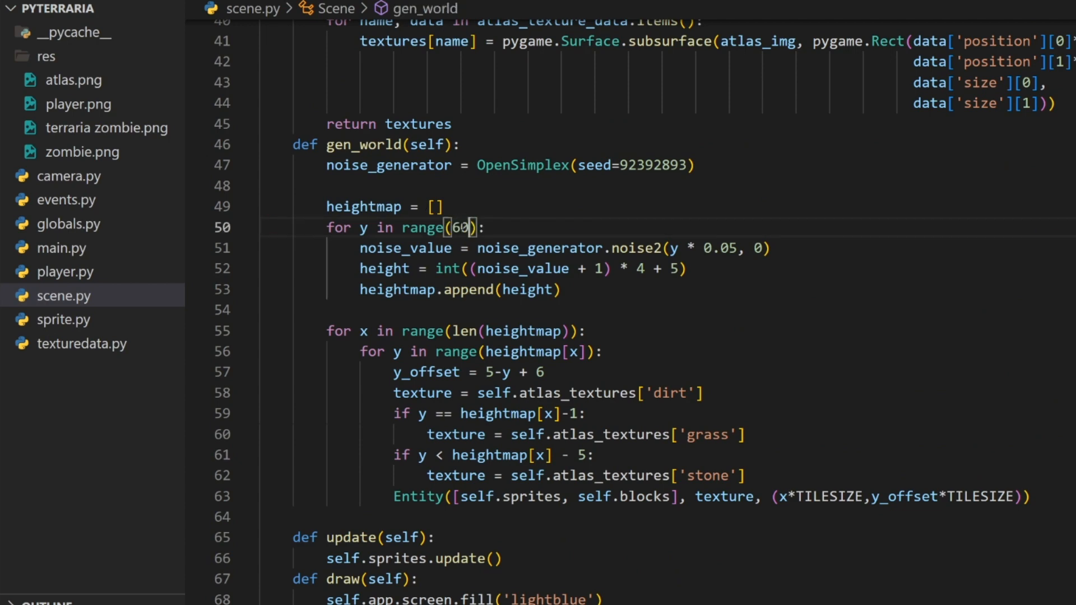
pyautogui.moveTo(89, 264)
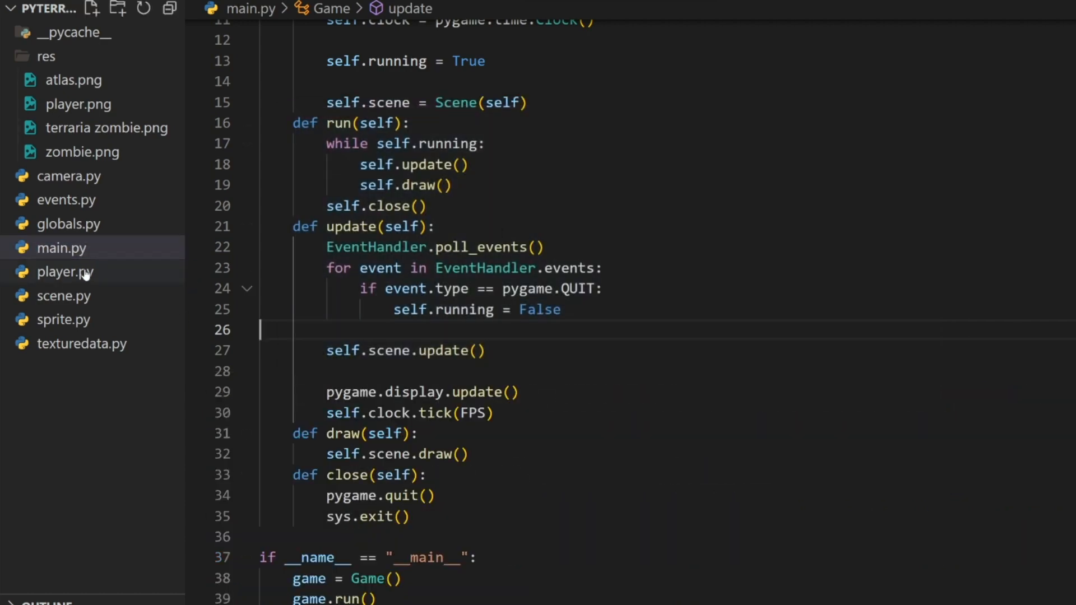
# Step: Add 'player': self.player to the zombie Mob's parameters dict in scene.py
pyautogui.click(64, 295)
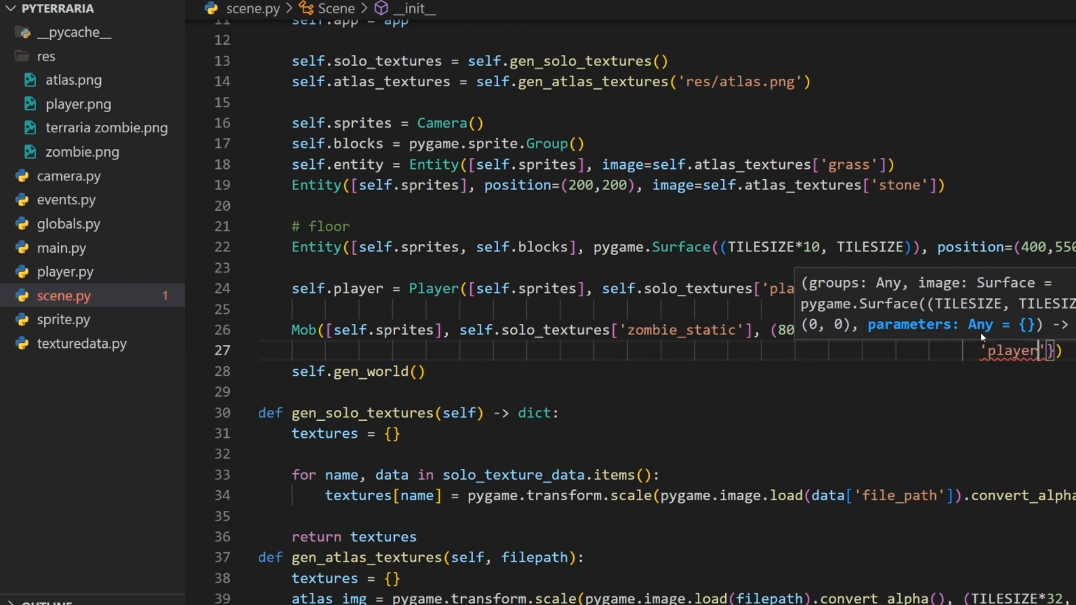
pyautogui.write(':sel')
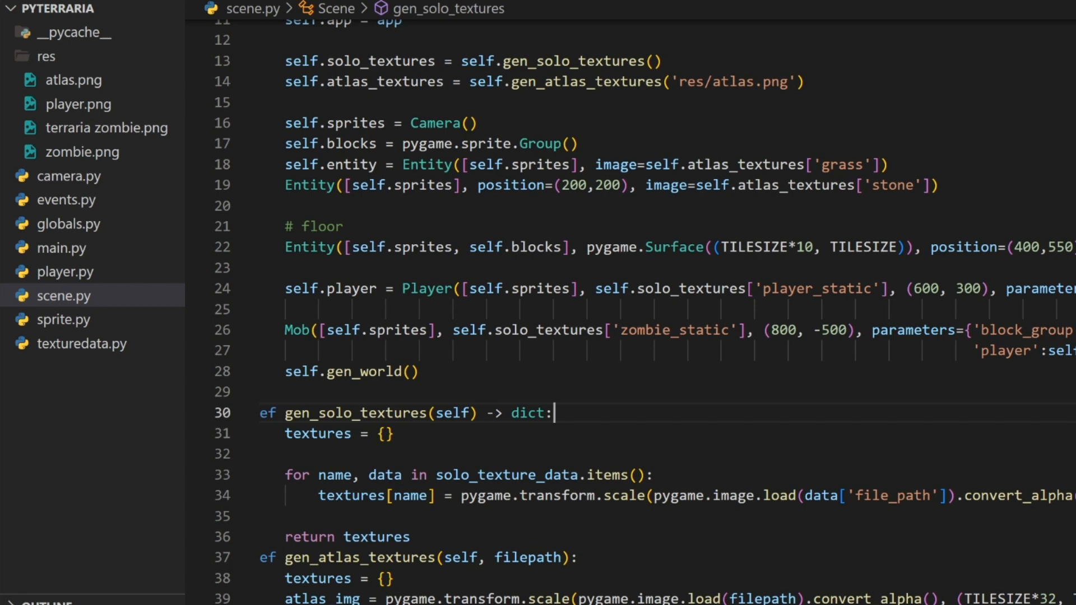
pyautogui.hscroll(3)
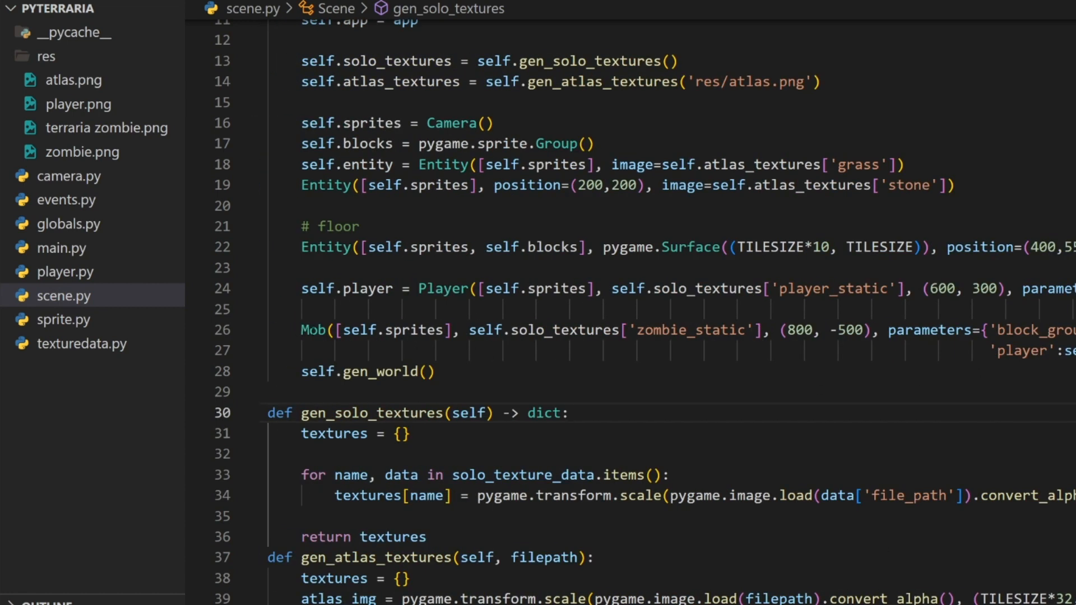
pyautogui.click(65, 319)
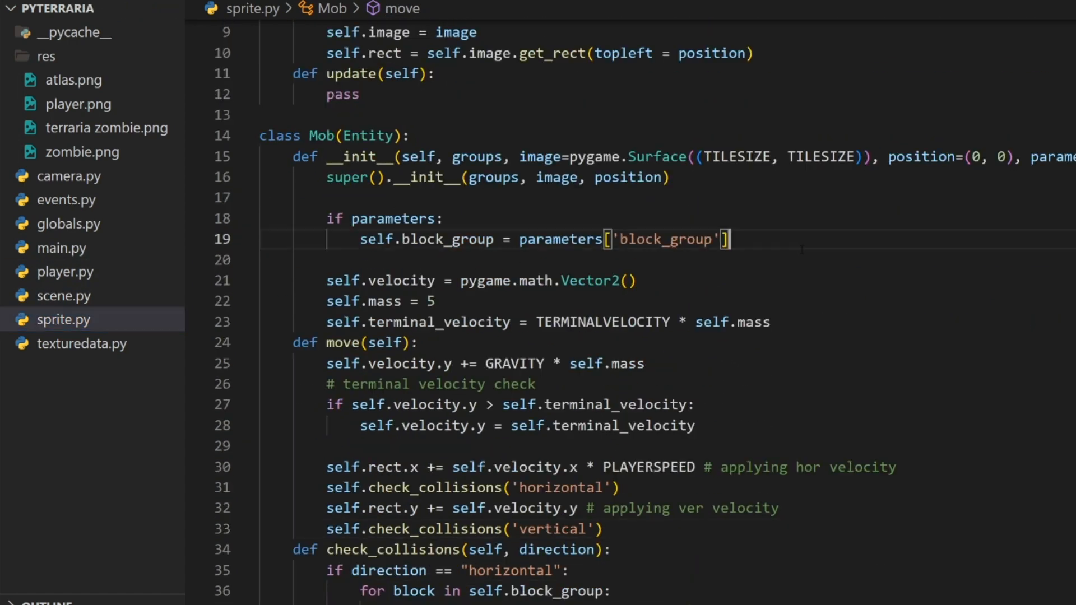
# Step: Store parameters['player'] and speed 2 in Mob, moving left at -self.speed toward the player
pyautogui.write('self.player = parameters')
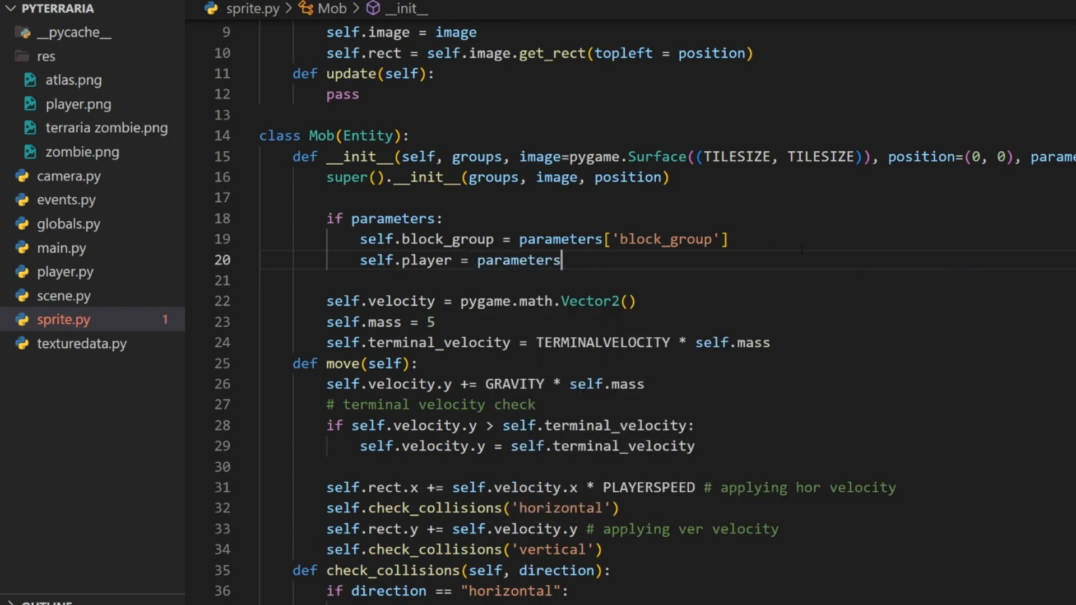
pyautogui.write("['player']")
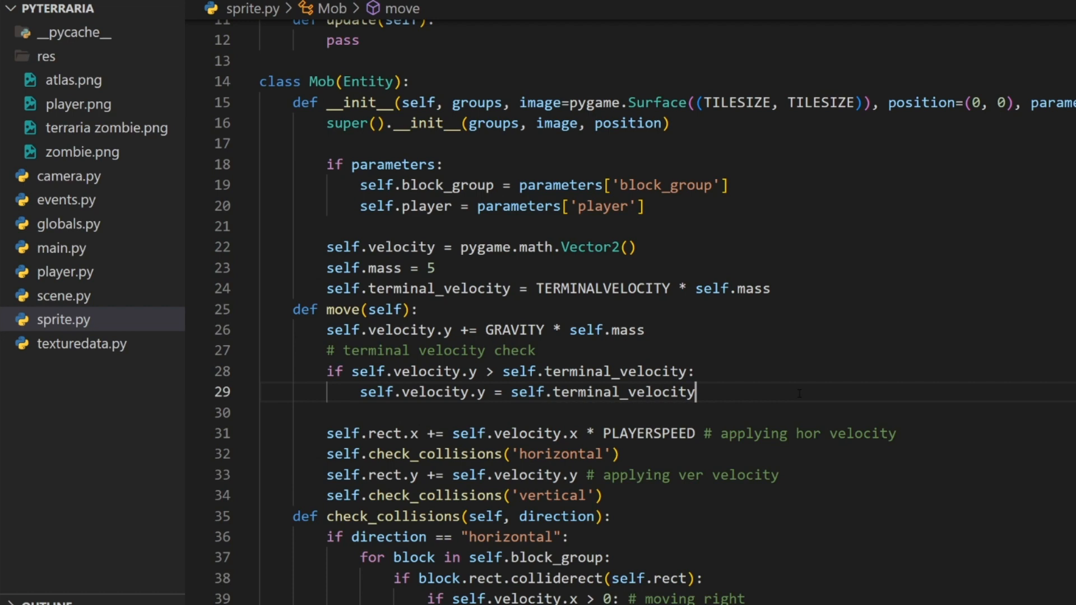
pyautogui.press('Enter')
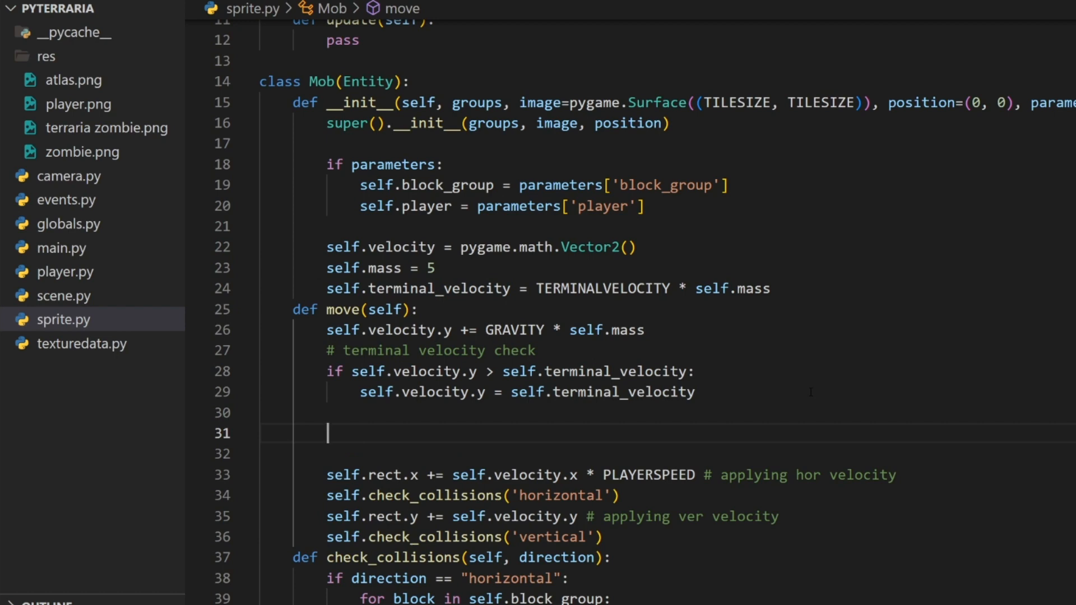
pyautogui.write('if self.rect.x >')
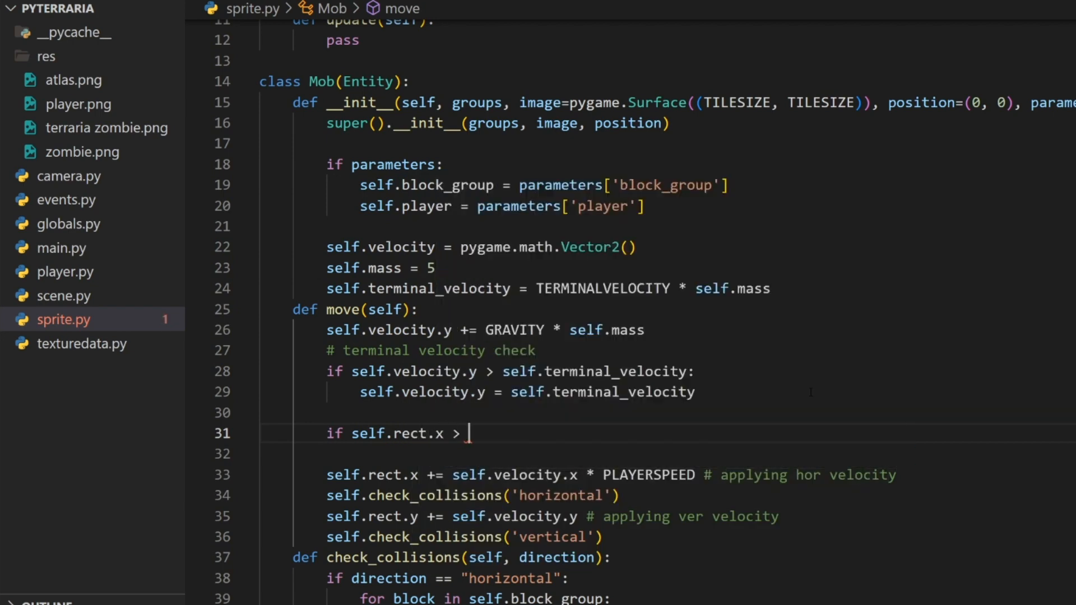
pyautogui.write('self.pal')
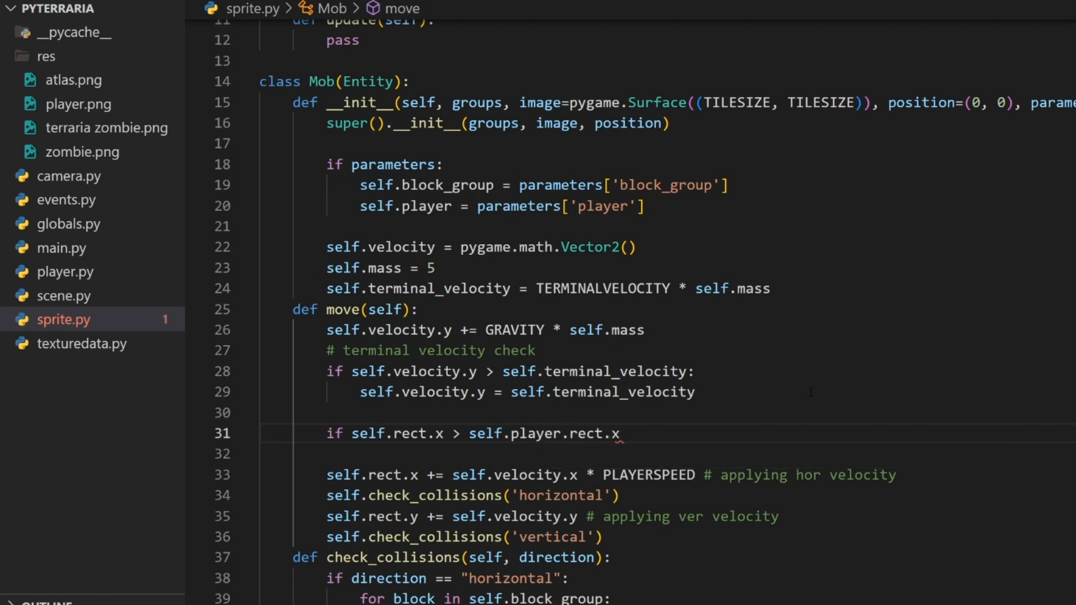
pyautogui.write('self.s')
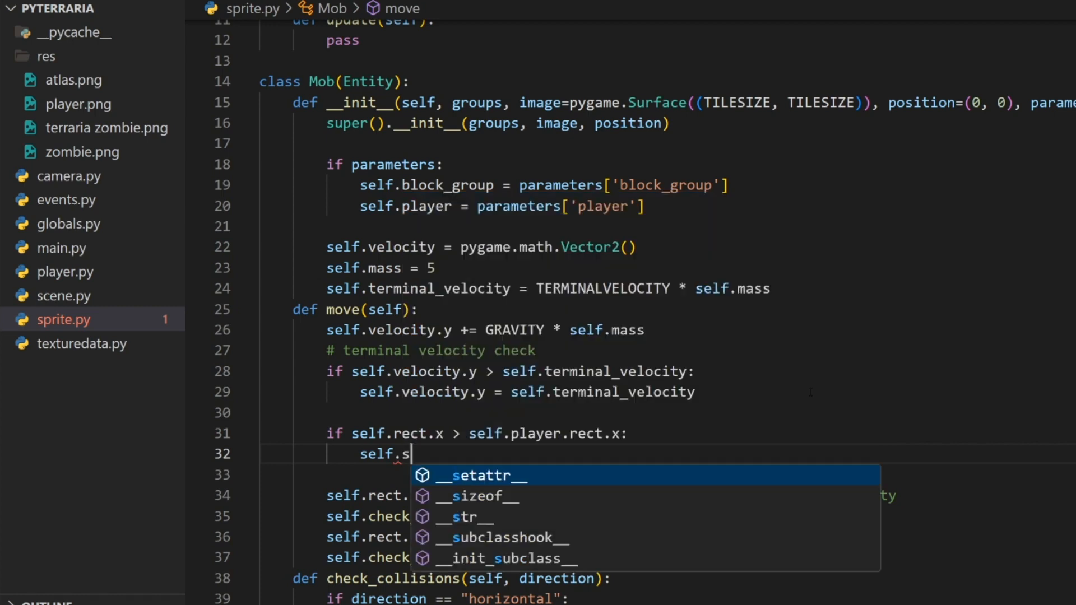
pyautogui.write('velocity.x =')
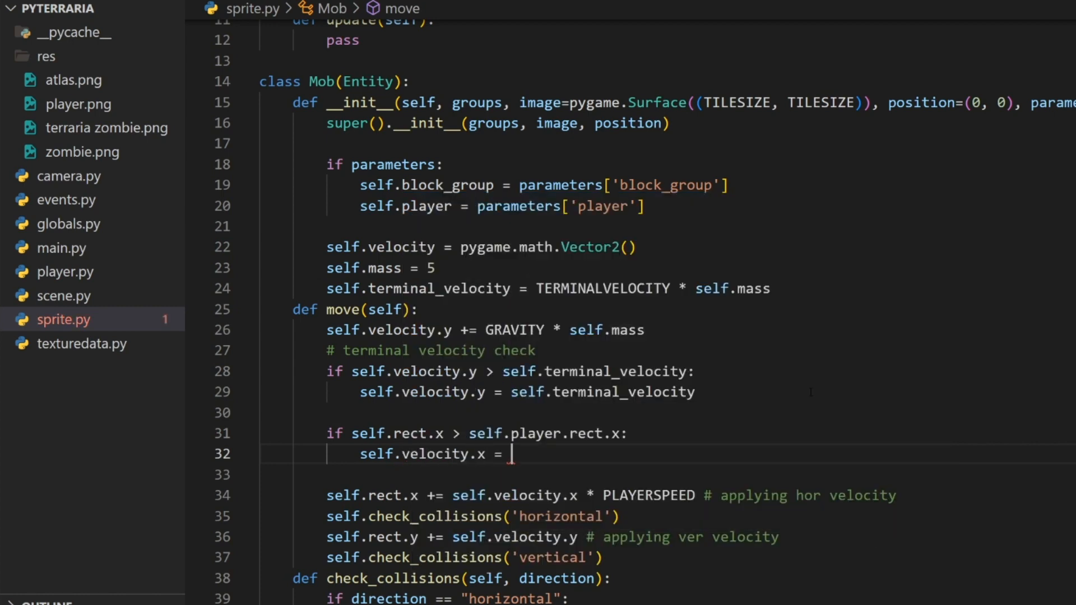
pyautogui.write('-')
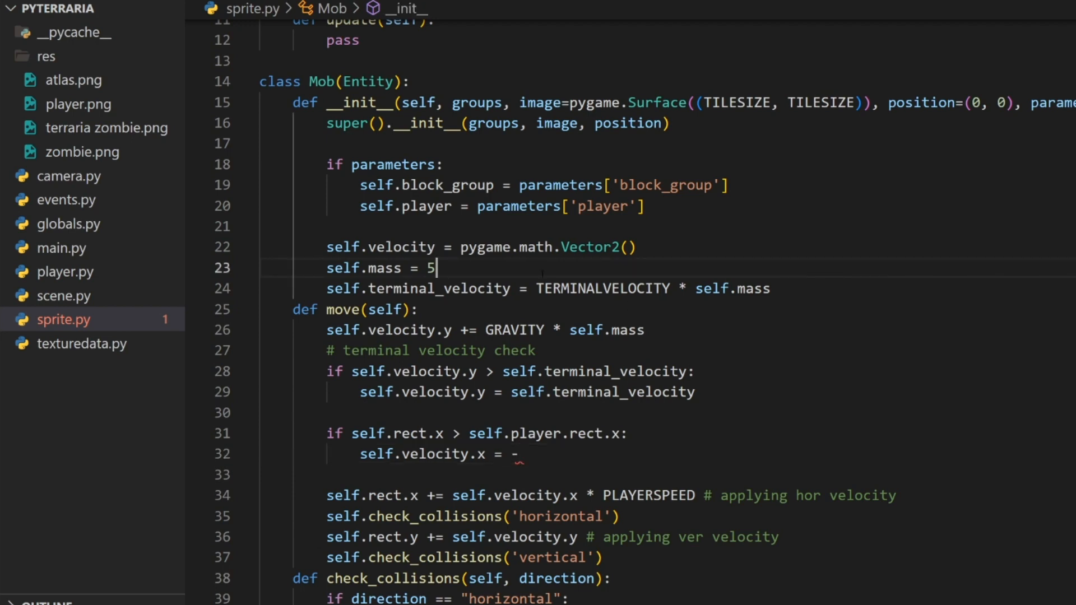
pyautogui.write('self.s')
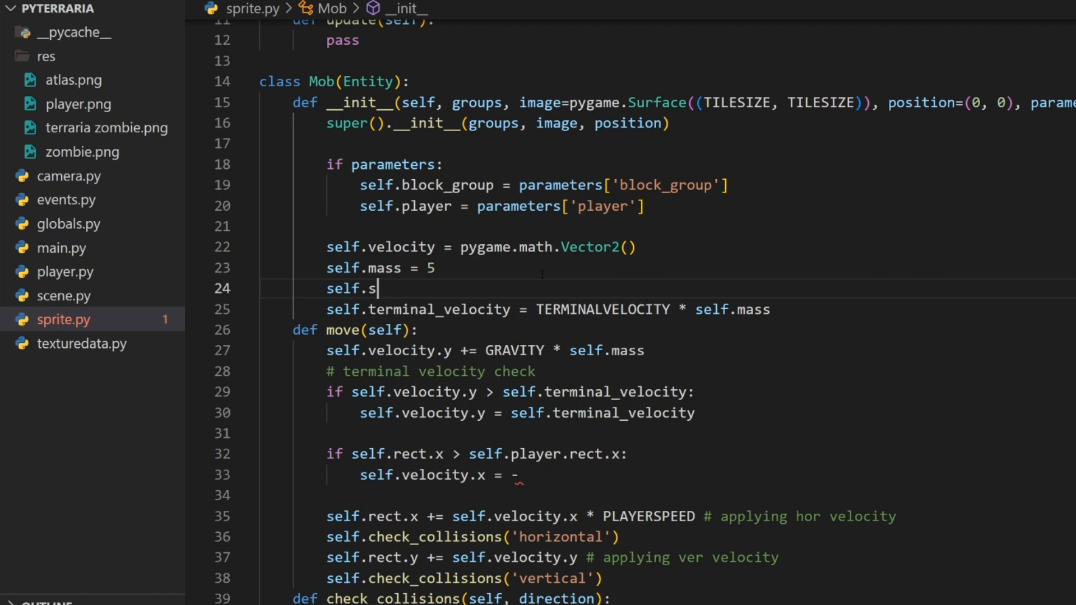
pyautogui.write('peed = 2')
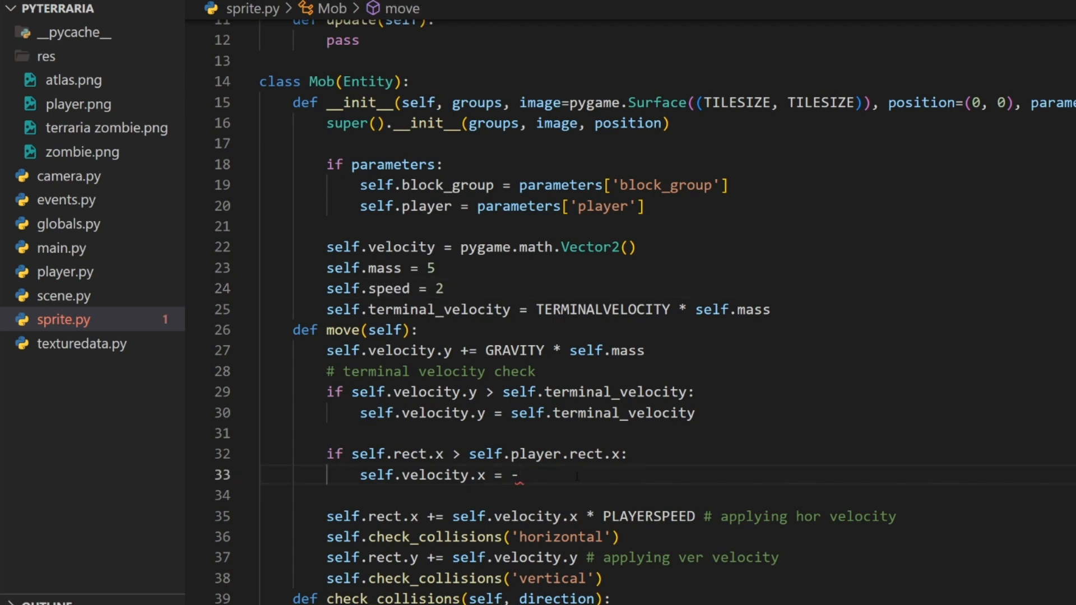
pyautogui.write('self.spe')
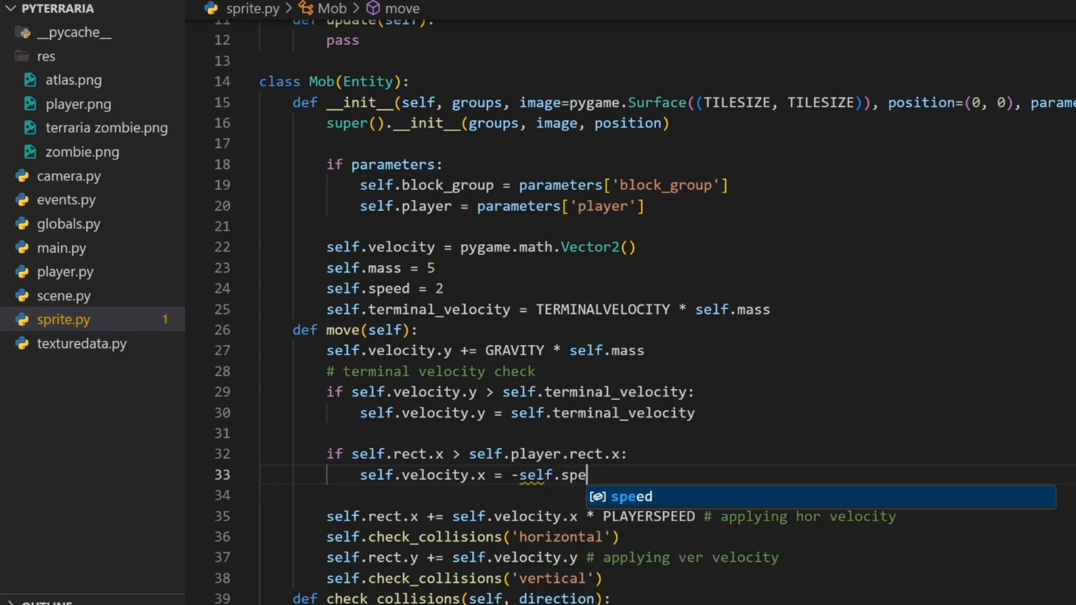
pyautogui.press('Enter')
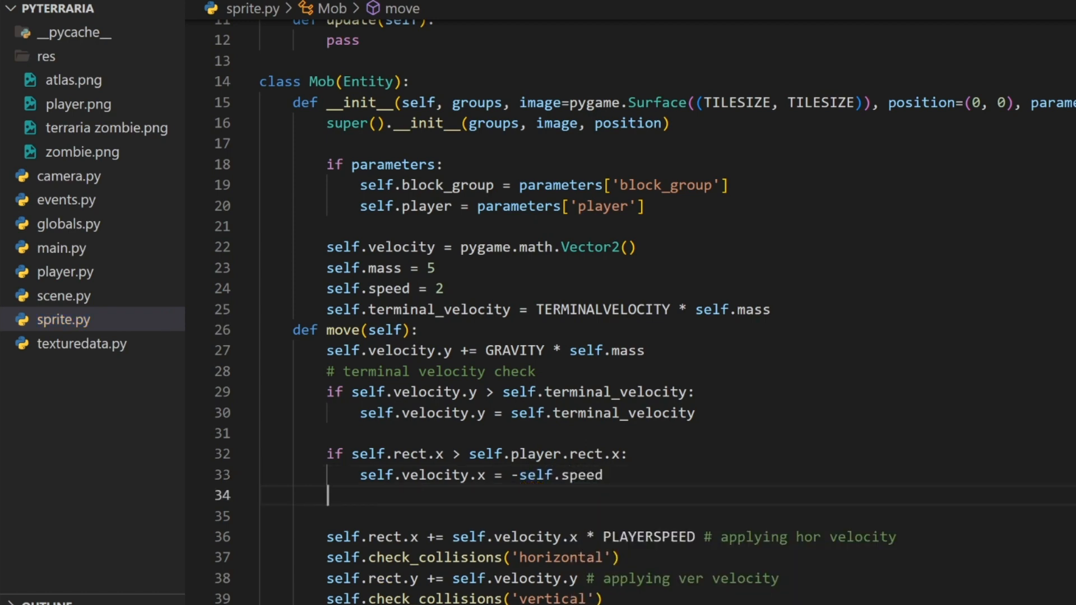
# Step: Add an elif branch setting velocity.x to self.speed when the Mob is left of the player
pyautogui.write('elif self.s')
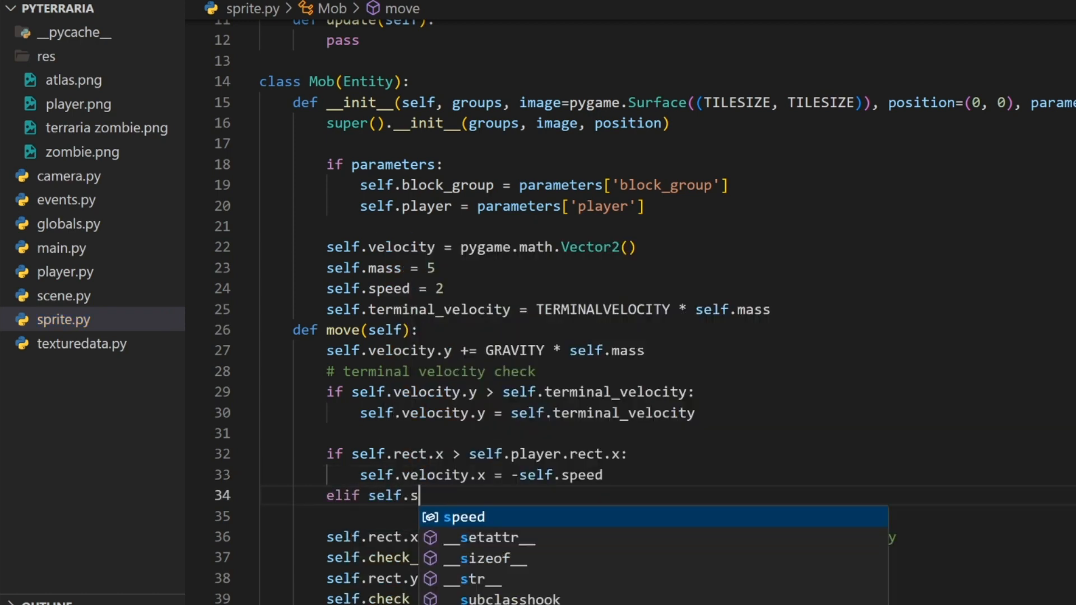
pyautogui.write('rect.x < sel')
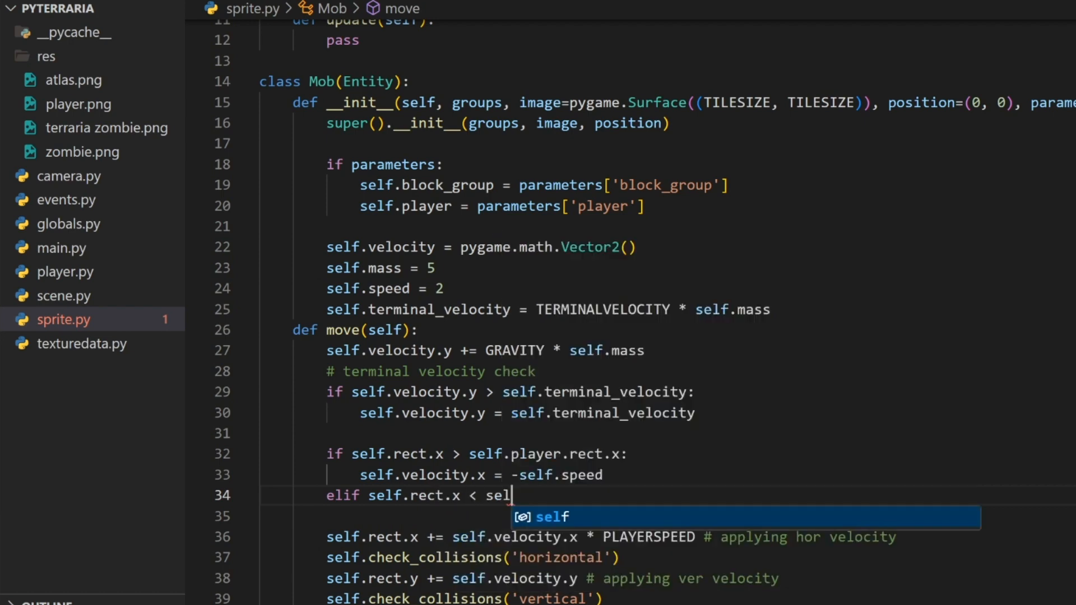
pyautogui.write('f.player.rect.x:')
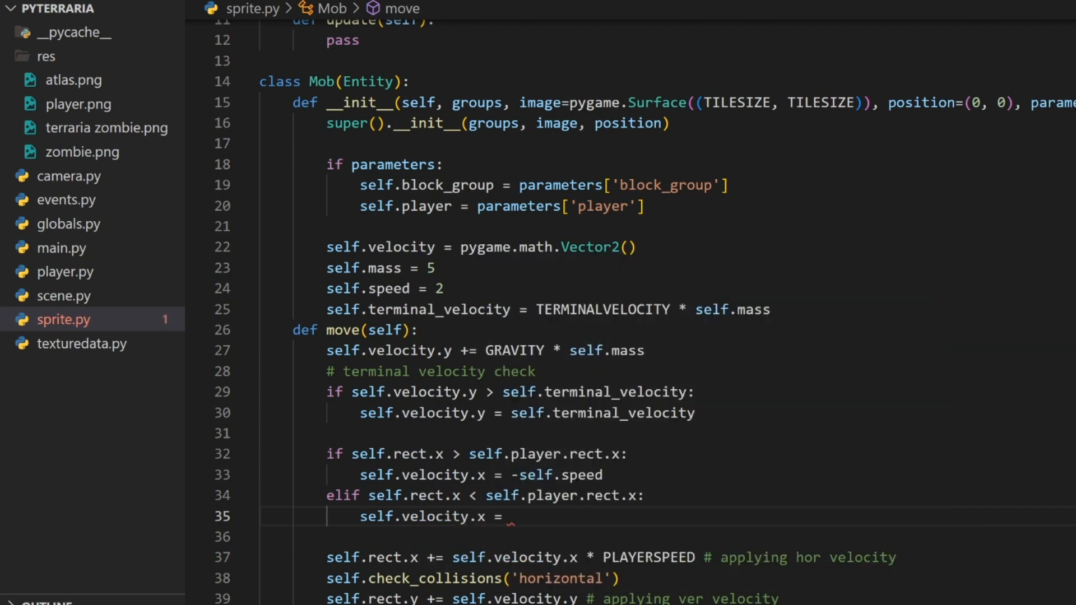
pyautogui.write('self.speed')
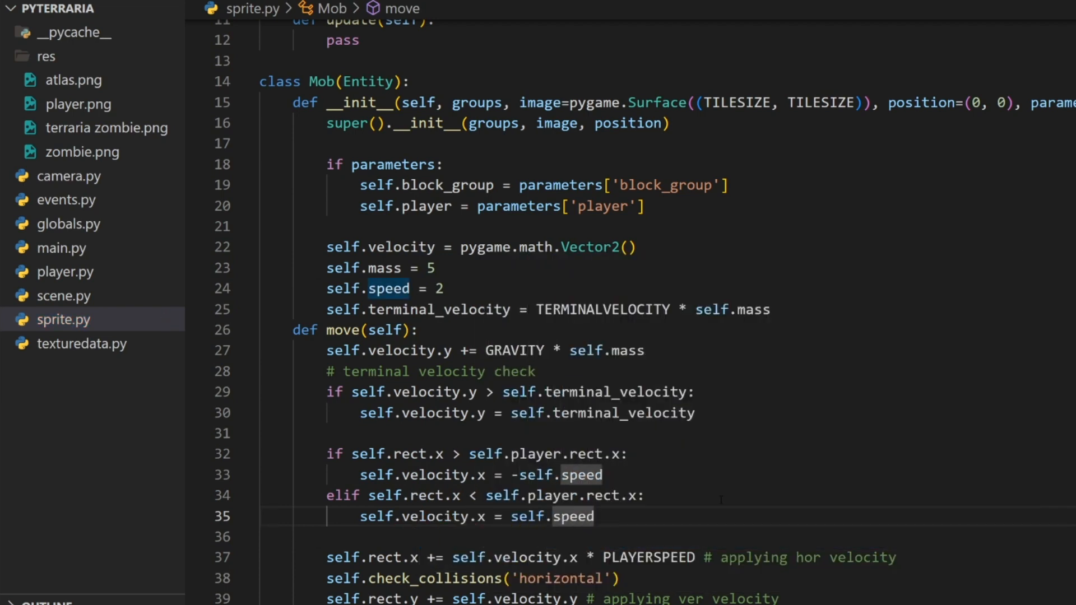
pyautogui.click(61, 248)
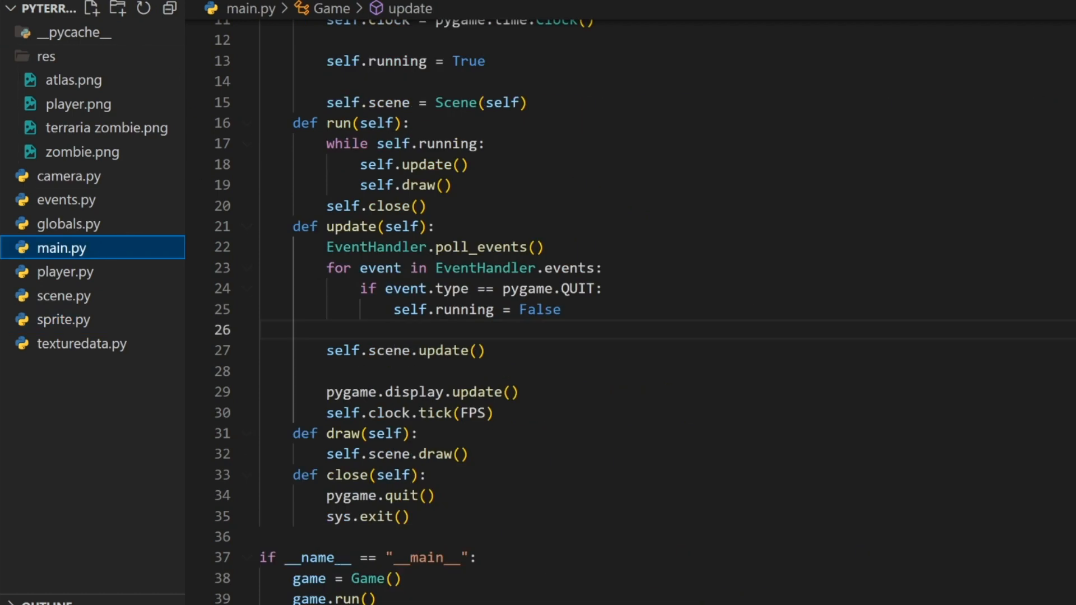
# Step: Run the game twice to watch the zombie chase the player
pyautogui.click(411, 123)
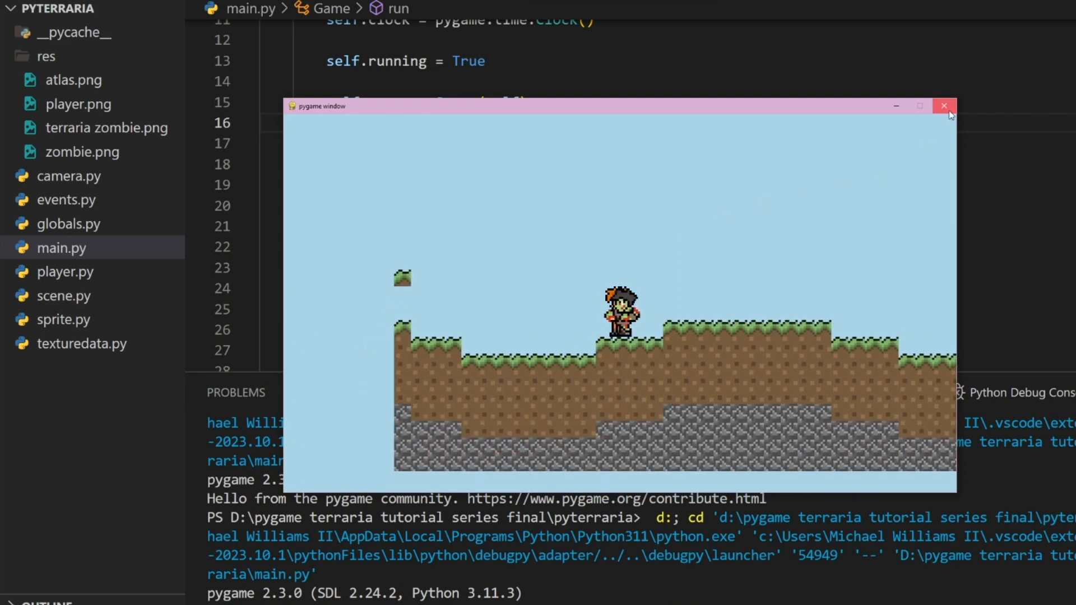
pyautogui.click(945, 105)
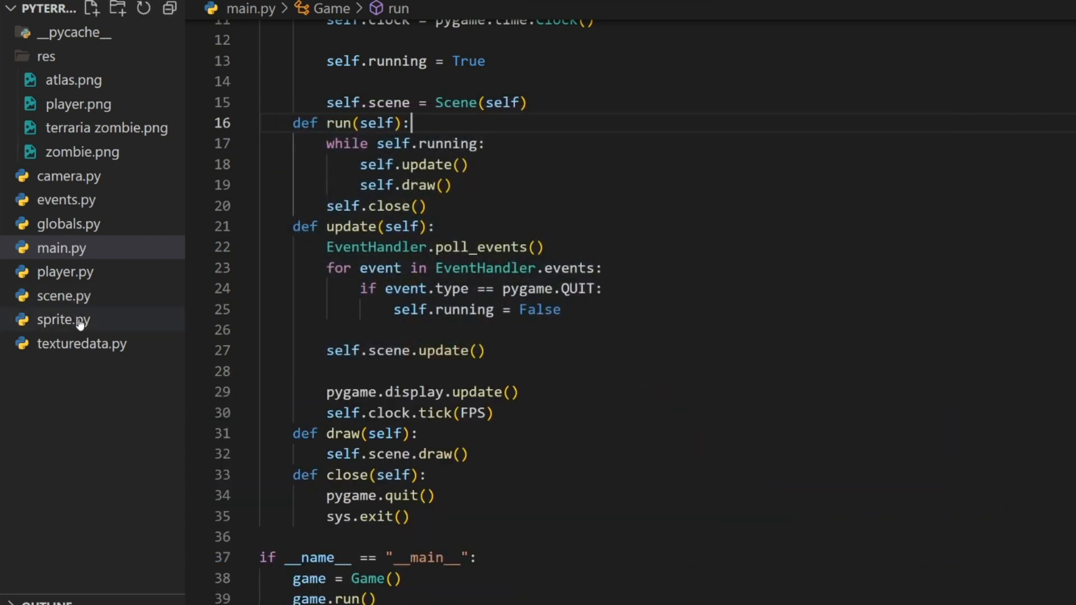
pyautogui.click(64, 319)
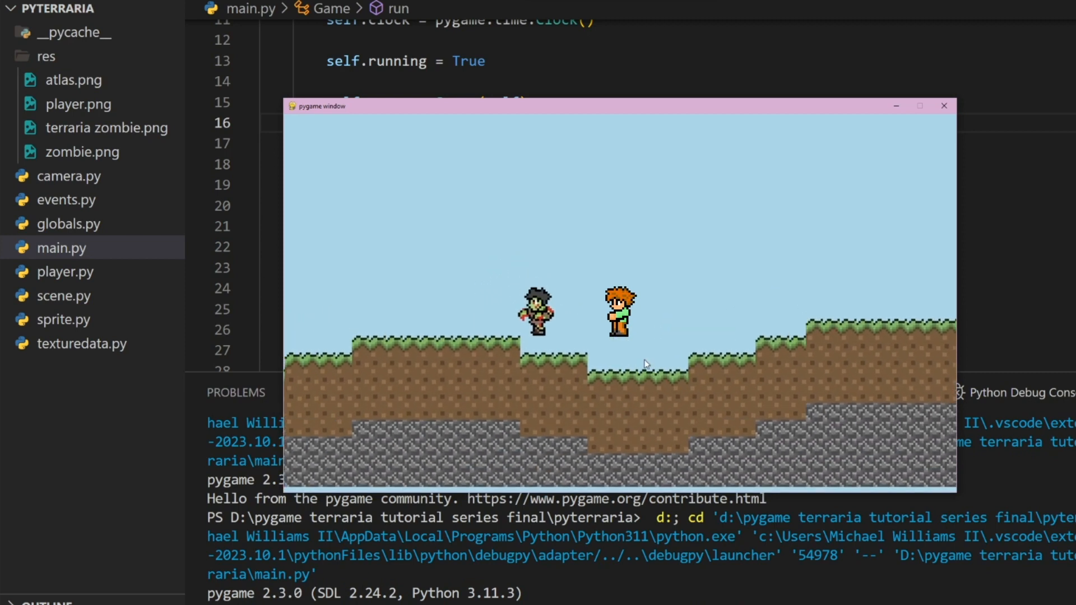
pyautogui.click(945, 106)
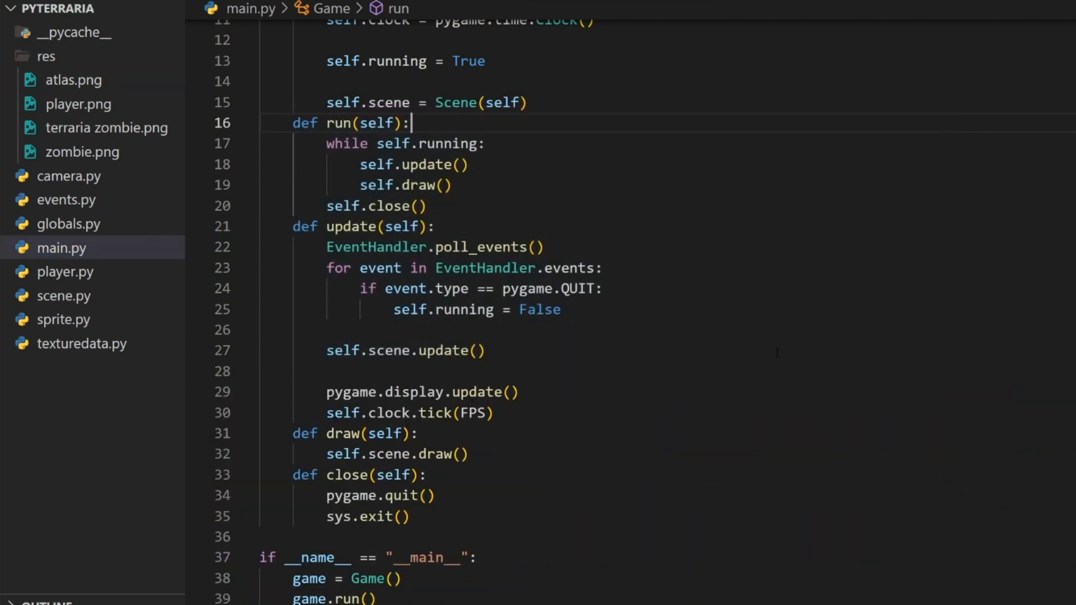
# Step: Lower the Mob speed to 0.5 in sprite.py and test the slower zombie
pyautogui.click(61, 319)
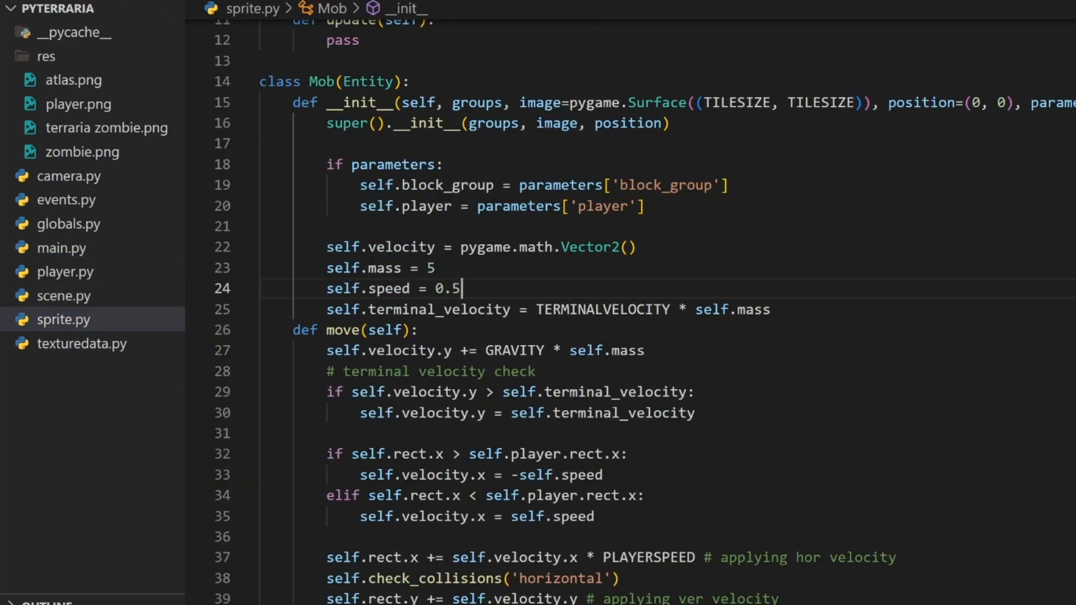
pyautogui.press('F5')
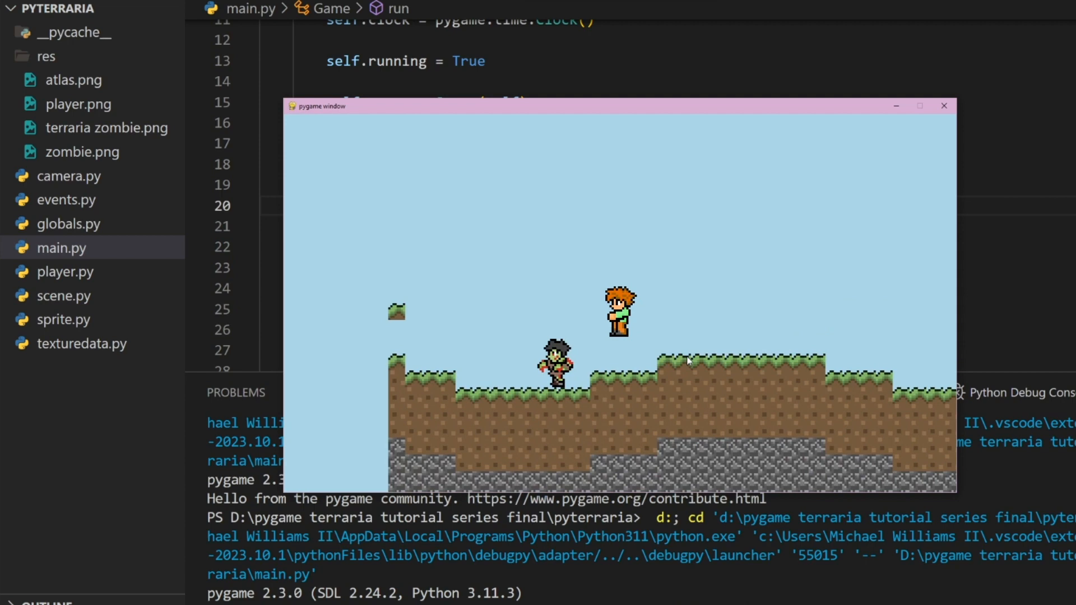
pyautogui.click(944, 106)
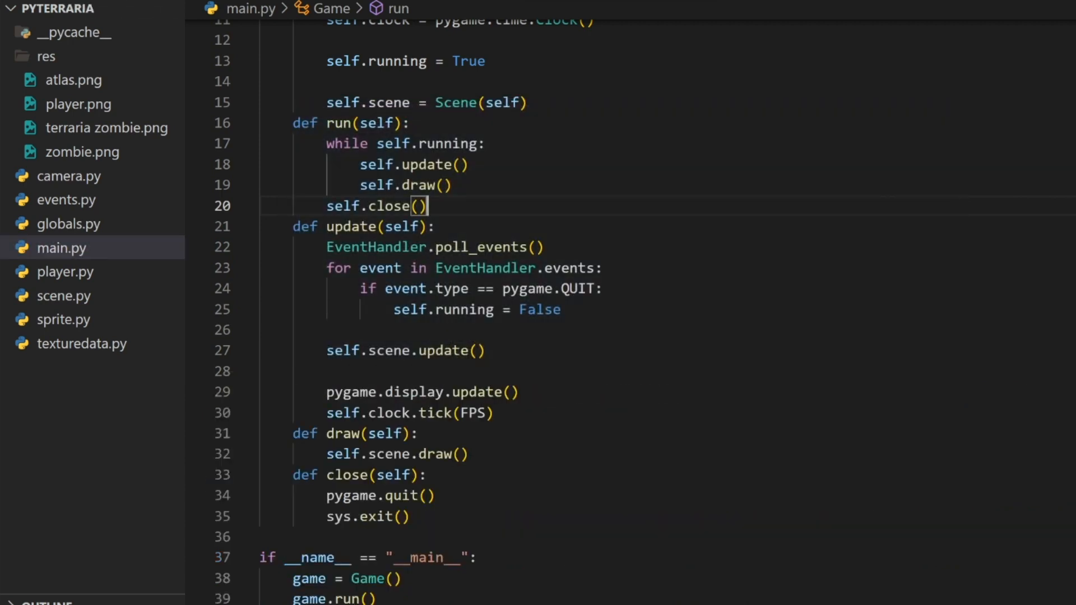
pyautogui.click(64, 319)
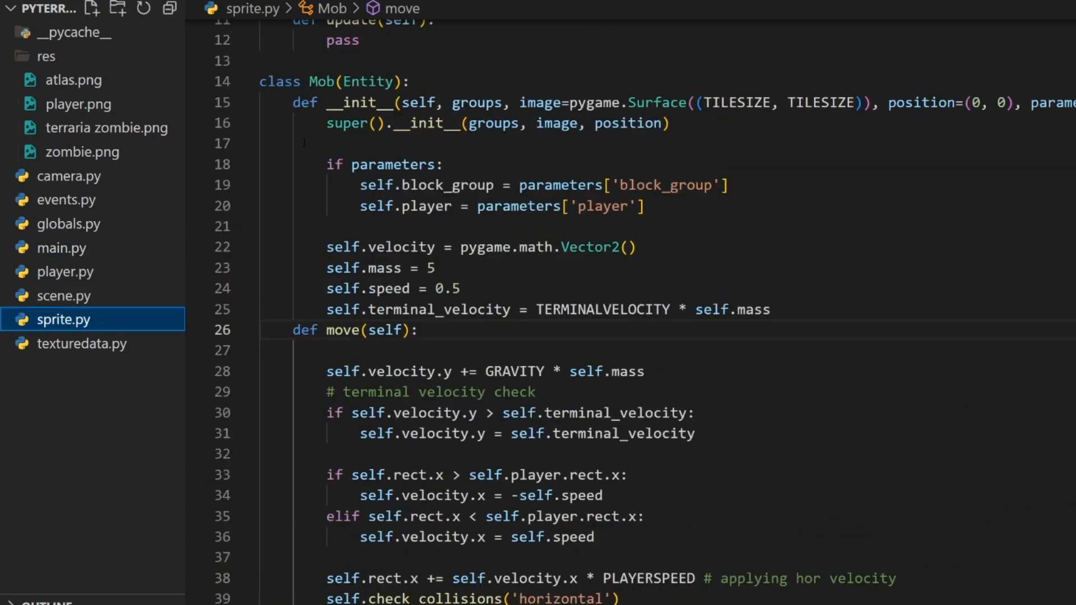
# Step: Add a states comment and an attacking = True flag to the Mob
pyautogui.press('enter')
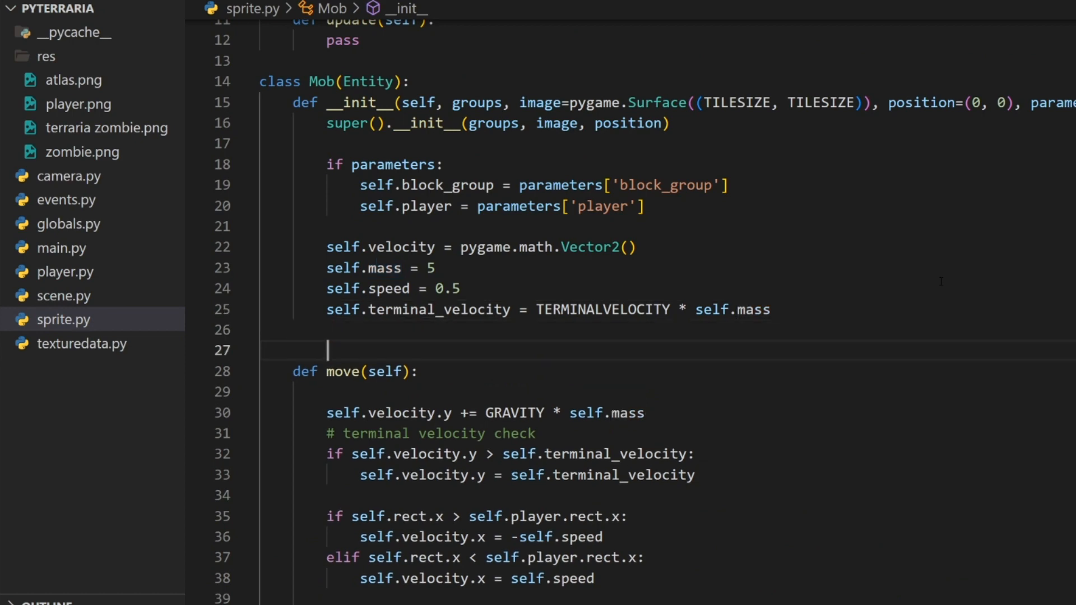
pyautogui.write('# states')
pyautogui.write('self.')
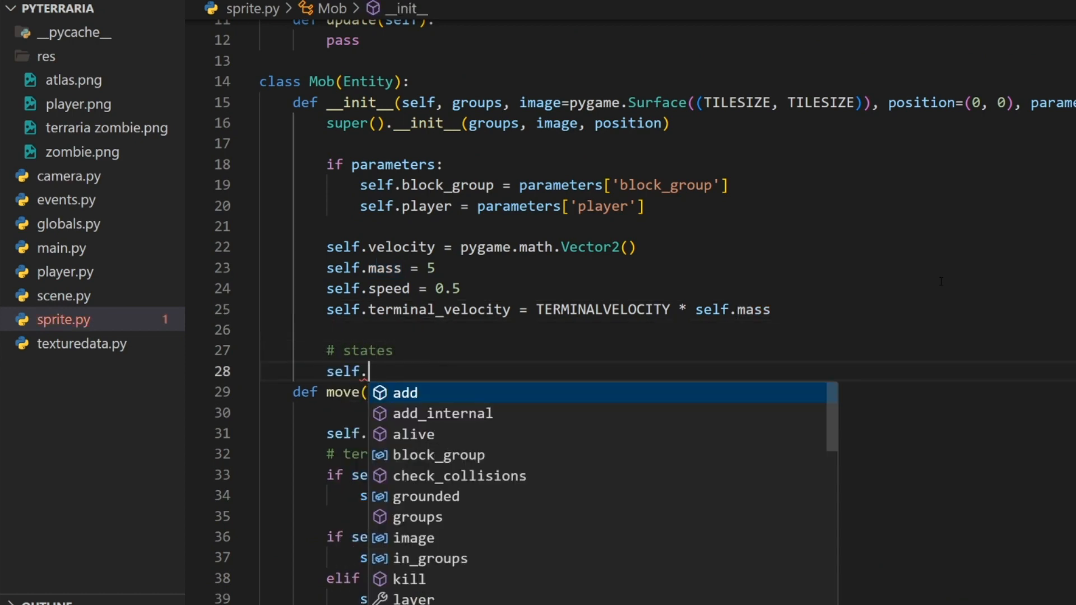
pyautogui.write('attacking =')
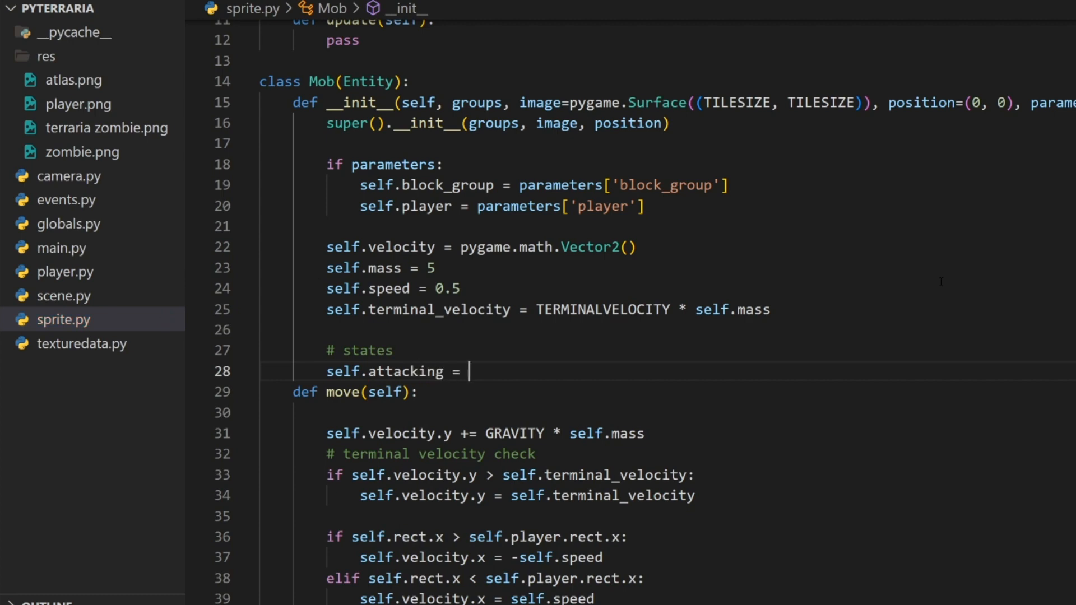
pyautogui.write('True')
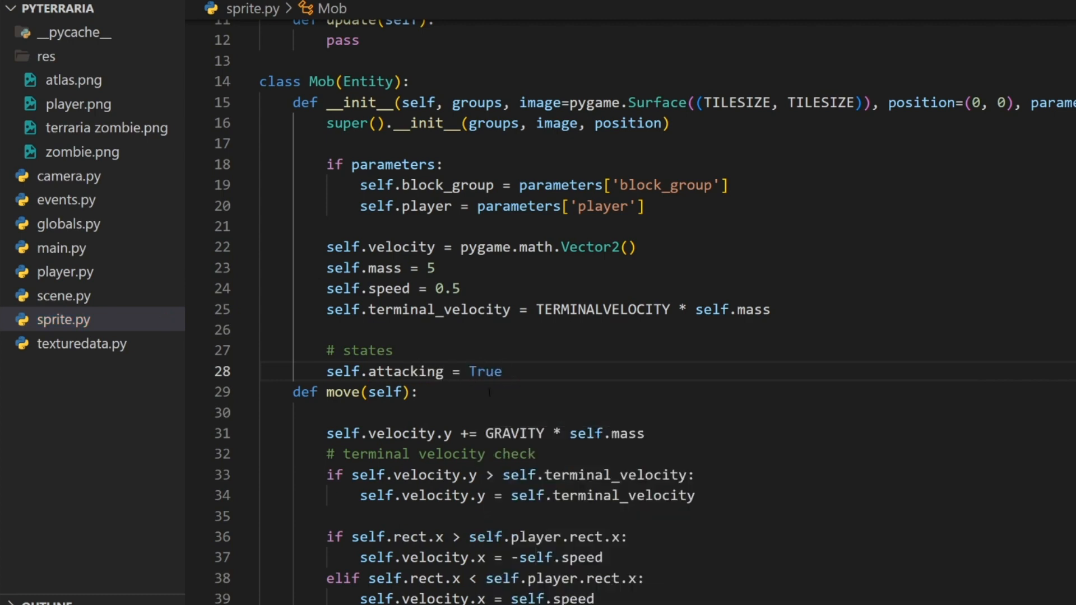
pyautogui.scroll(-3)
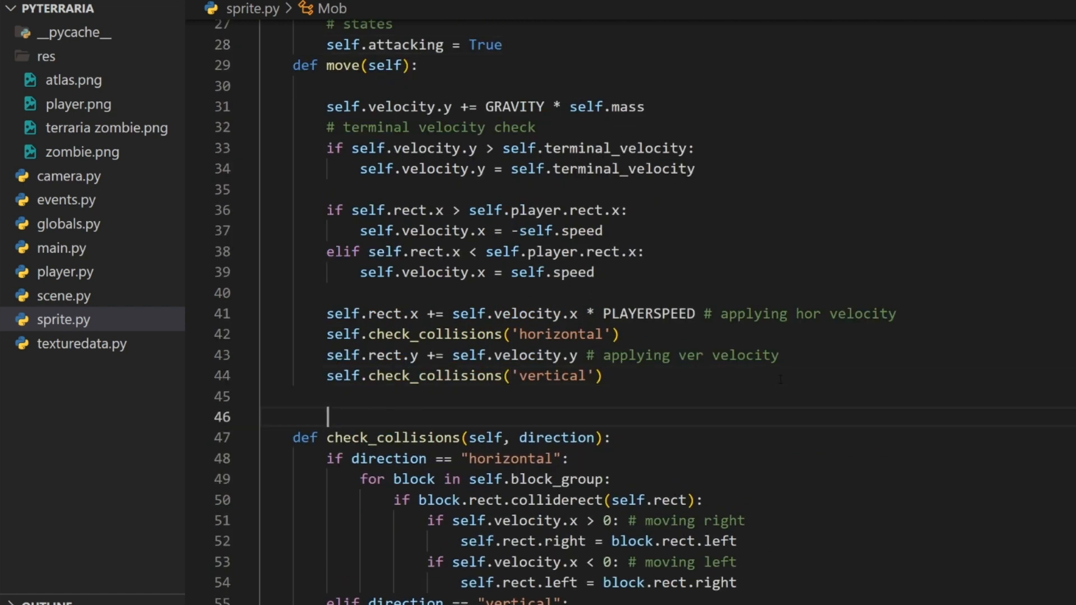
# Step: Set velocity.y to -5 when attacking and abs(self.velocity.x) < 0.1
pyautogui.write('if self.attacking and self.')
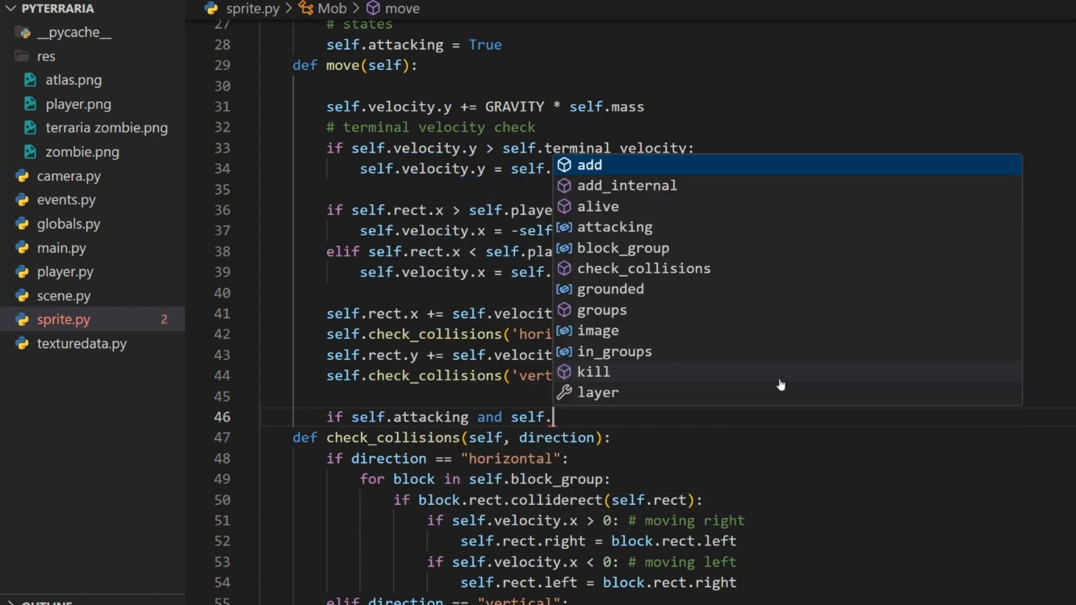
pyautogui.write('velocity.x =')
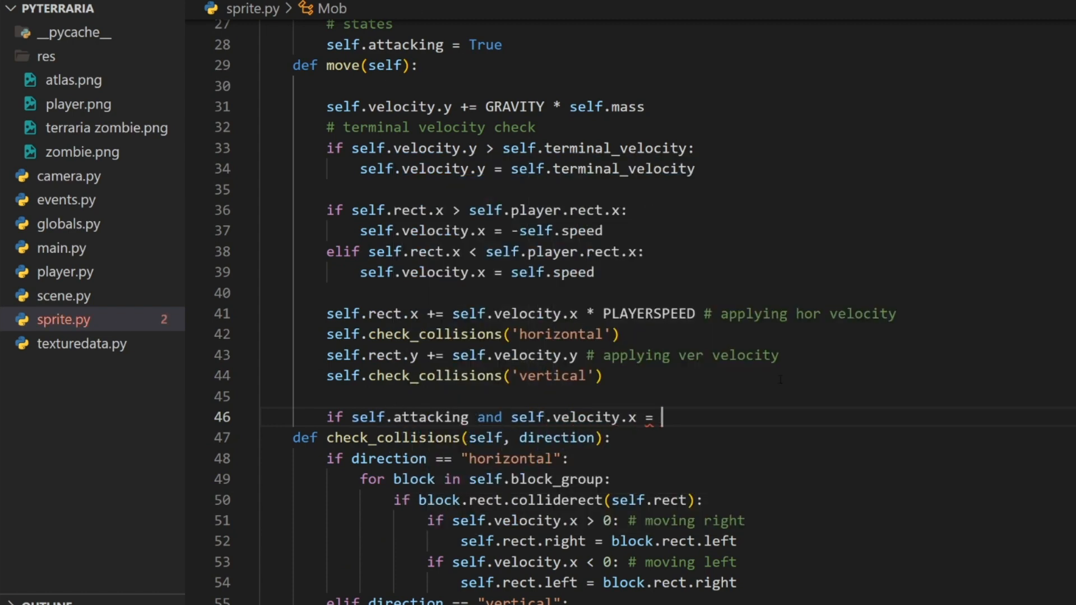
pyautogui.write('abs')
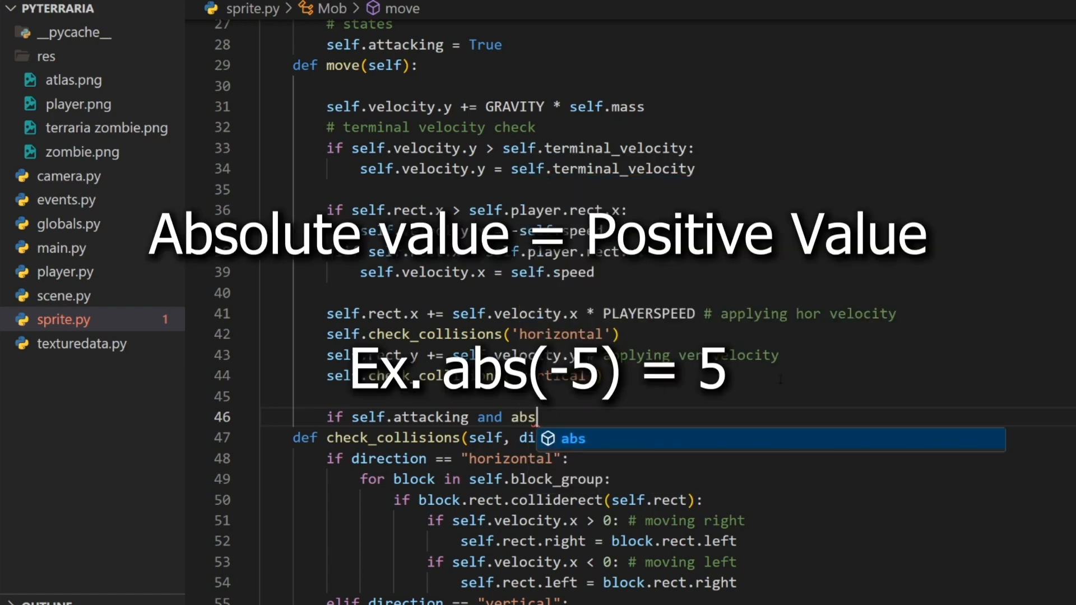
pyautogui.write('(self.velocity.x) <')
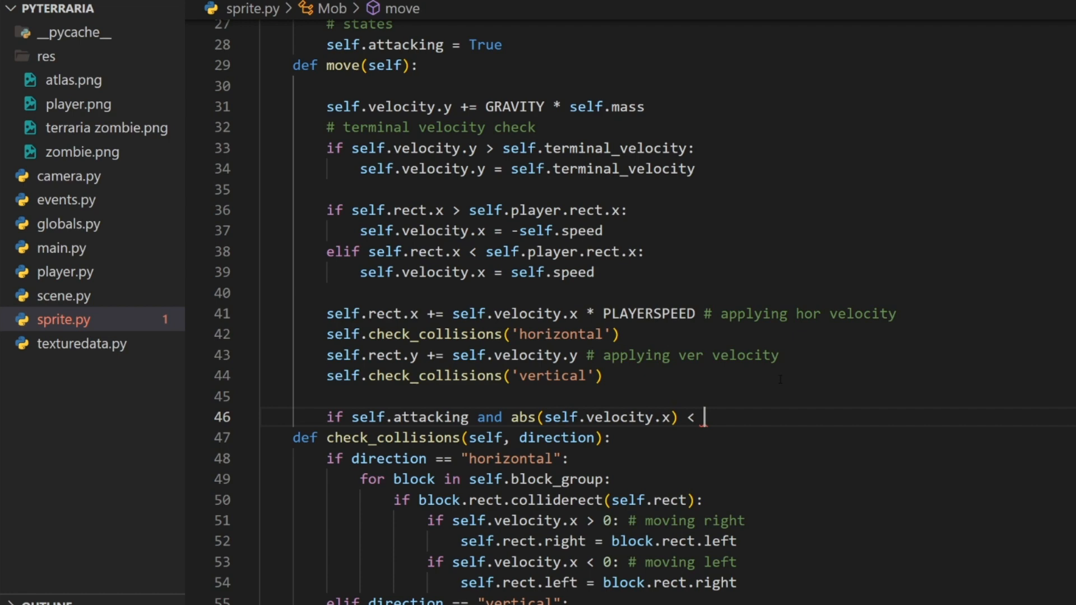
pyautogui.write('0.1:')
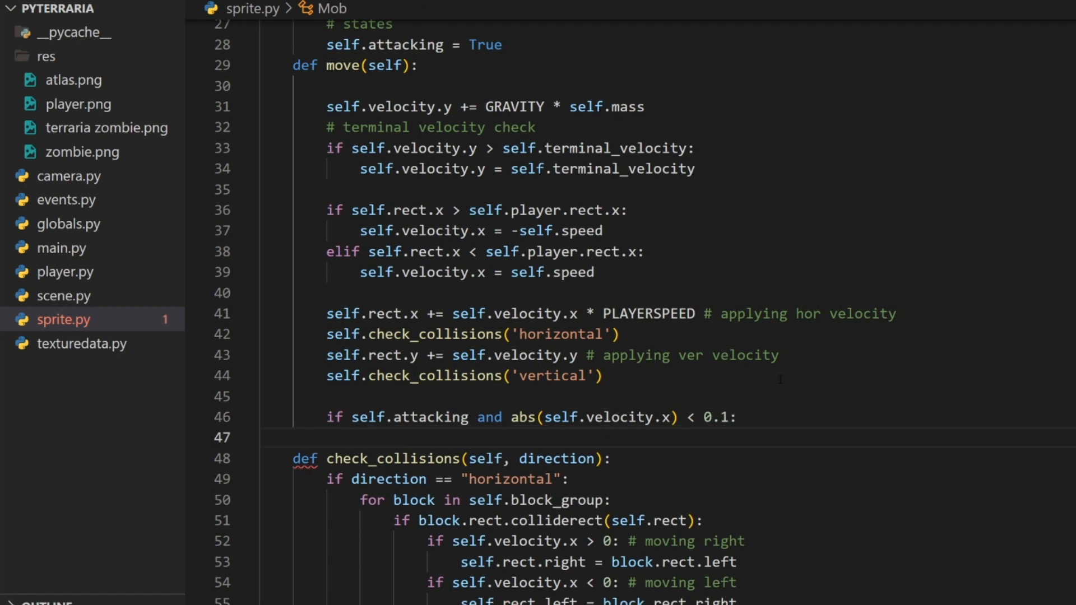
pyautogui.click(360, 438)
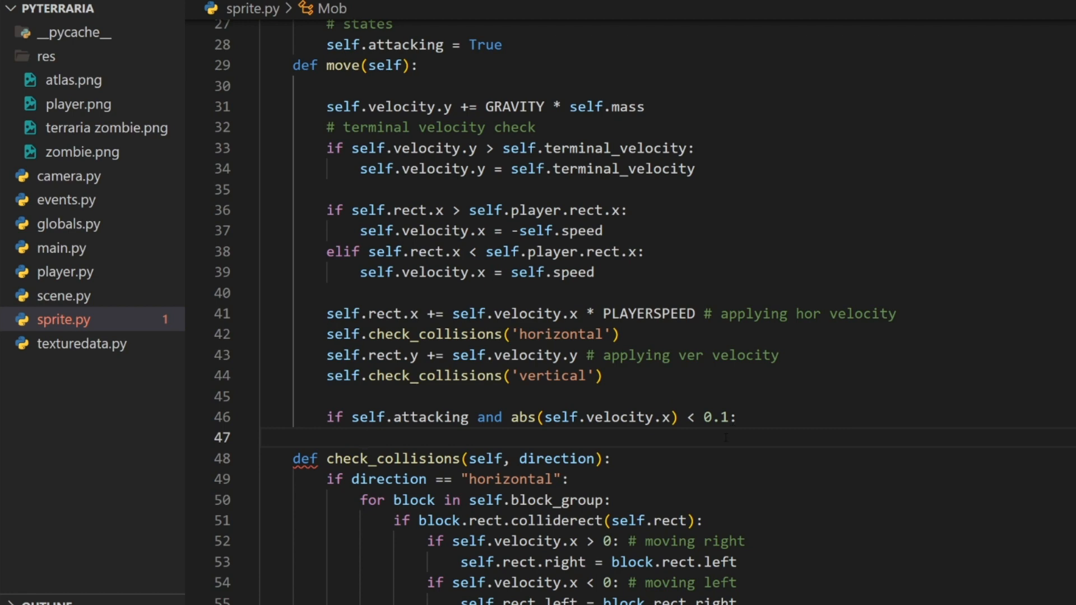
pyautogui.write('self.velocity.y')
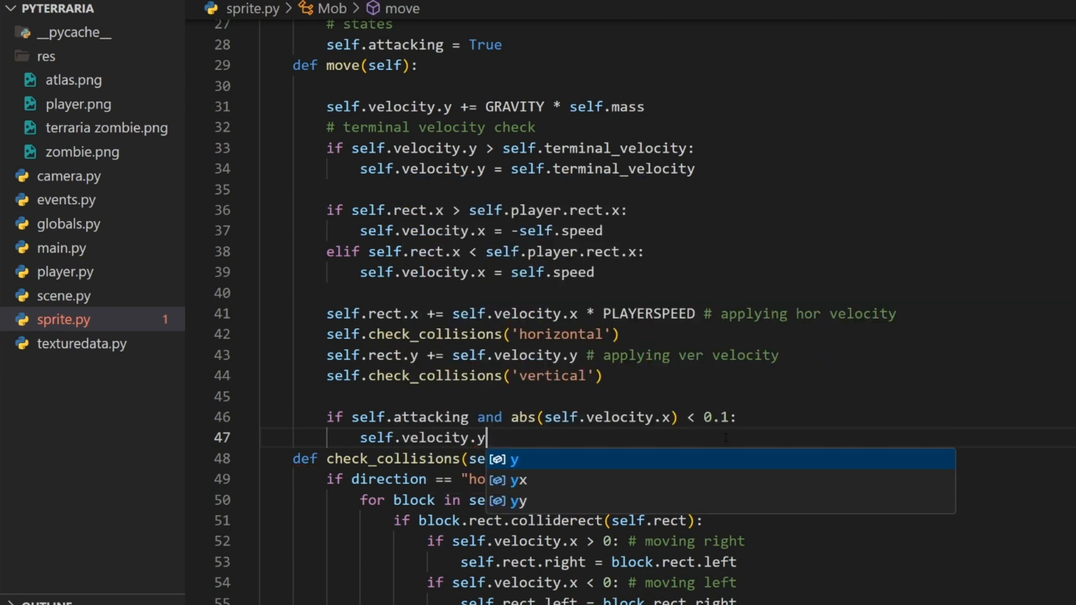
pyautogui.write('= -')
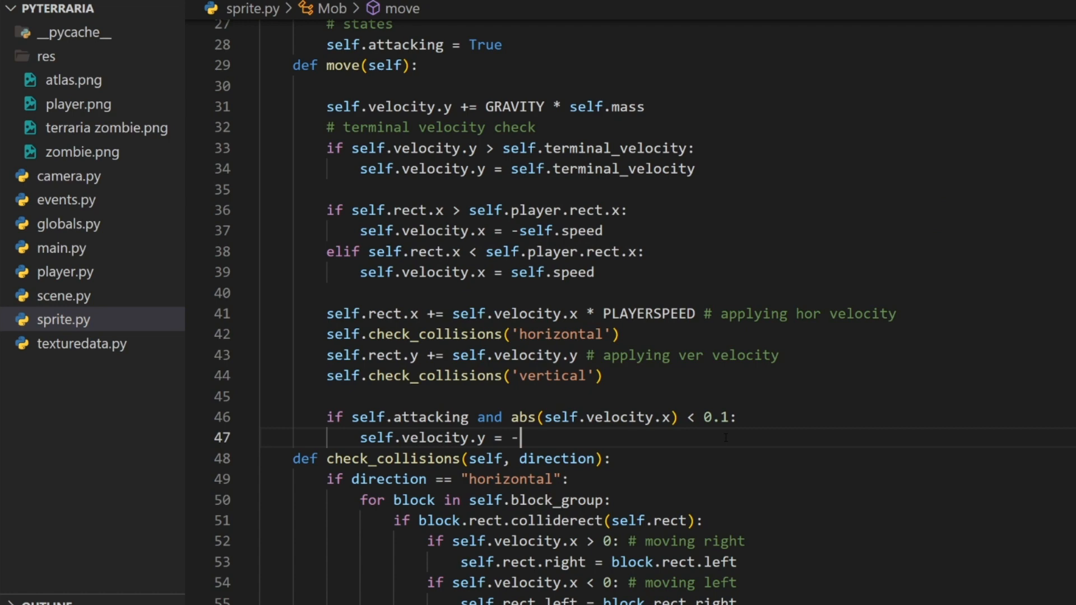
pyautogui.write('5')
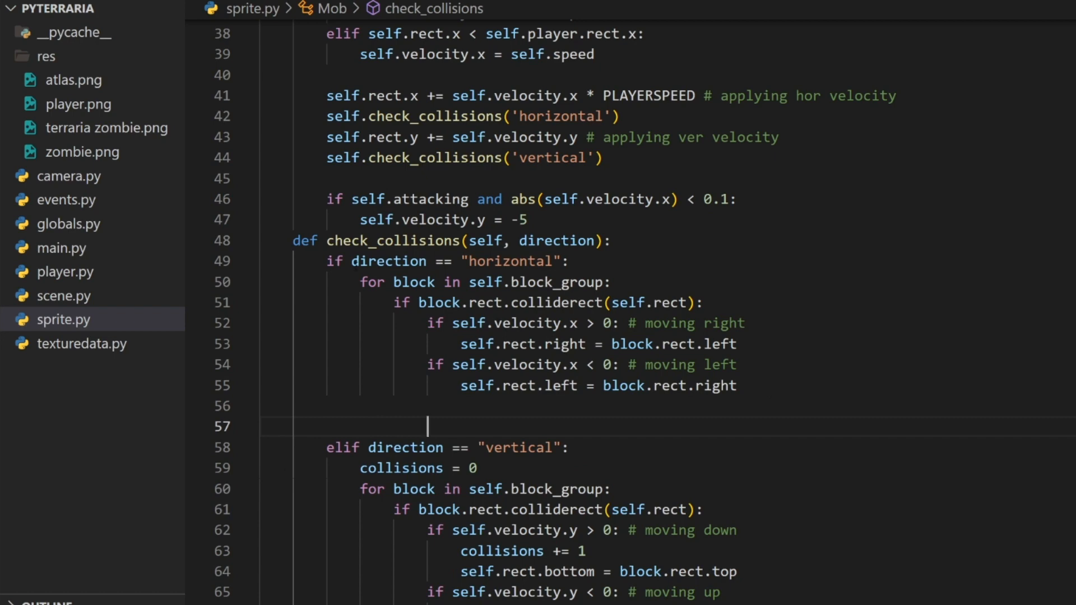
pyautogui.write('self.velocity.x =')
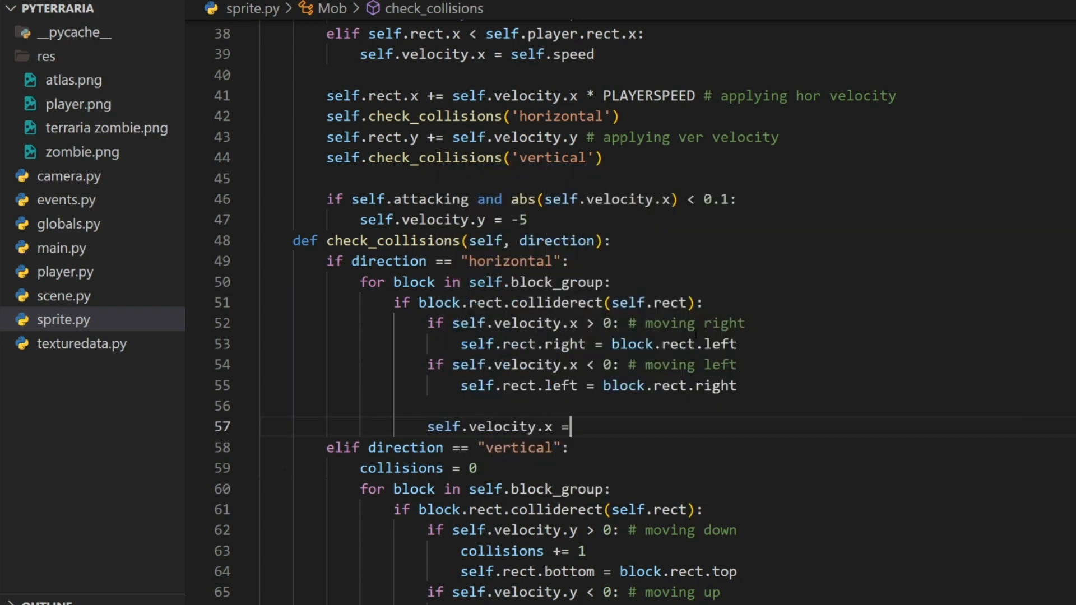
pyautogui.click(62, 248)
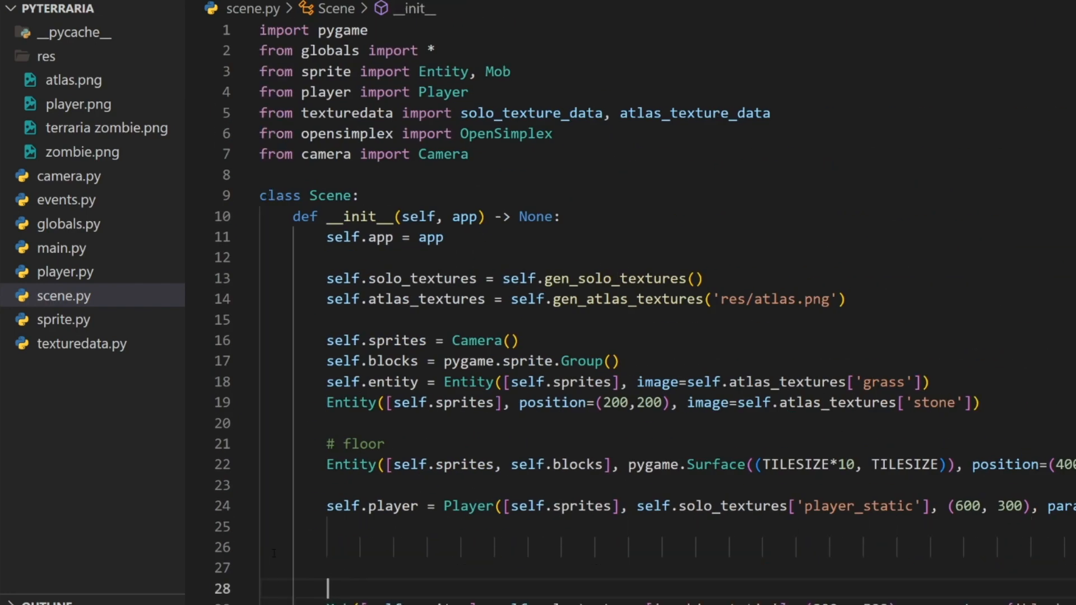
# Step: Add a pygame.Surface wall Entity to sprites and blocks at (700, -500)
pyautogui.write('se;f])')
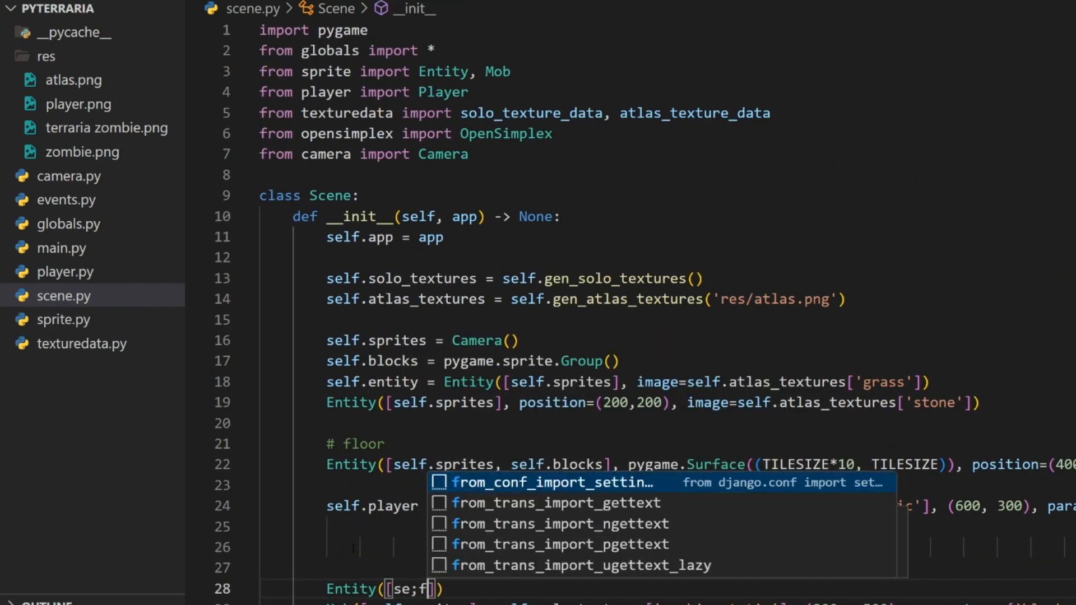
pyautogui.scroll(-3)
pyautogui.write('lf.sprites,self.b')
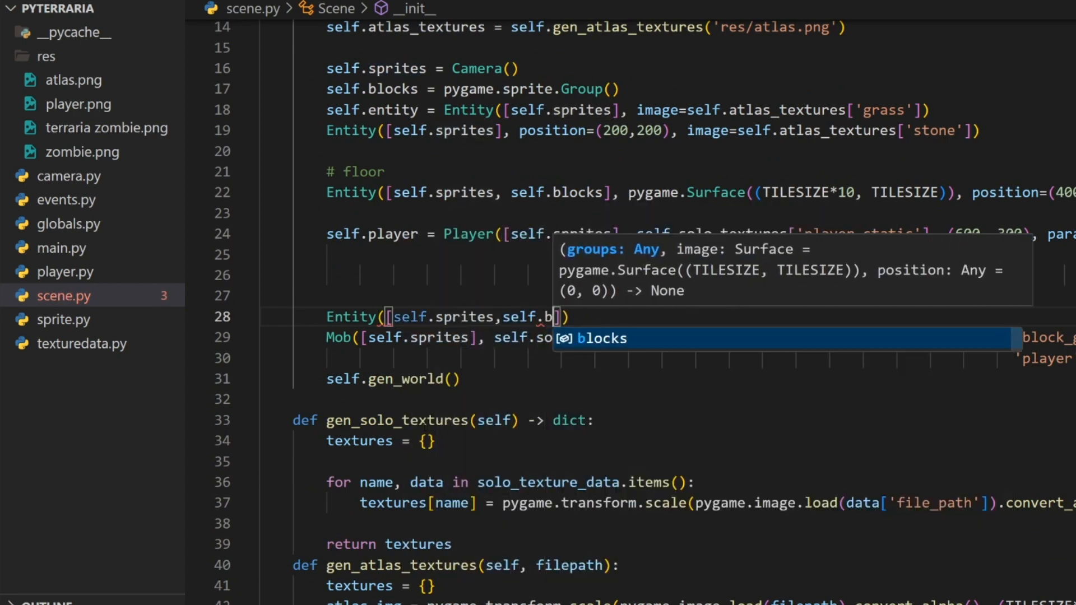
pyautogui.press('Tab')
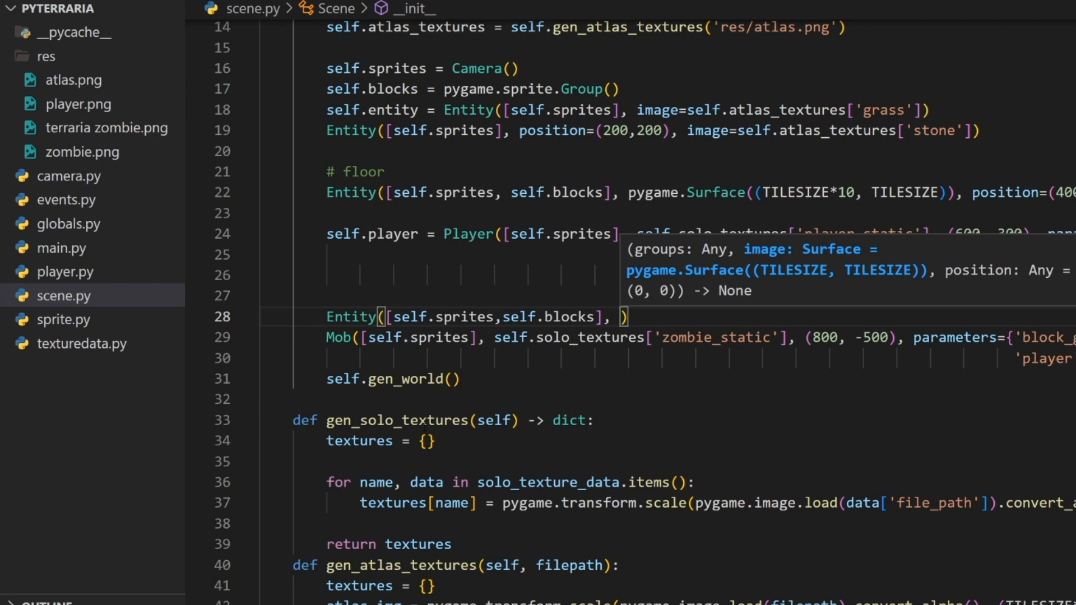
pyautogui.write('pygame.S')
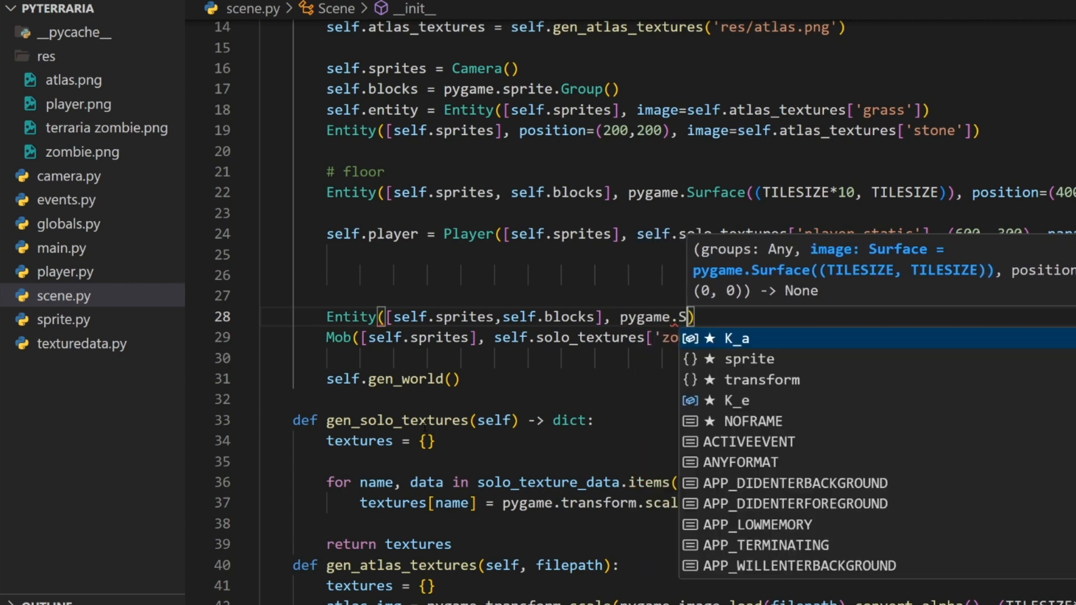
pyautogui.write('tiles')
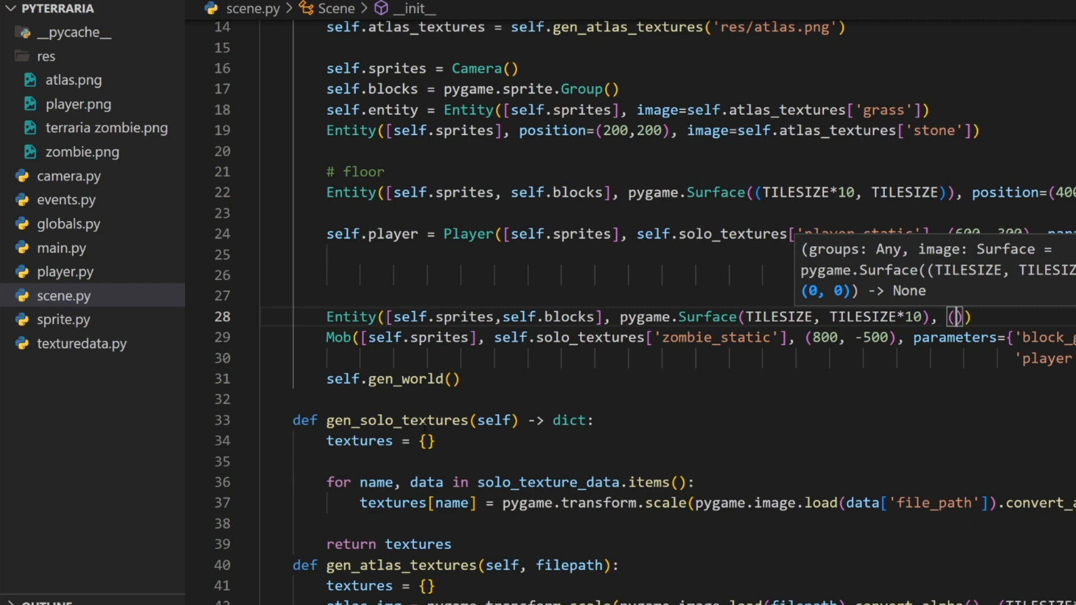
pyautogui.write('700,')
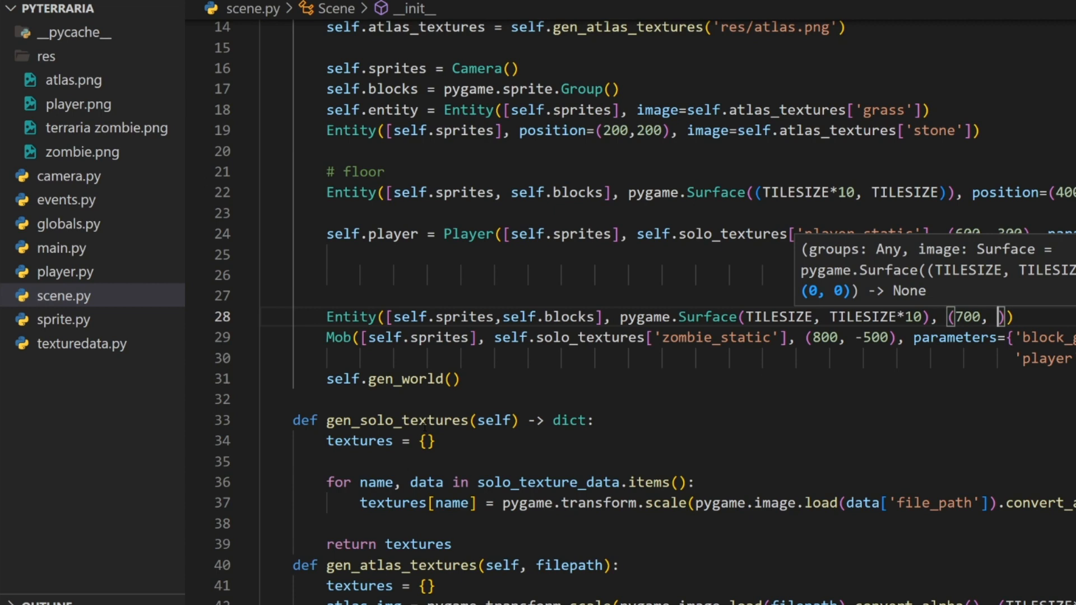
pyautogui.write('-500)')
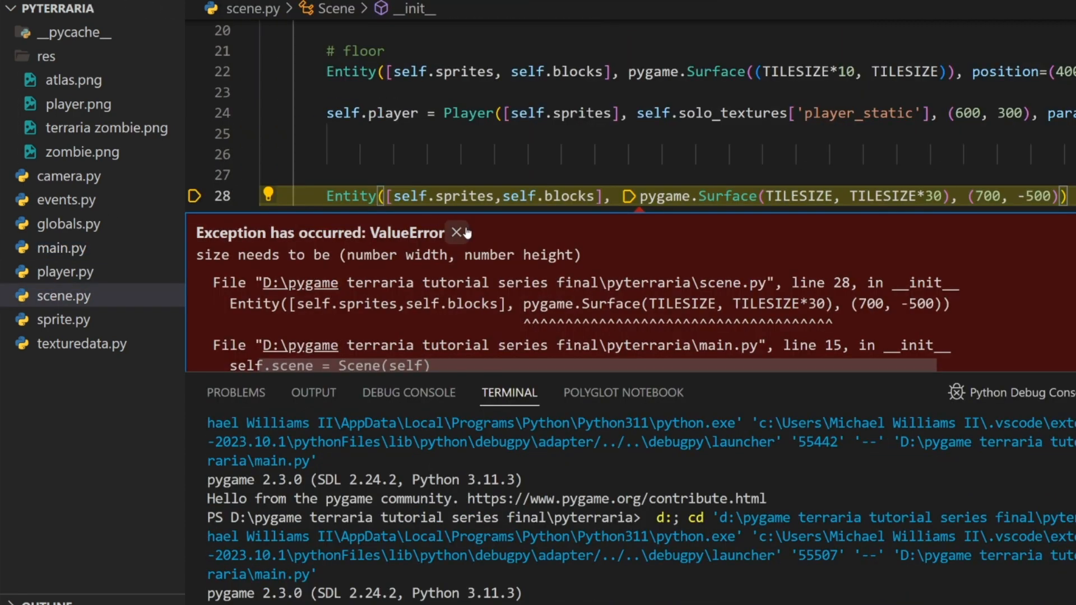
# Step: Dismiss the ValueError, run the game with the tall wall, then close it
pyautogui.click(457, 232)
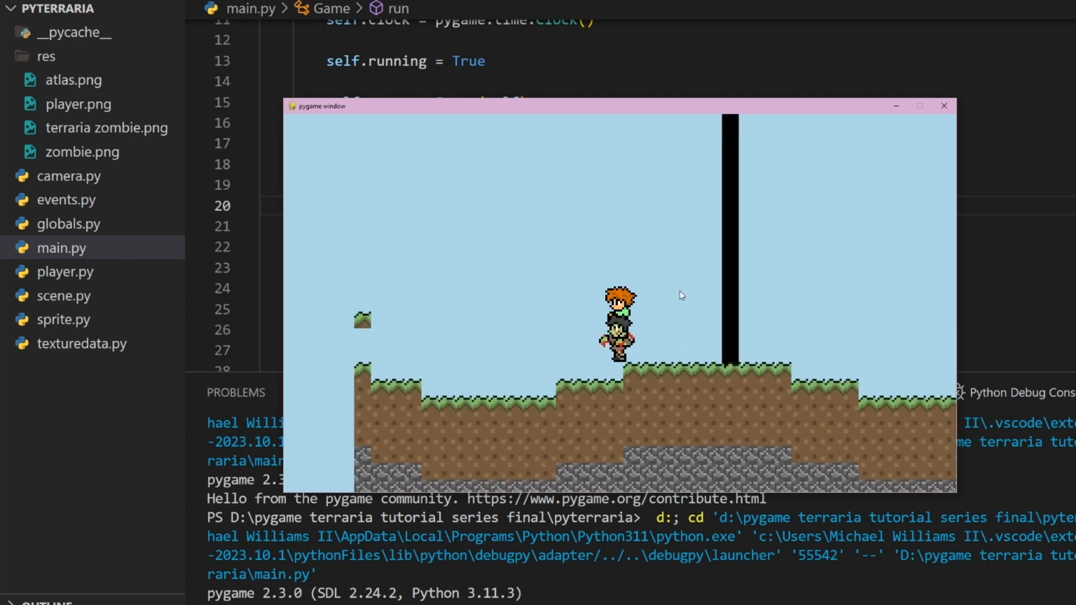
pyautogui.click(944, 106)
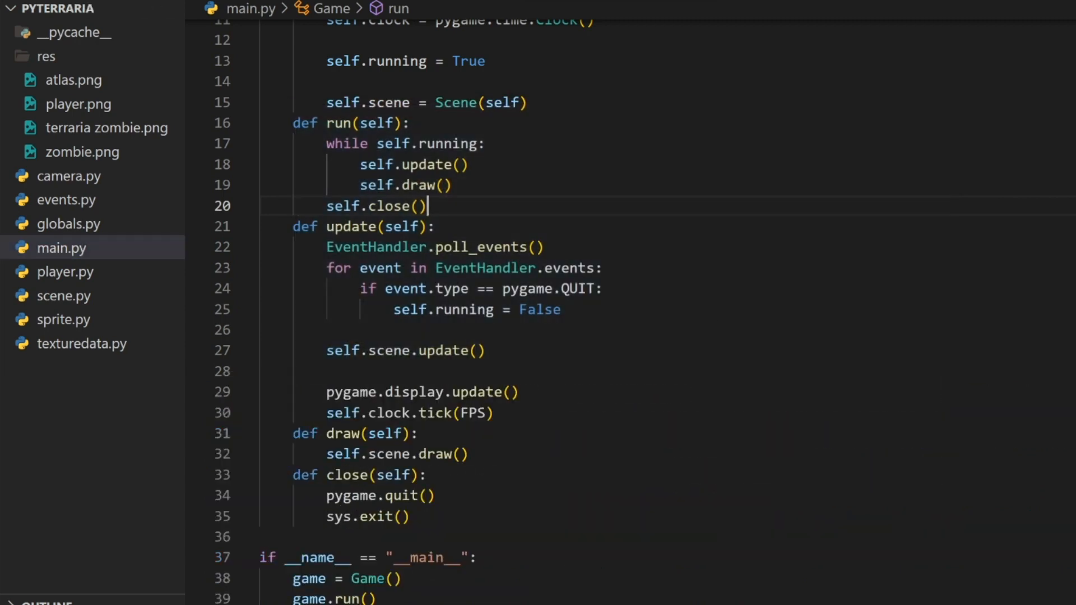
pyautogui.click(64, 318)
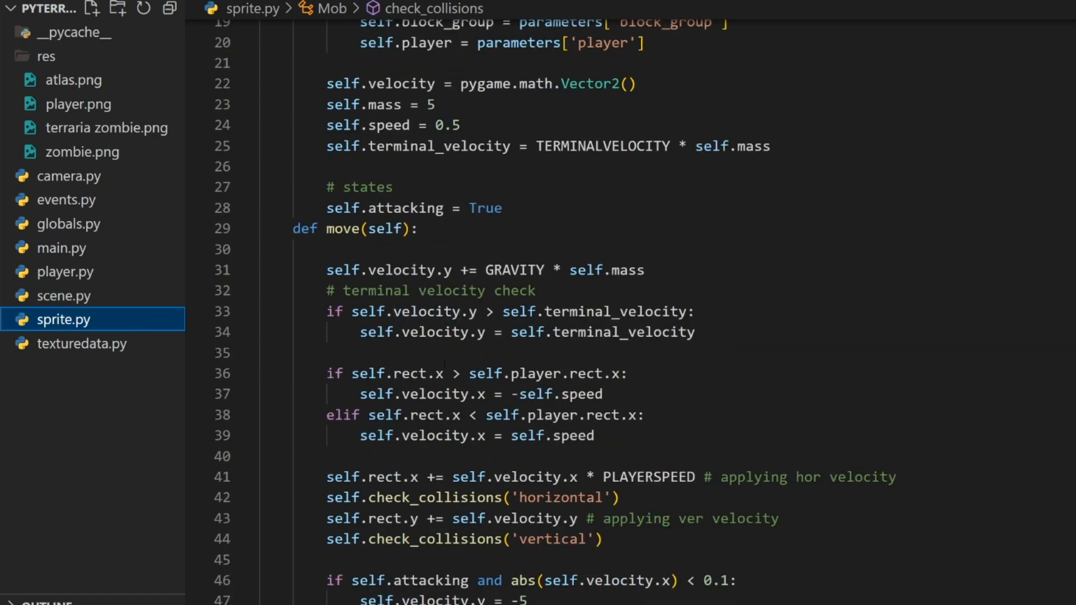
# Step: Add self.grounded = False to Mob and prefix the jump condition with 'self.grounded and'
pyautogui.click(503, 208)
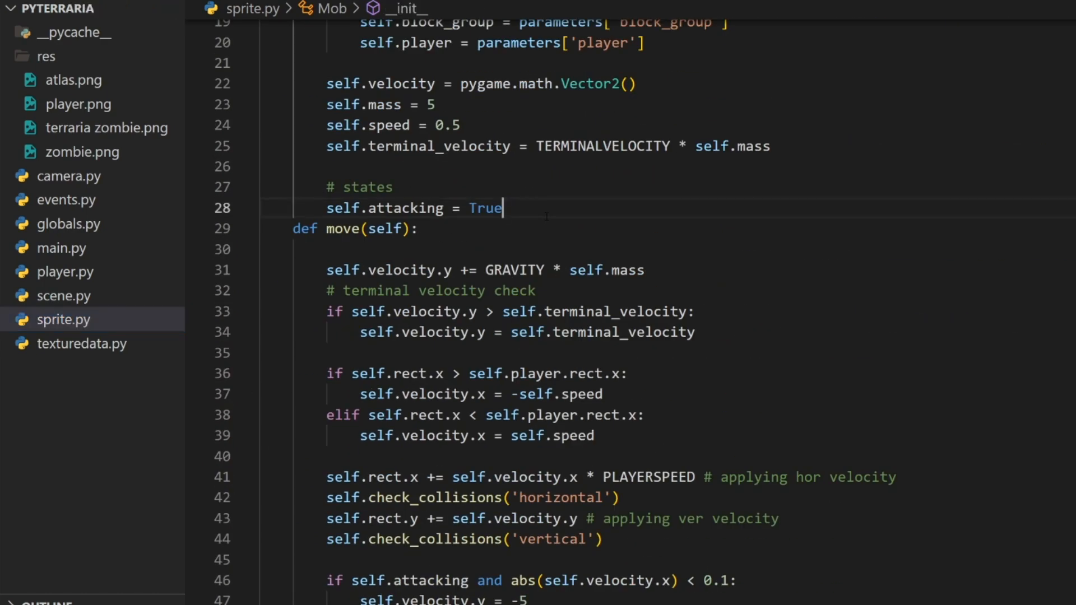
pyautogui.write('self.grounded = fa')
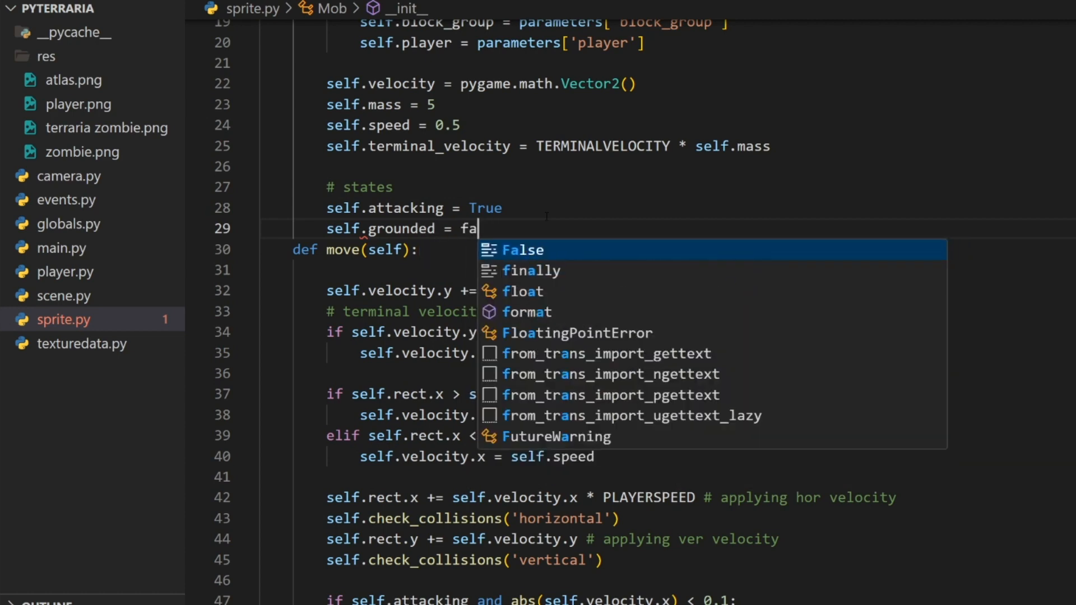
pyautogui.write('s')
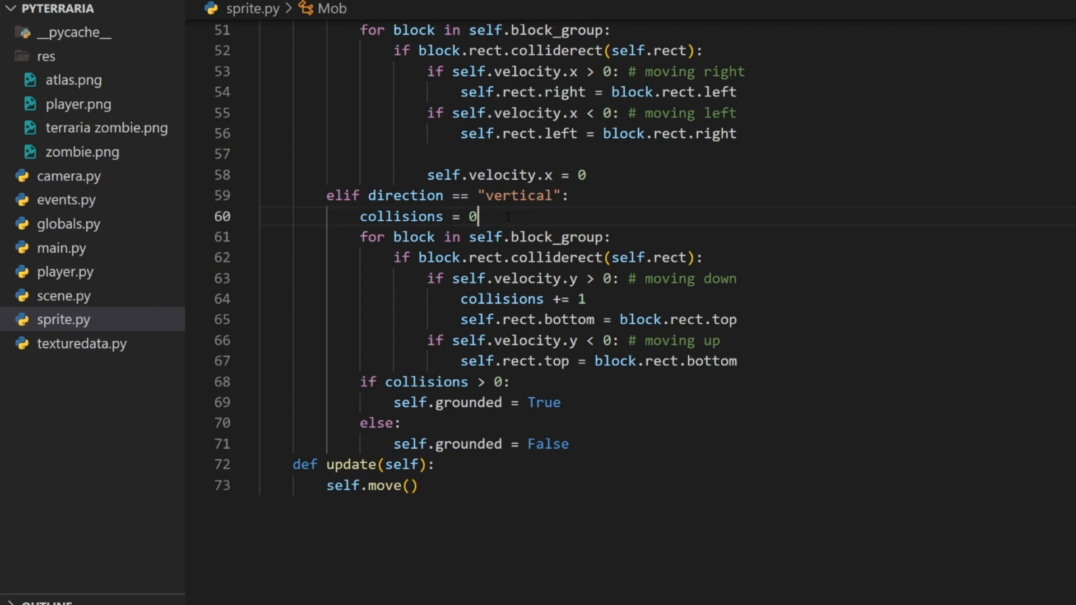
pyautogui.tripleClick(474, 402)
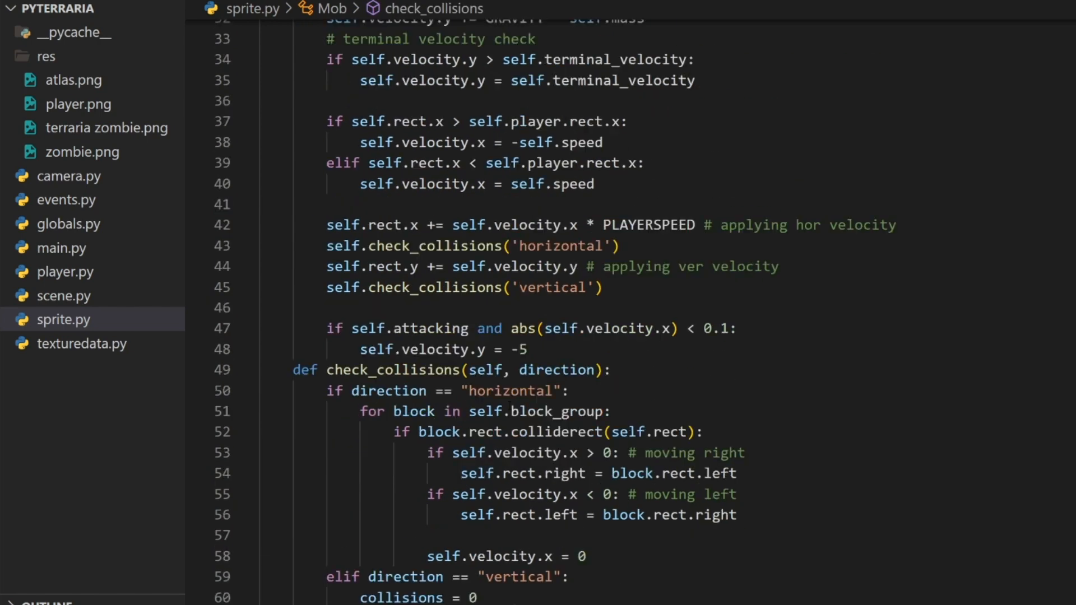
pyautogui.click(352, 328)
pyautogui.write(' self.grounded ')
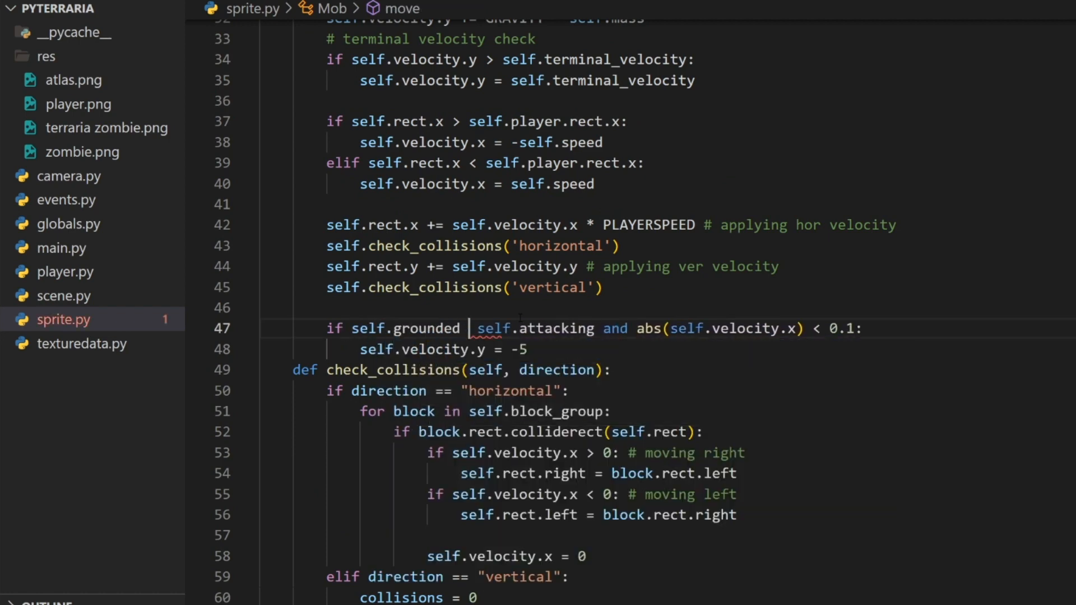
pyautogui.write('and')
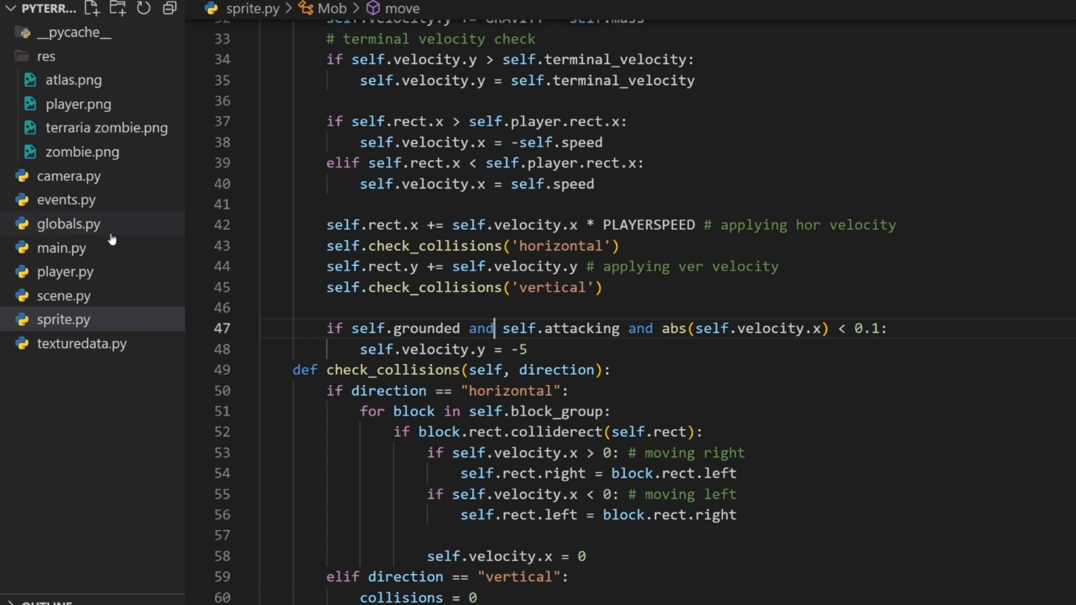
pyautogui.click(59, 248)
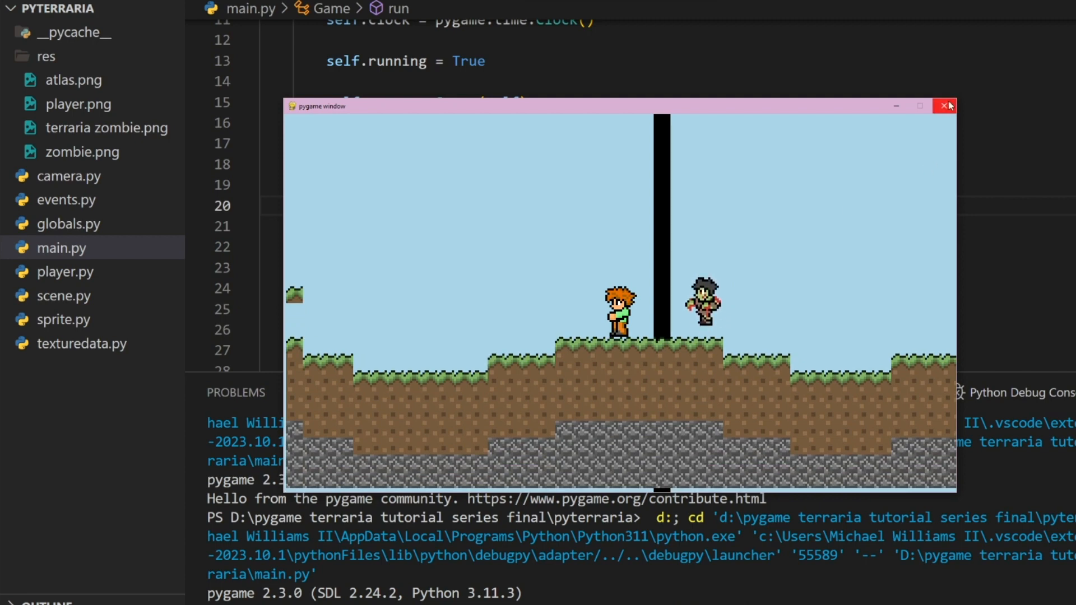
# Step: Close the game after watching the zombie leap at the black wall
pyautogui.click(946, 106)
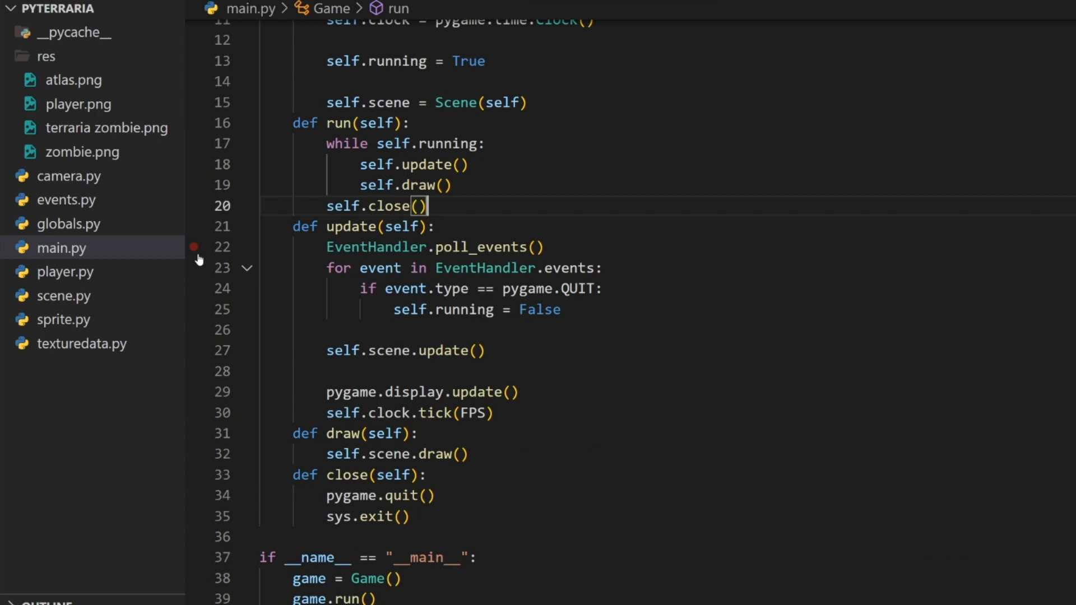
pyautogui.click(64, 319)
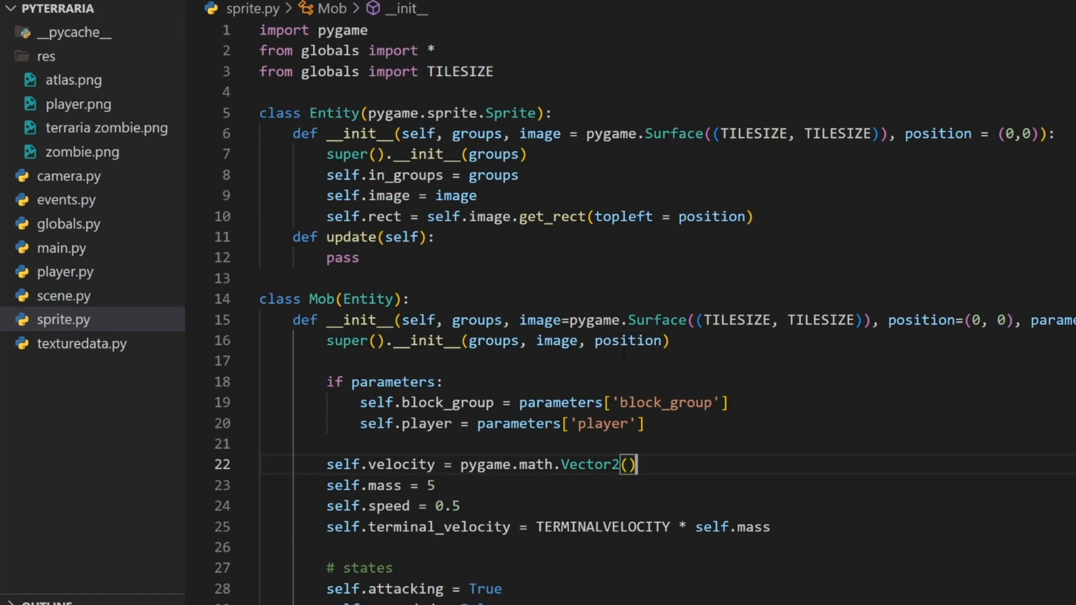
pyautogui.moveTo(629, 340)
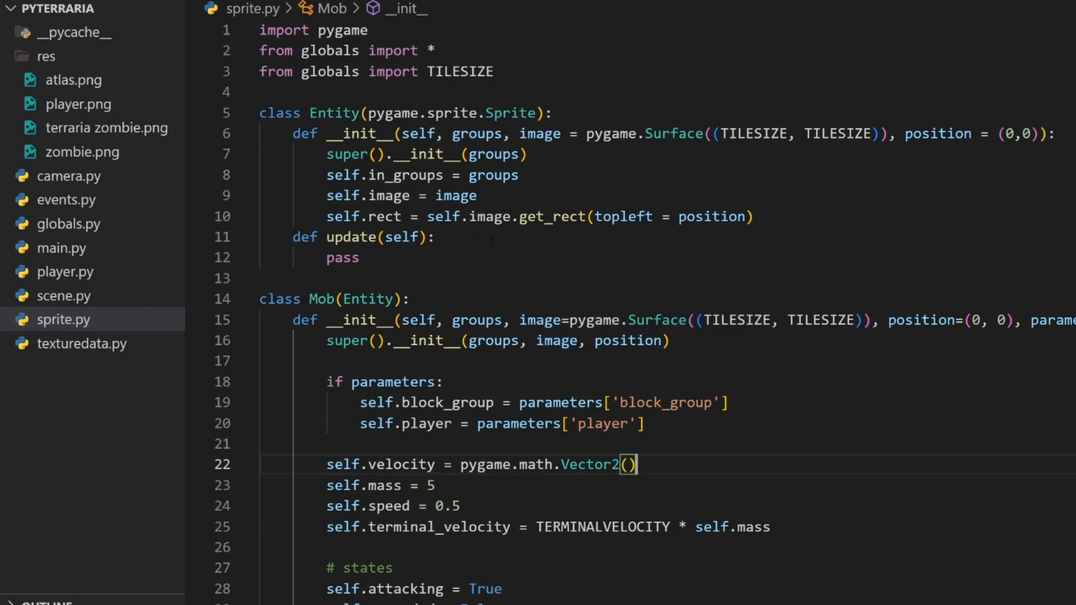
# Step: Scroll through Mob.move and begin a new line after the terminal velocity check
pyautogui.scroll(-3)
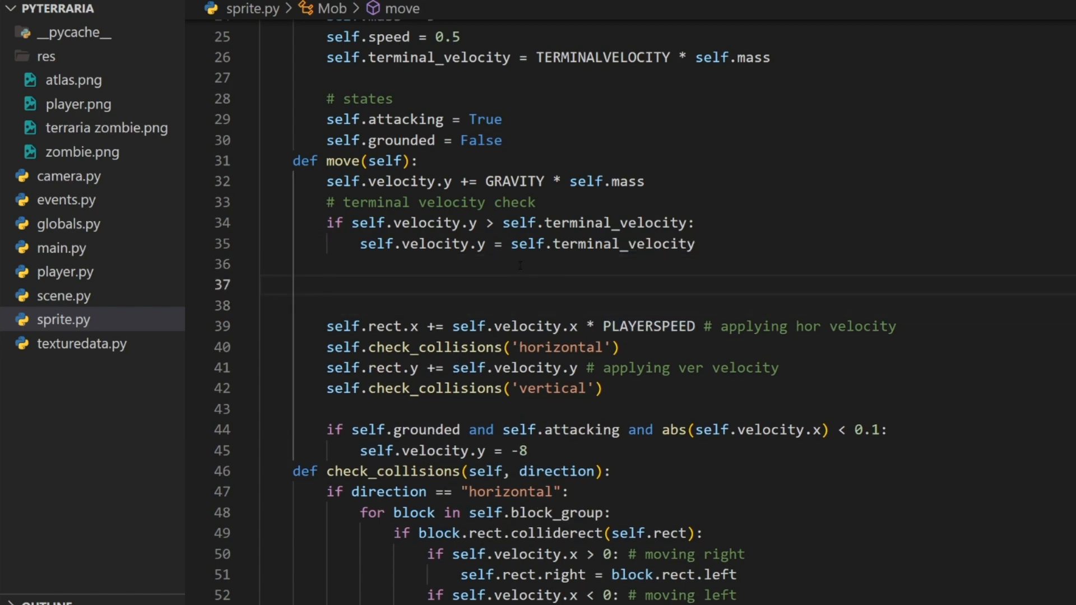
pyautogui.write('i')
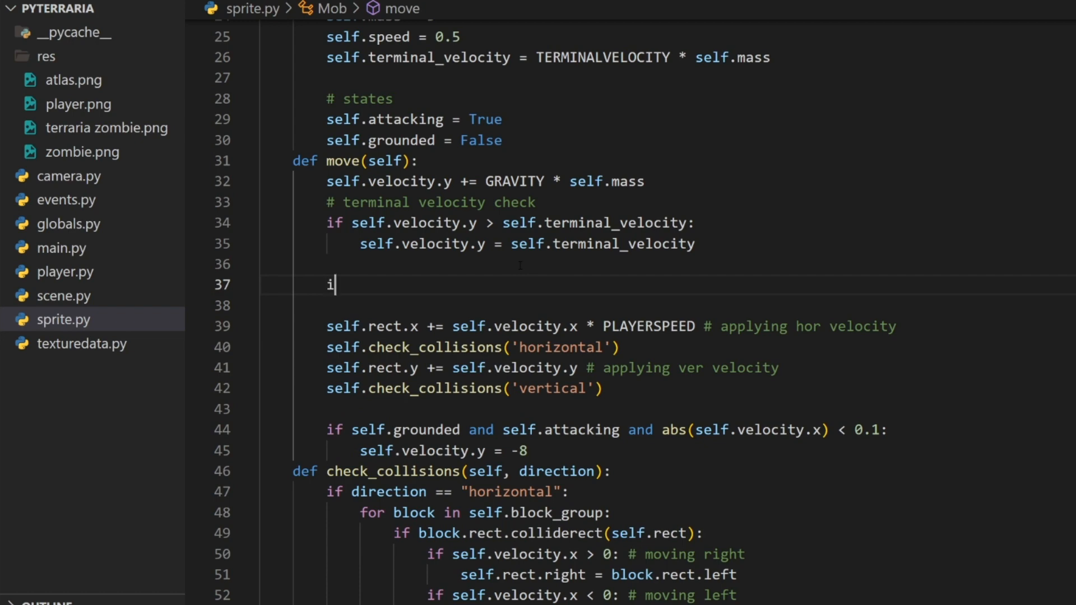
# Step: Type the condition if abs(math.sqrt((self.rect.x - self.player.rect.x)**2 + (self.rect.y - self.player.rect.y)**2)) on line 37
pyautogui.write('f abs(')
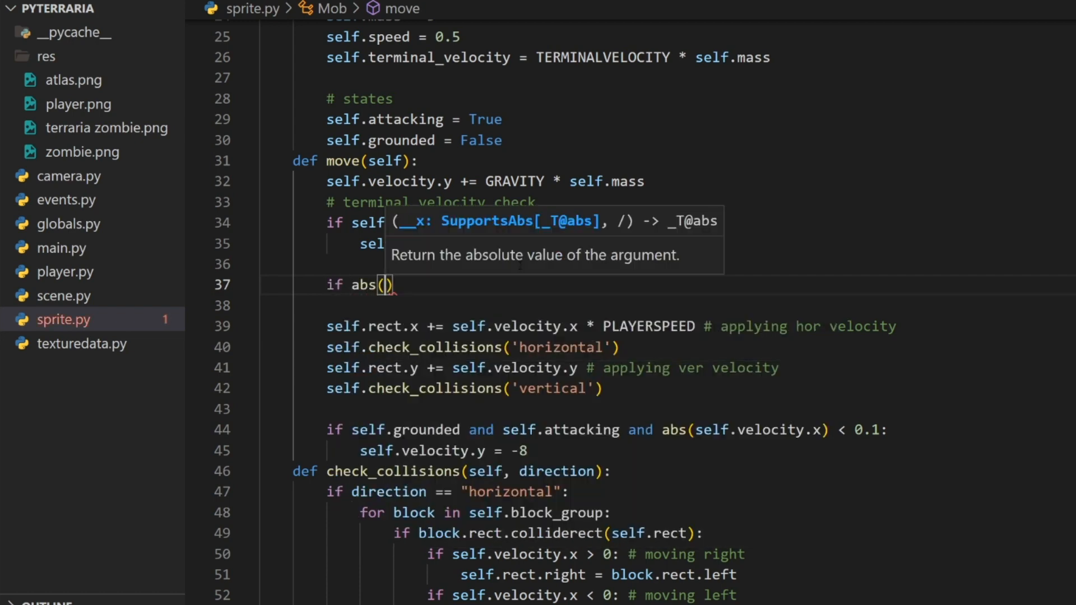
pyautogui.moveTo(519, 270)
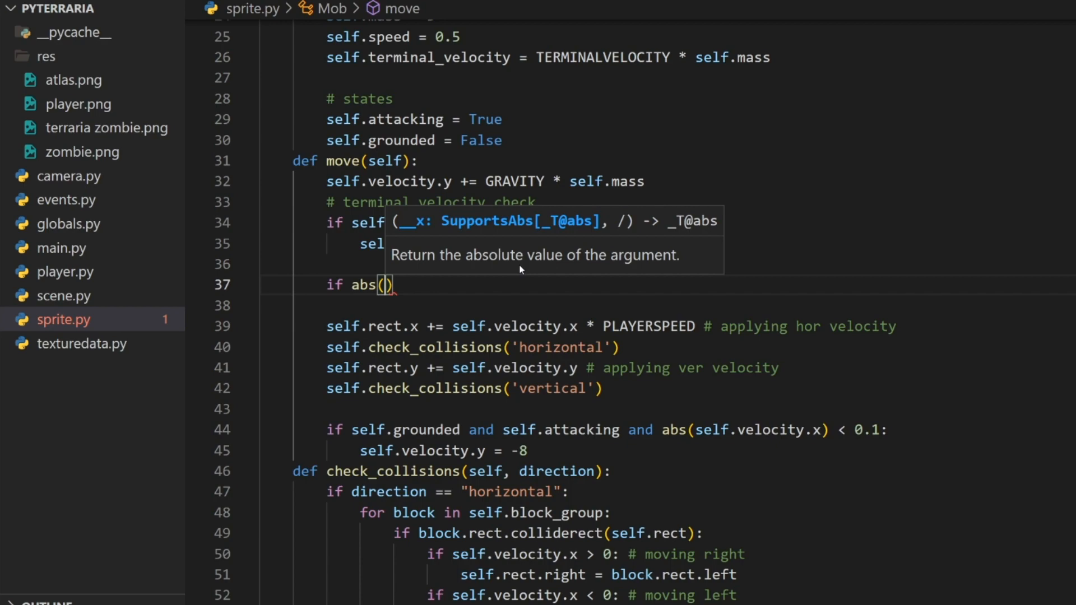
pyautogui.write('math.sqrt((self.rect.x')
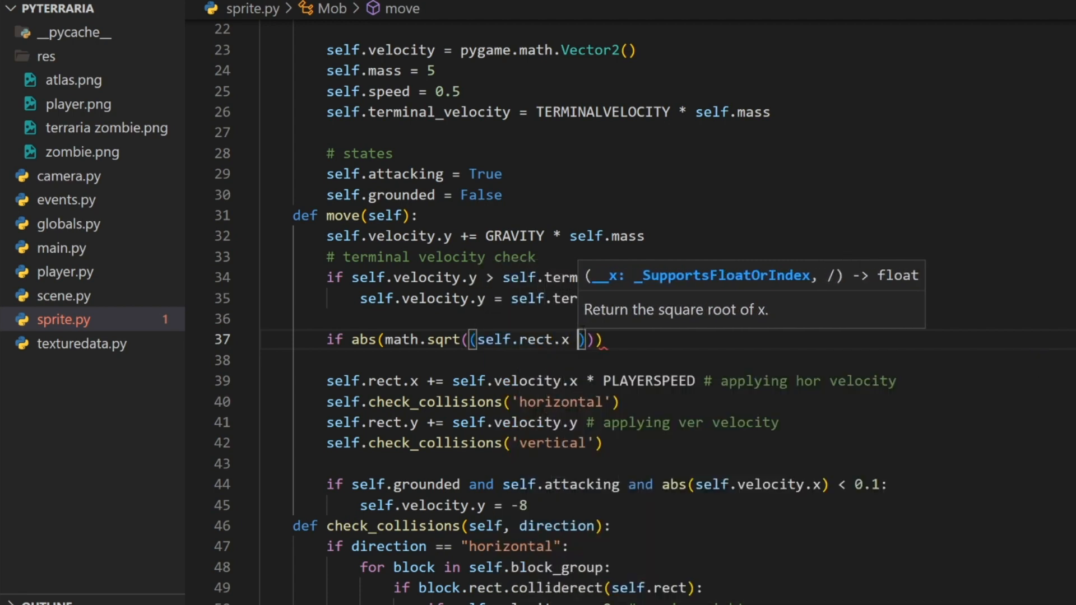
pyautogui.write('- self.player')
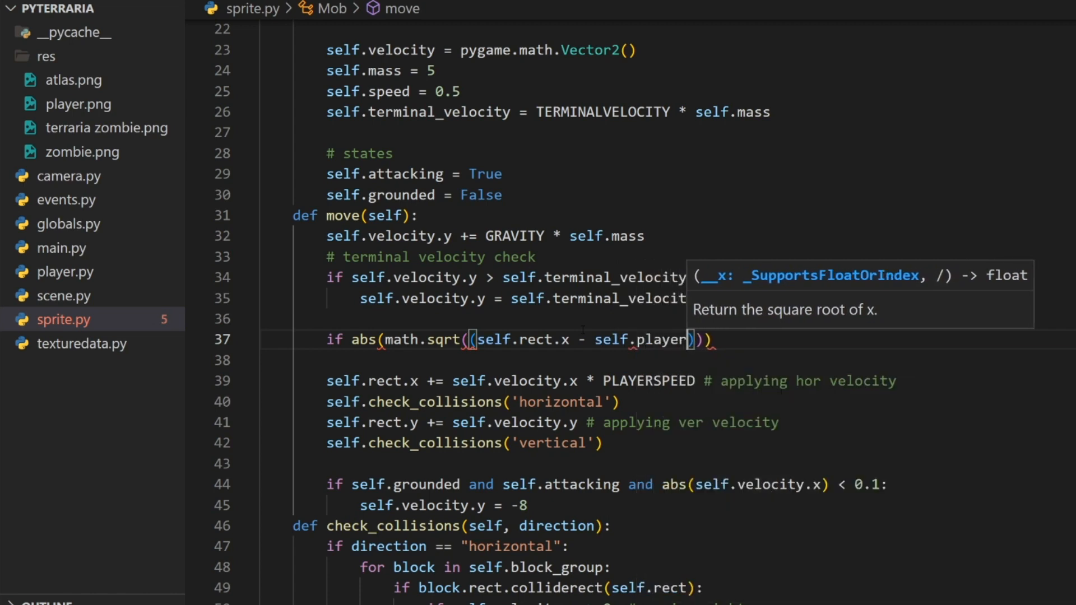
pyautogui.write('.rect.x')
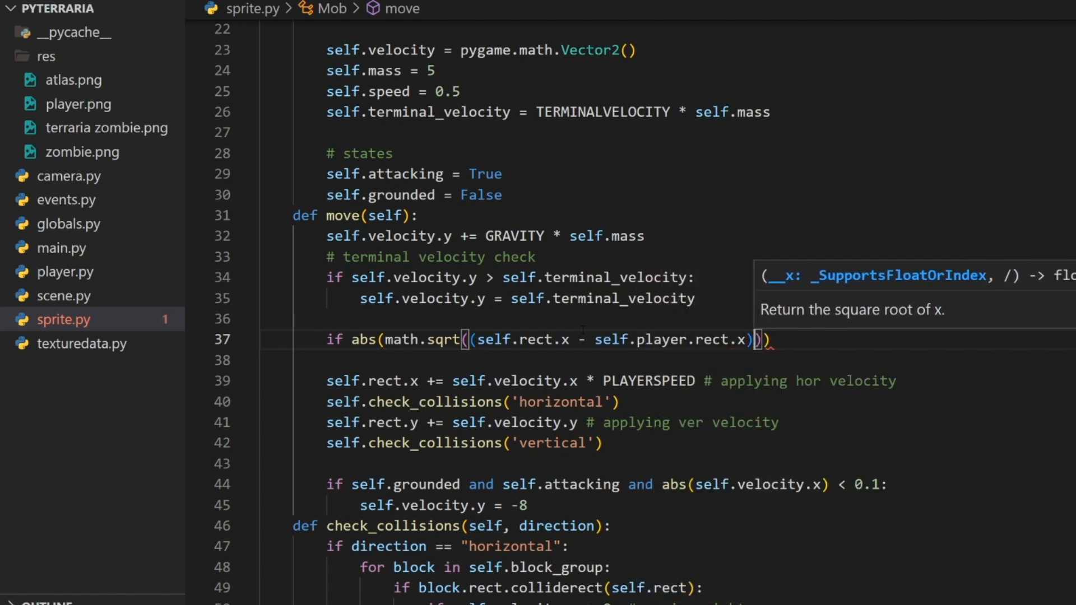
pyautogui.write('**')
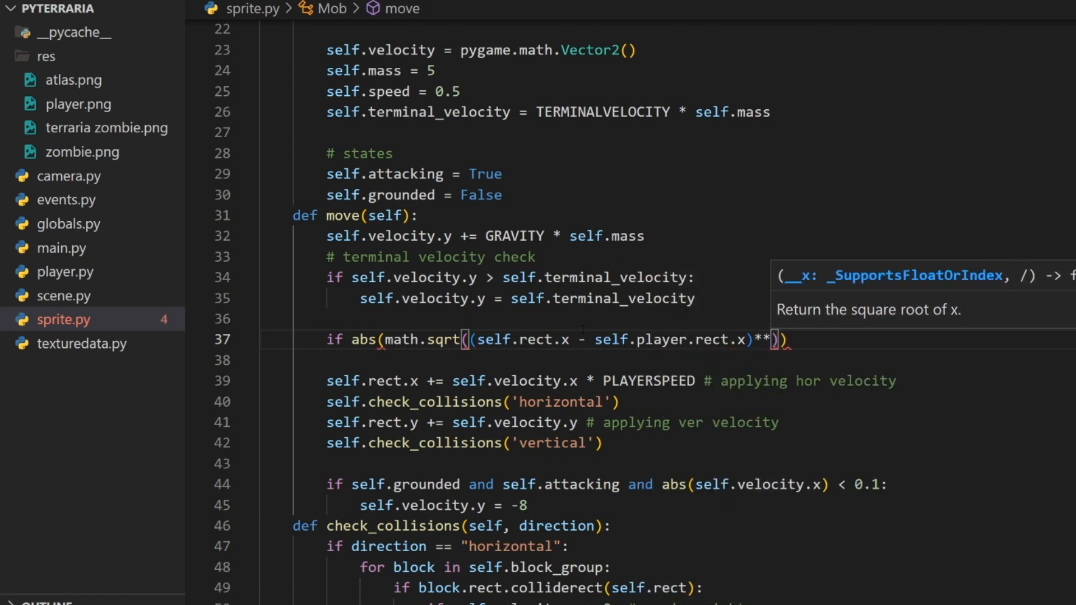
pyautogui.write('2 +')
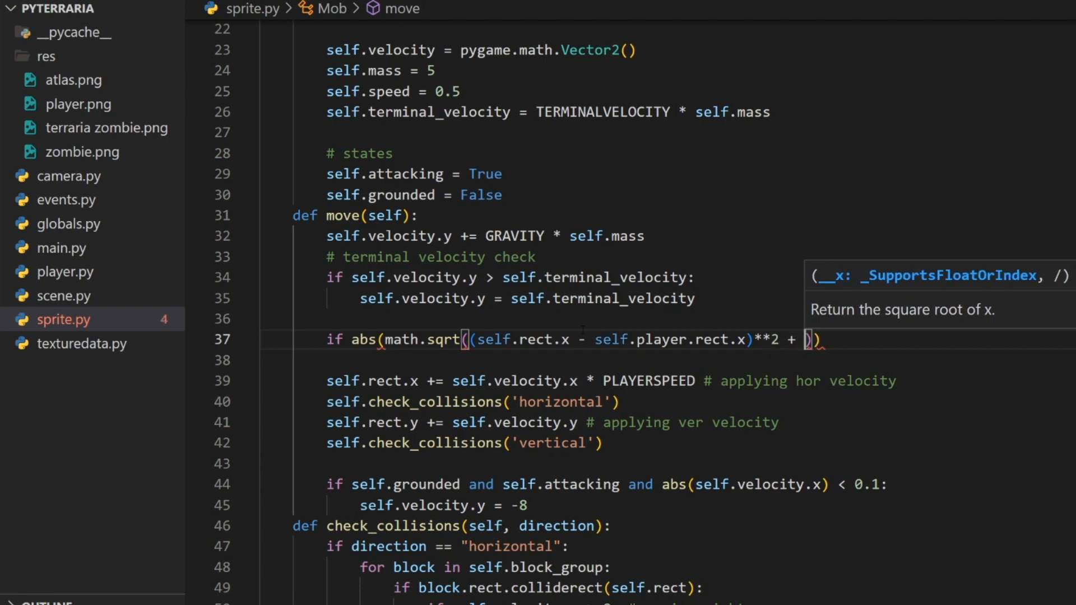
pyautogui.write('(sel')
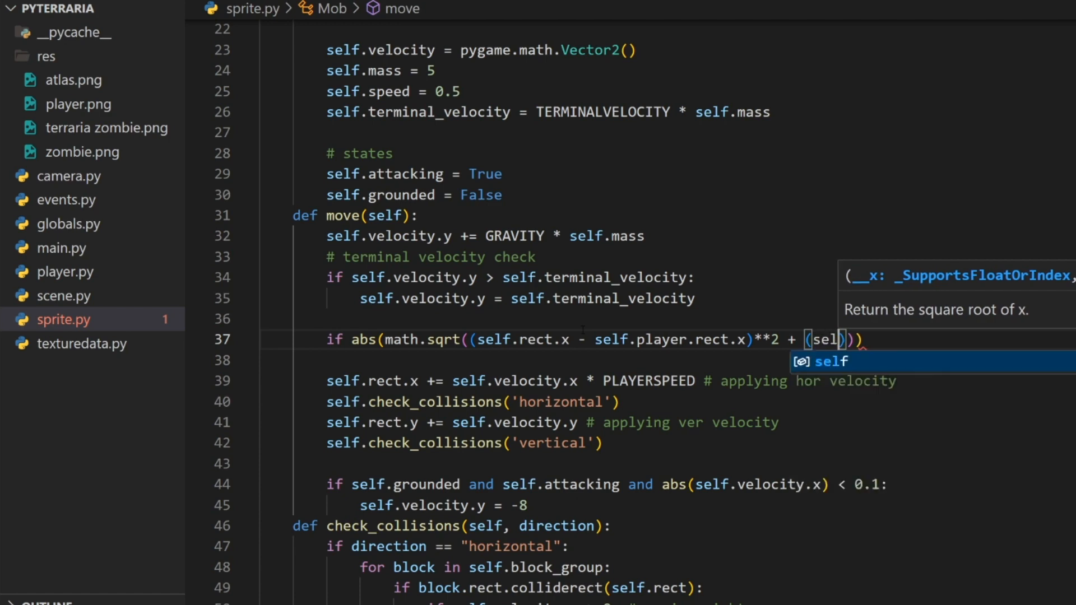
pyautogui.write('f.rect.x')
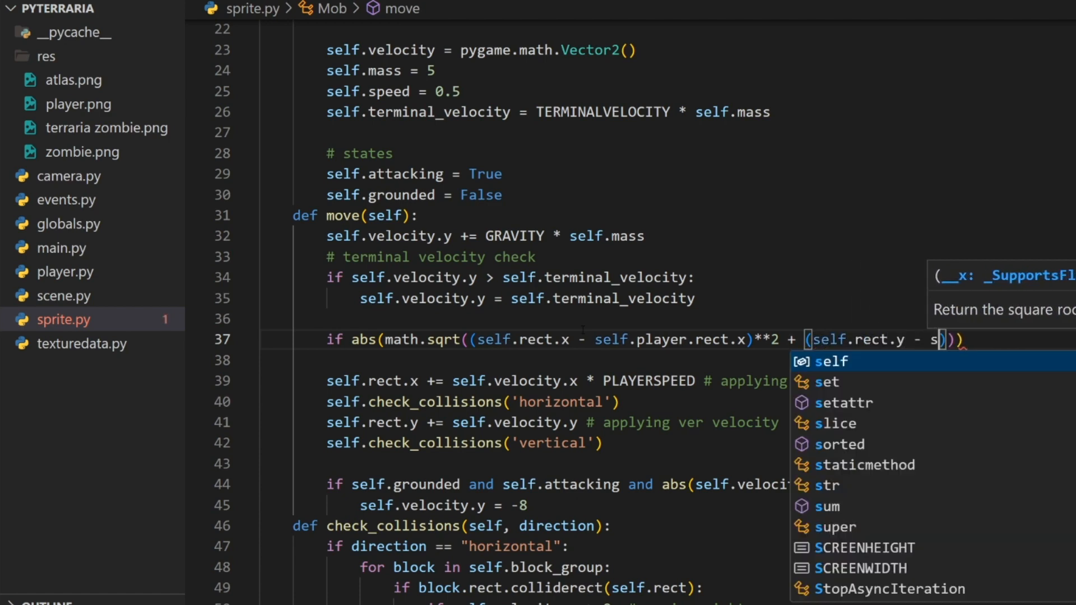
pyautogui.write('elf.player.rect.y')
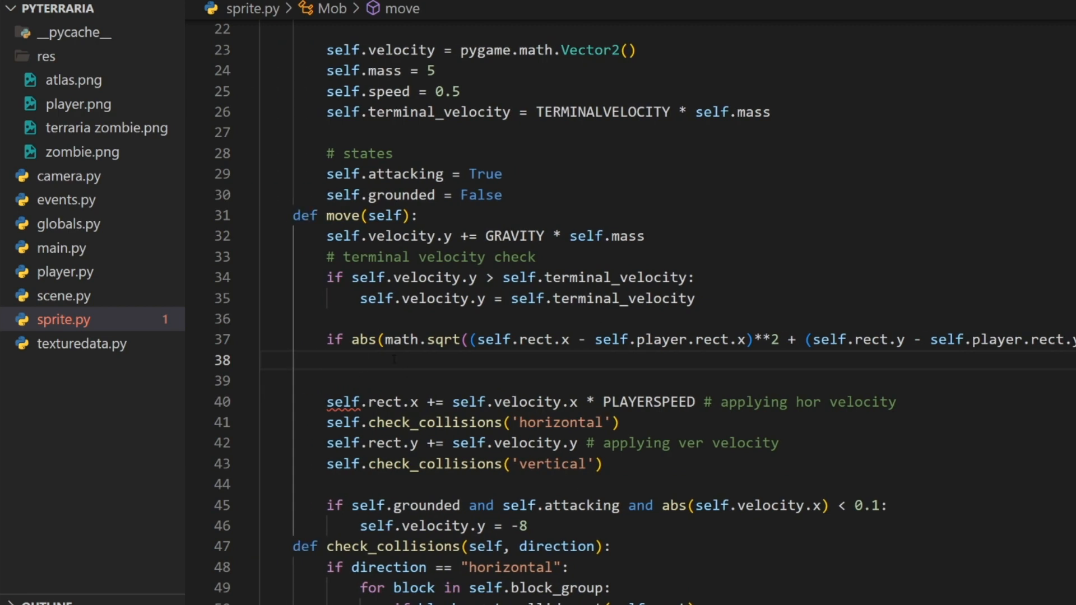
# Step: Add '# within range', if/elif branches setting velocity to -self.speed or self.speed, and an else stopping attacking
pyautogui.write('# within range')
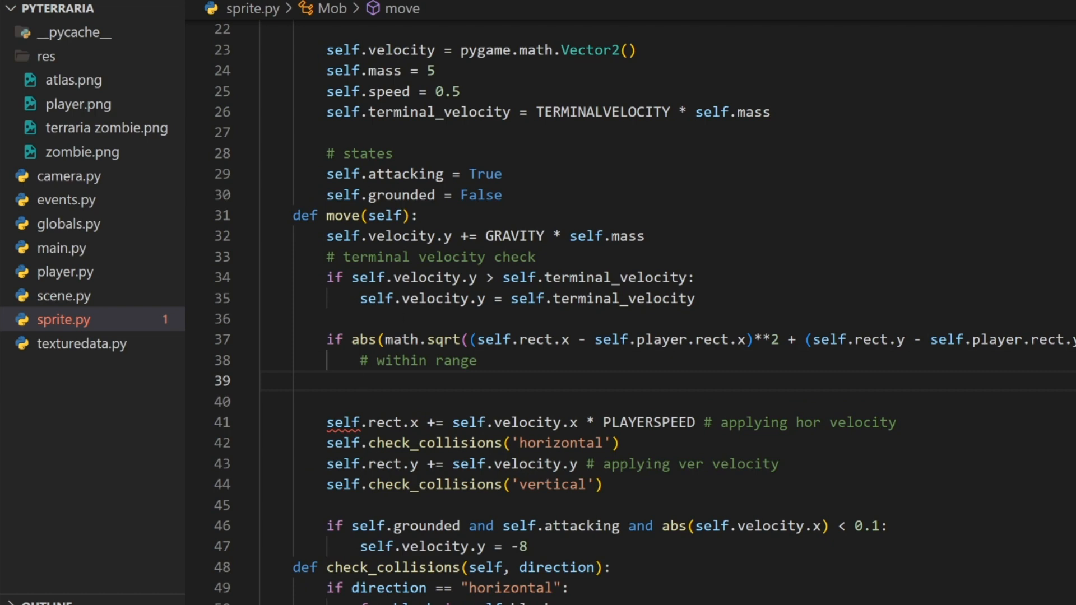
pyautogui.write('if self.rect.')
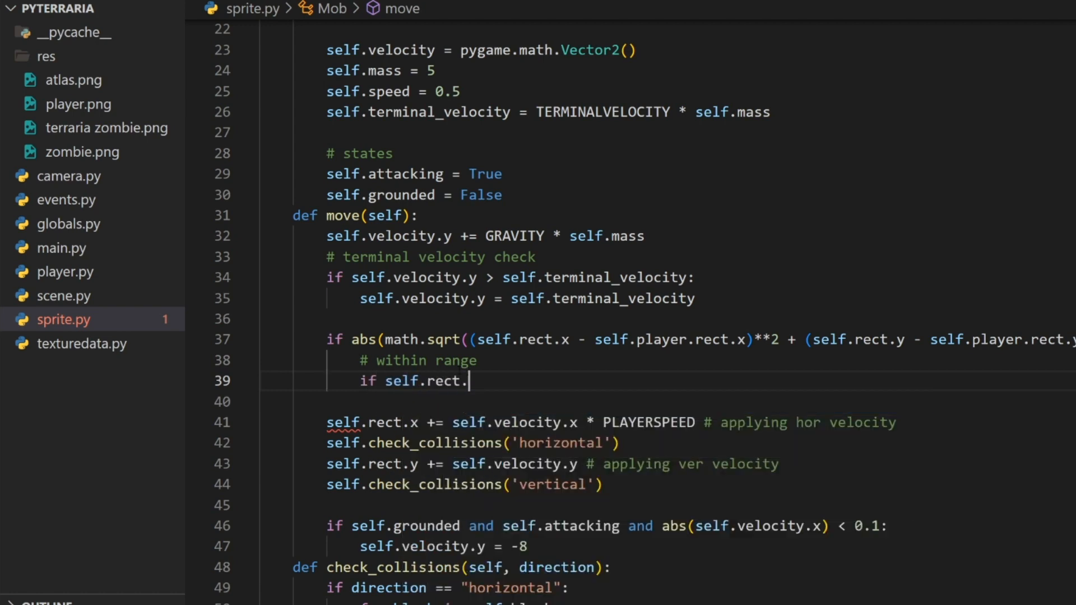
pyautogui.write('x > s')
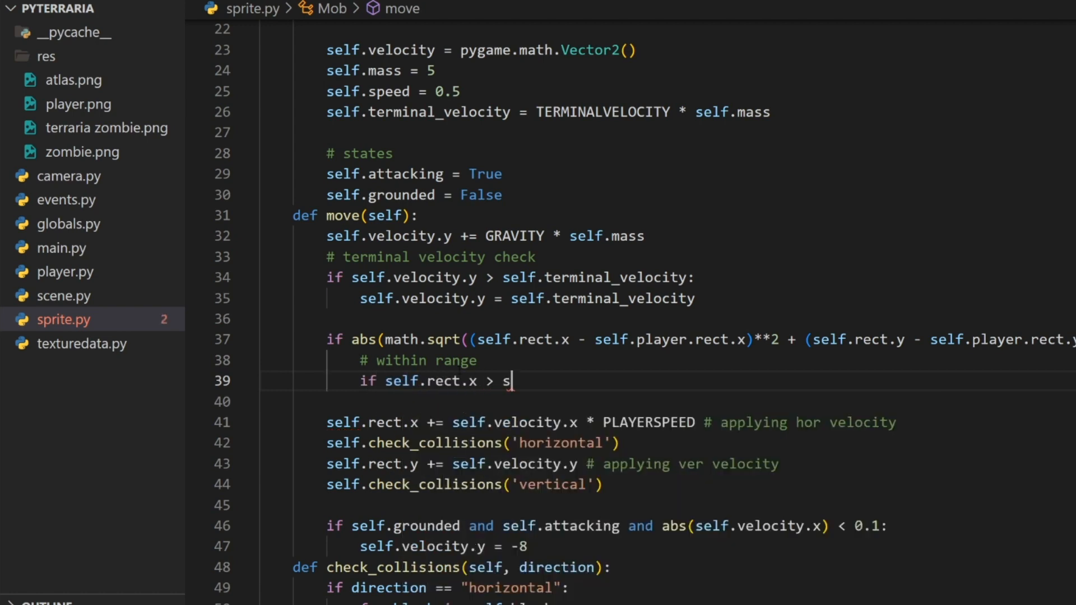
pyautogui.write('elf.player.rec')
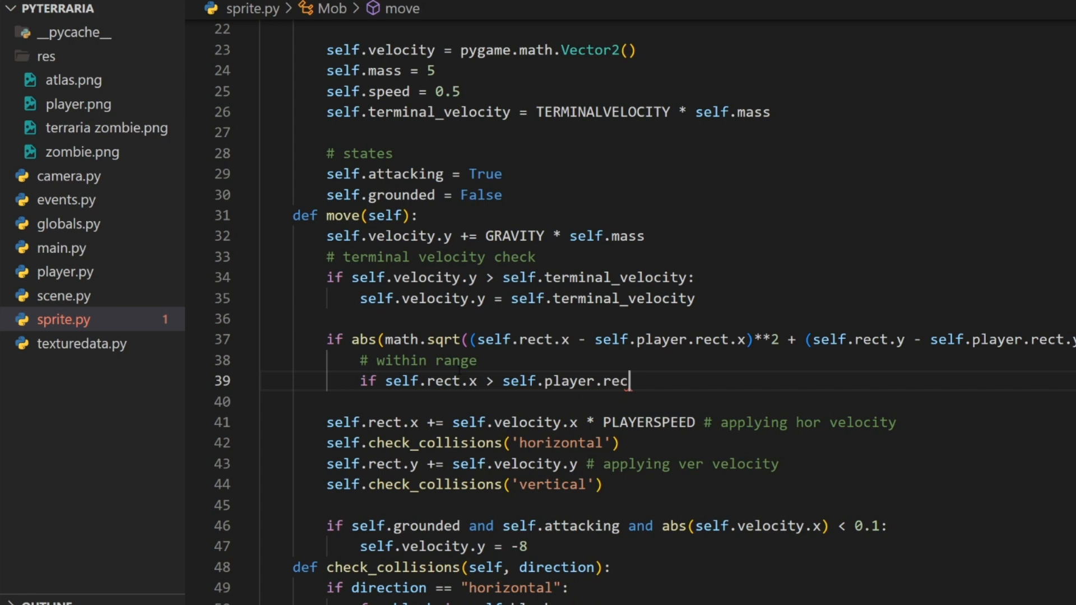
pyautogui.write('t.x:')
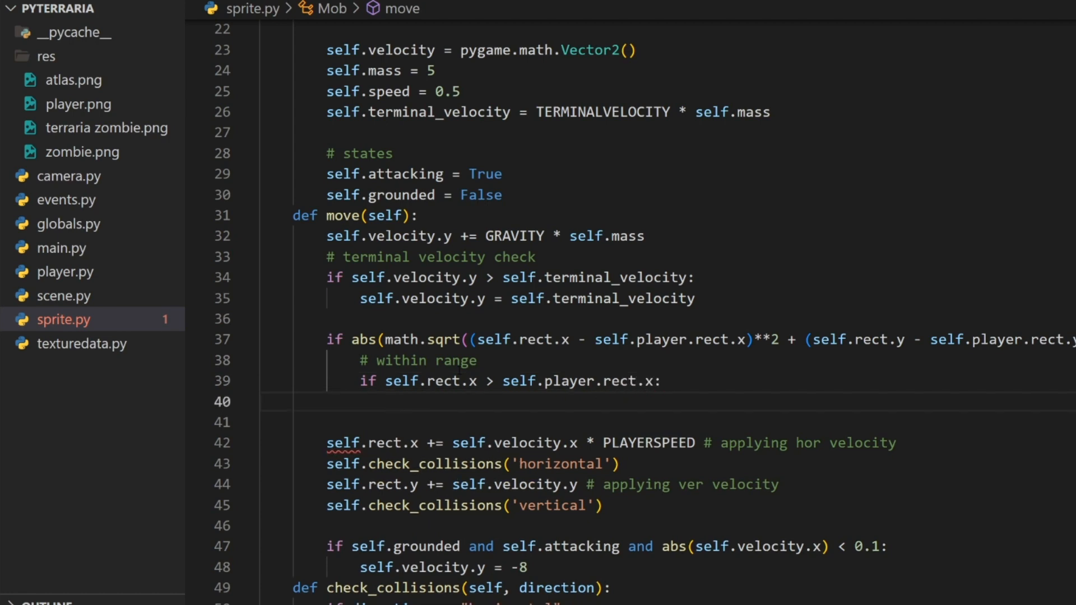
pyautogui.write('self.velocity = -')
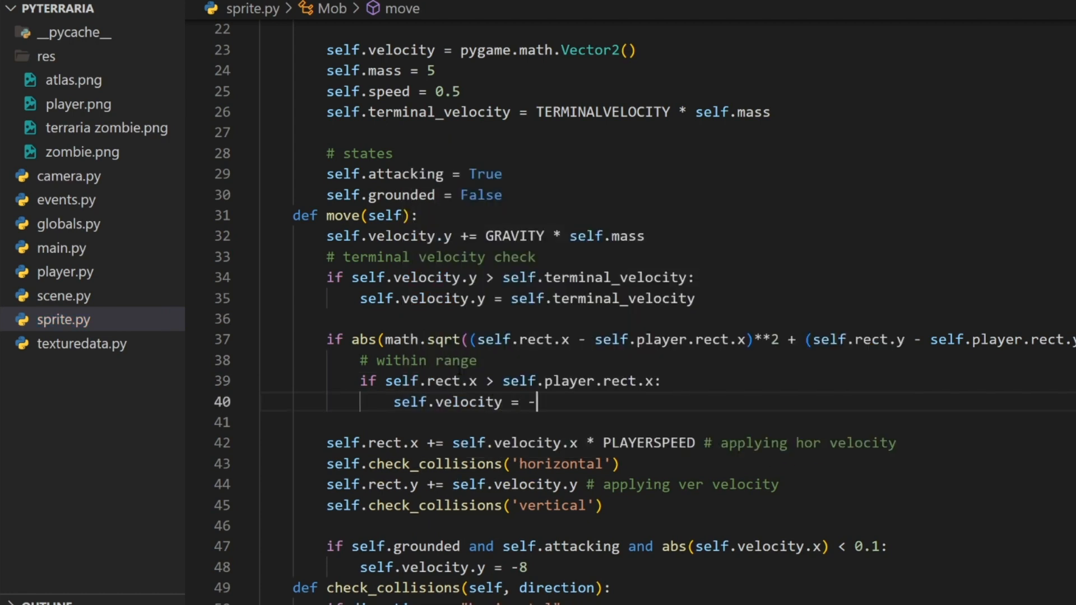
pyautogui.write('self.speed')
pyautogui.write('elif self.rect.x <')
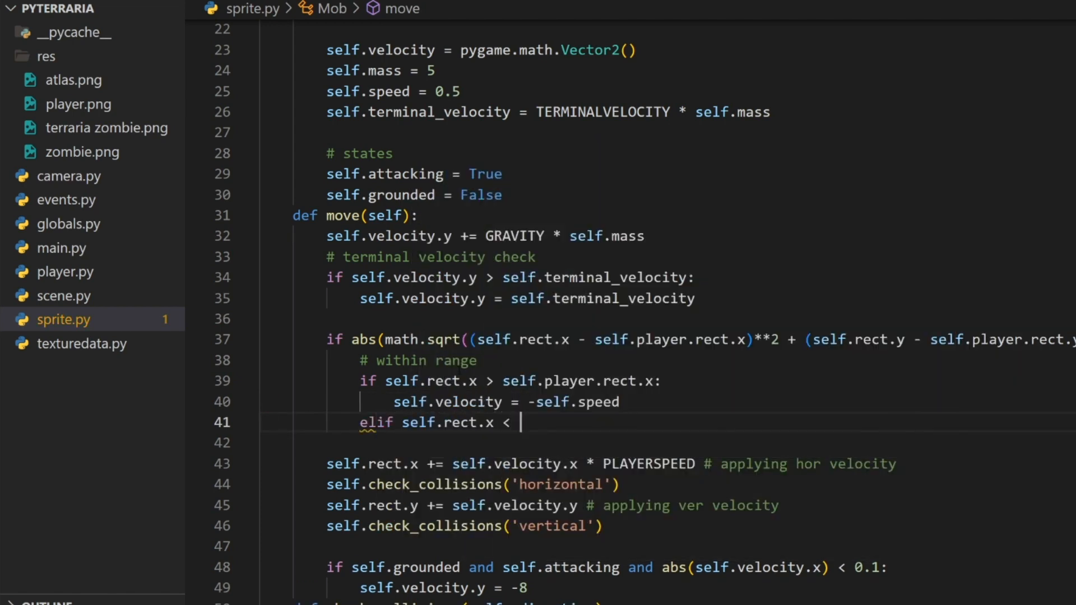
pyautogui.write('self.player.rect.x:')
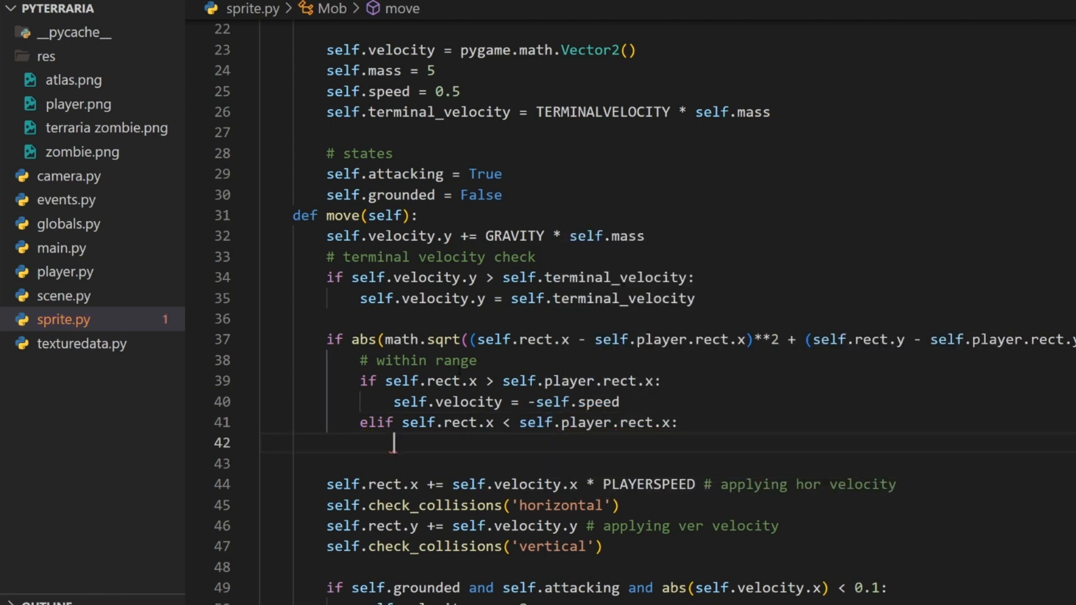
pyautogui.write('self.velocity')
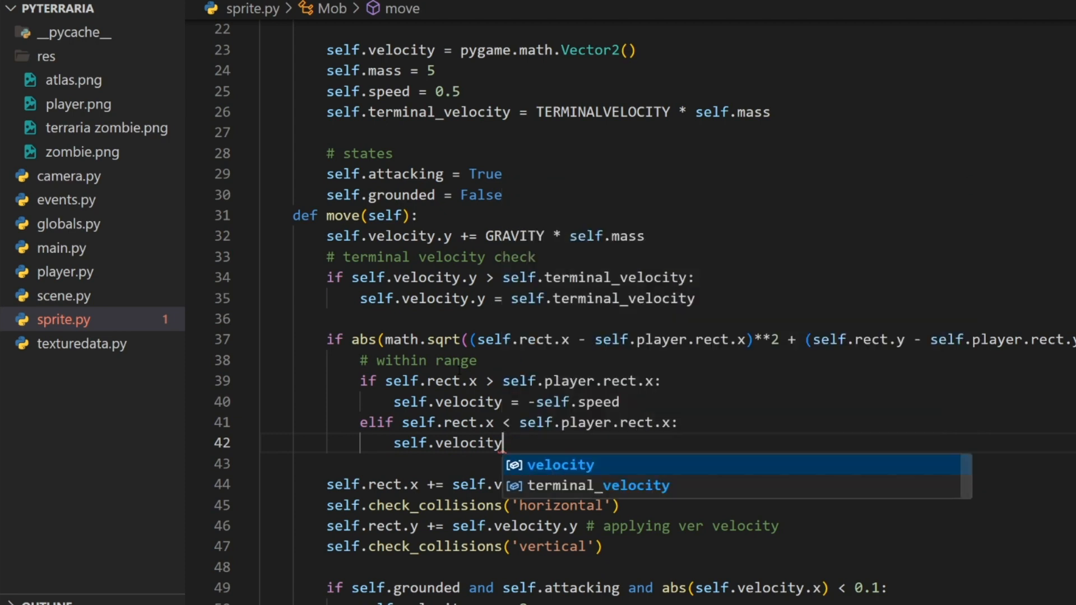
pyautogui.write('= self.speed')
pyautogui.click(669, 464)
pyautogui.write('else:')
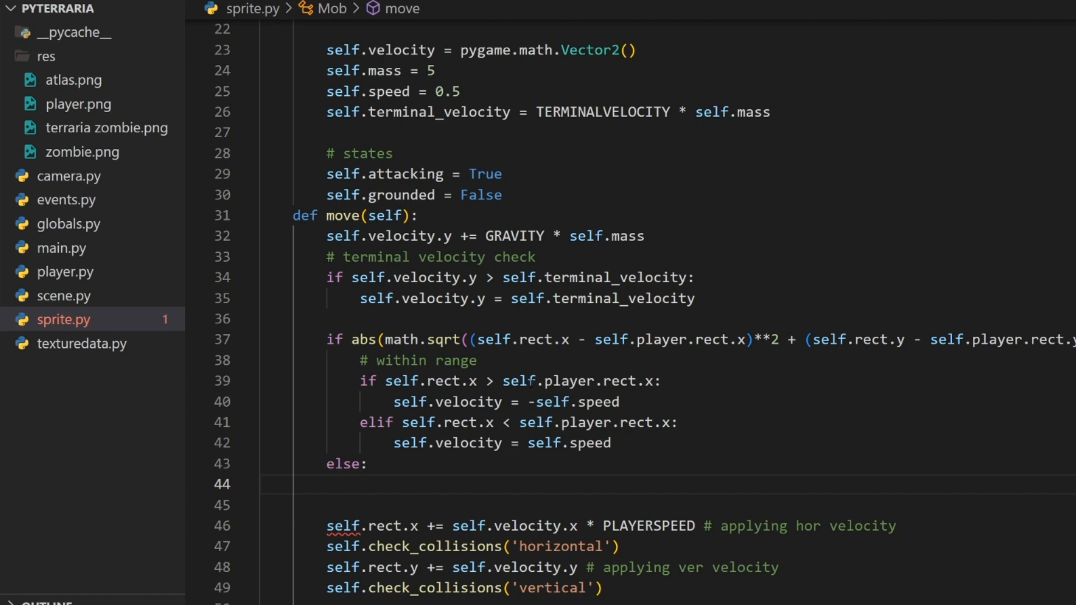
pyautogui.write('self.attacking = False')
pyautogui.click(669, 505)
pyautogui.write('self.velocity.x = 0')
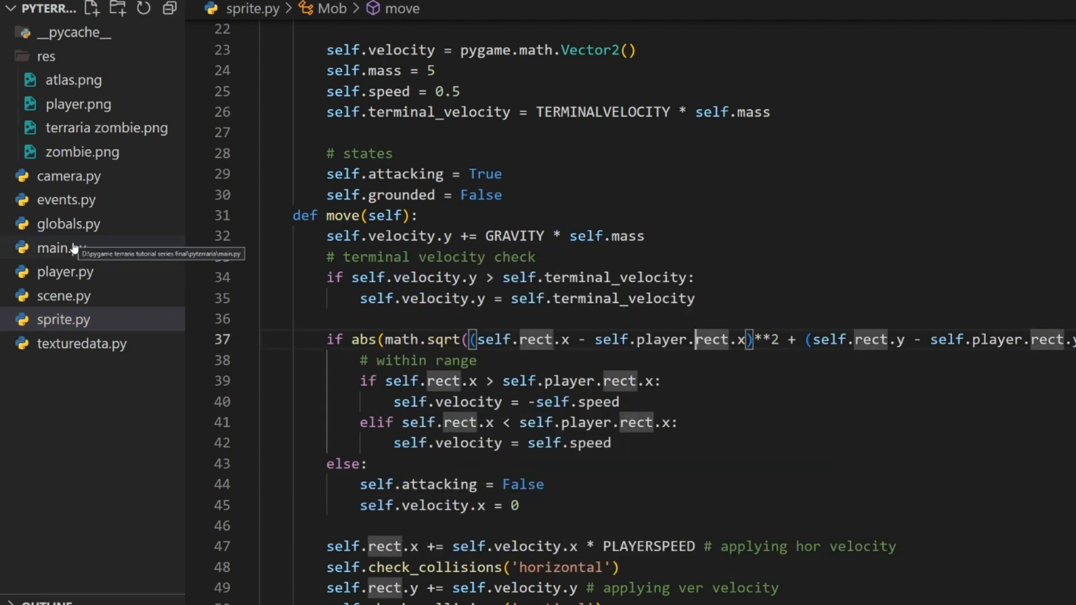
# Step: Review main.py and player.py, then set the leftward branch to self.velocity.x = -self.speed in sprite.py
pyautogui.click(62, 247)
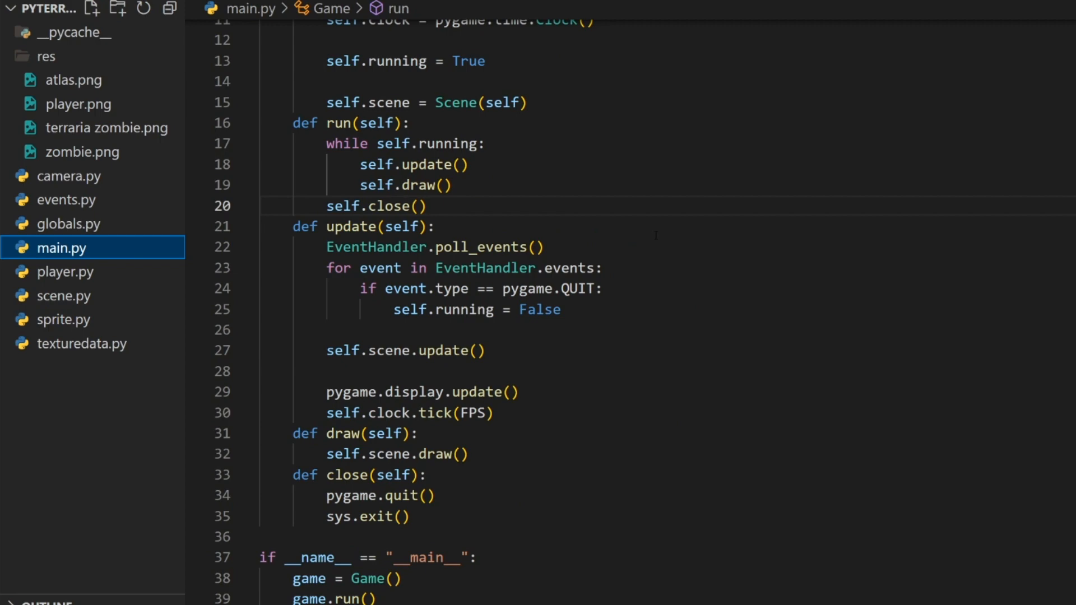
pyautogui.click(66, 272)
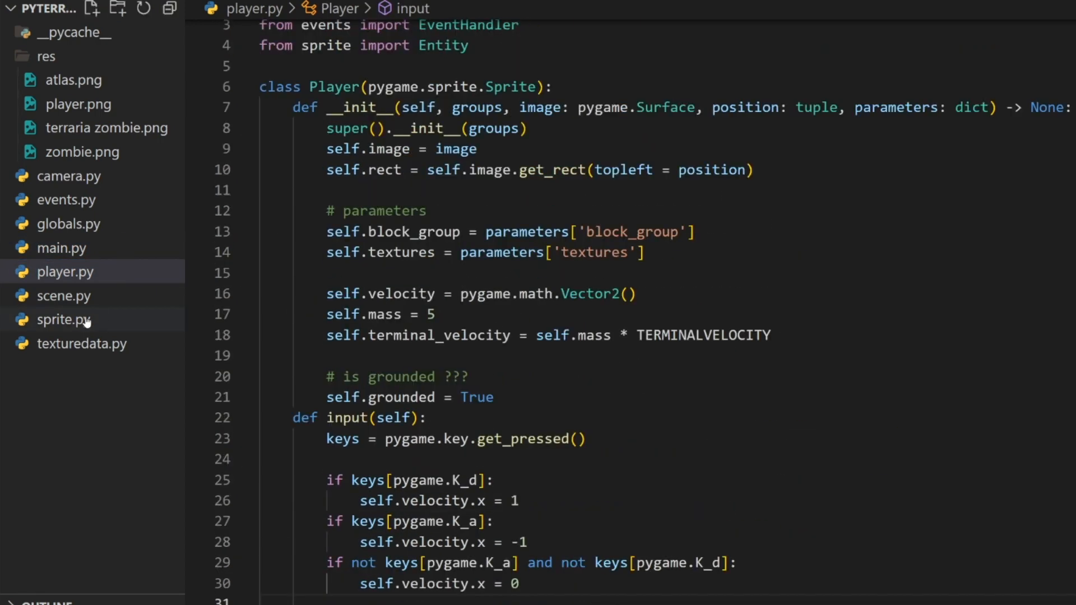
pyautogui.click(68, 223)
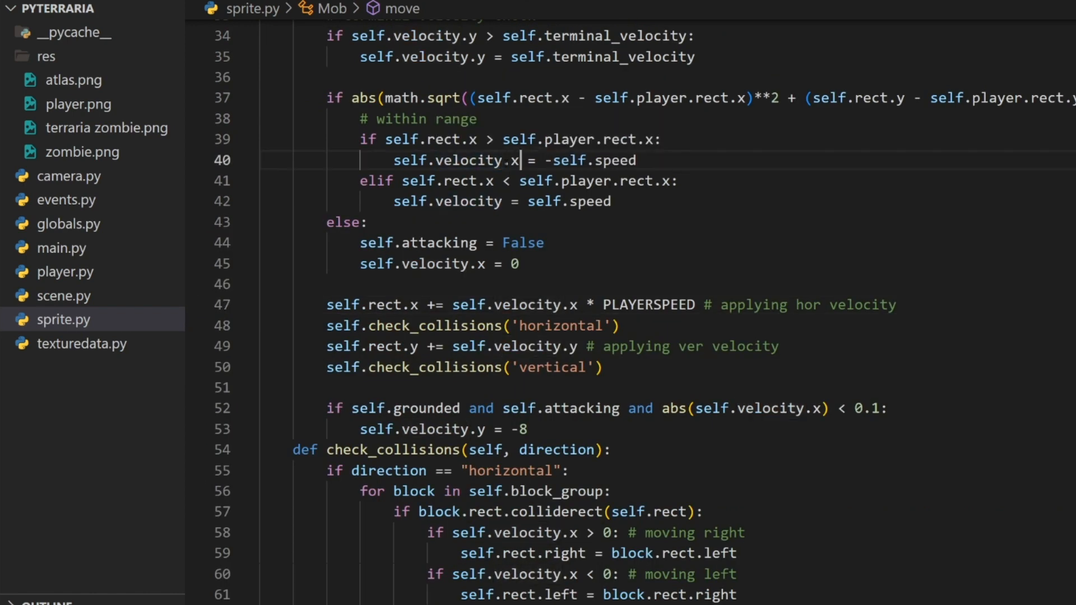
# Step: Launch the pyterraria game from main.py to see the zombie on the terrain
pyautogui.click(502, 201)
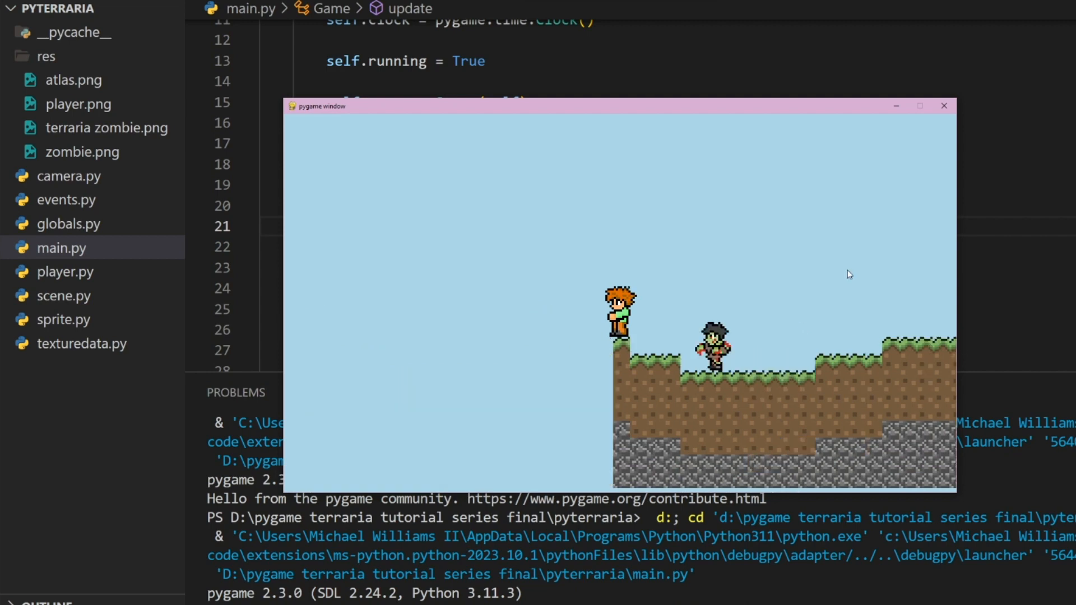
# Step: Set the rightward branch to self.velocity.x = self.speed and add self.attacking = True
pyautogui.click(62, 319)
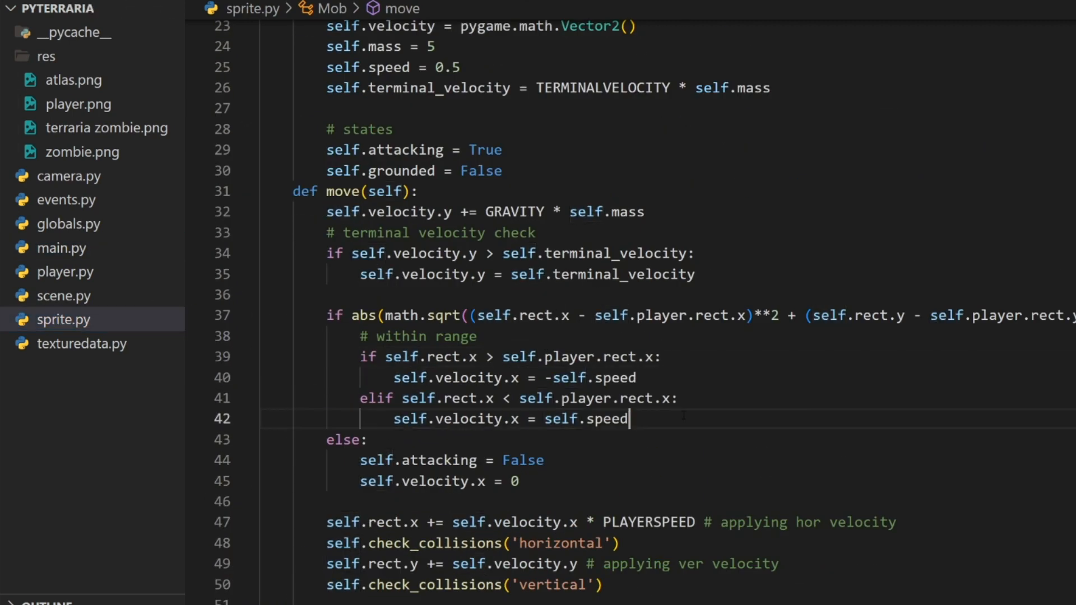
pyautogui.write('self.attacking')
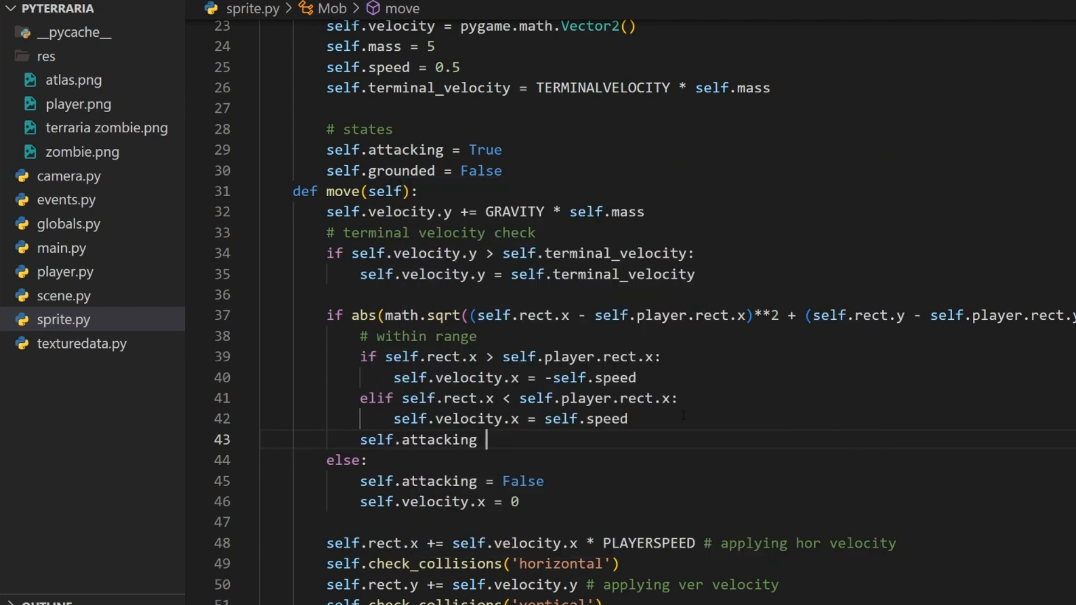
pyautogui.write('= True')
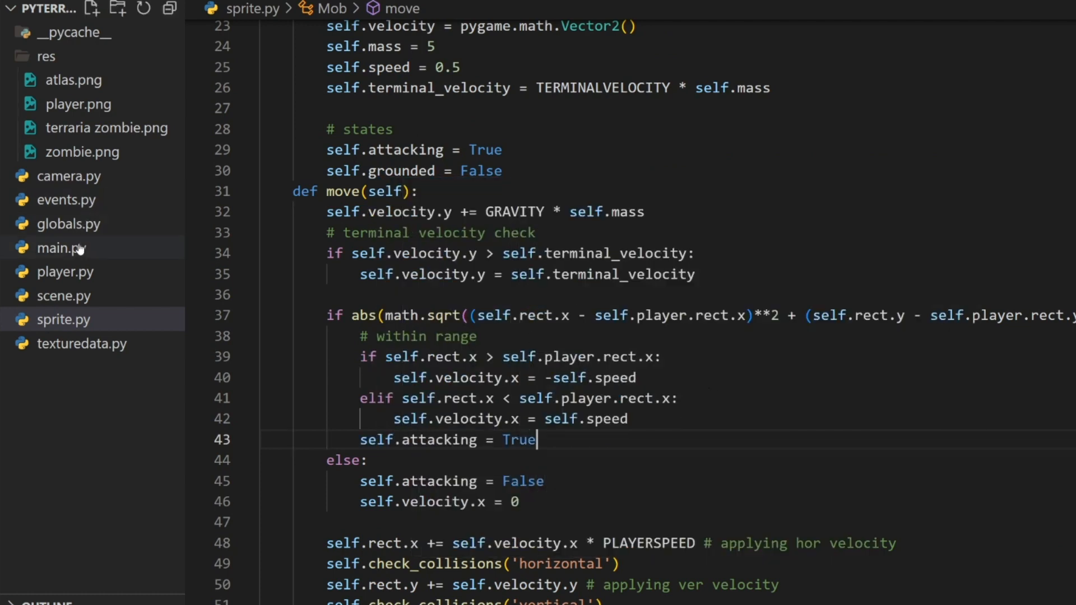